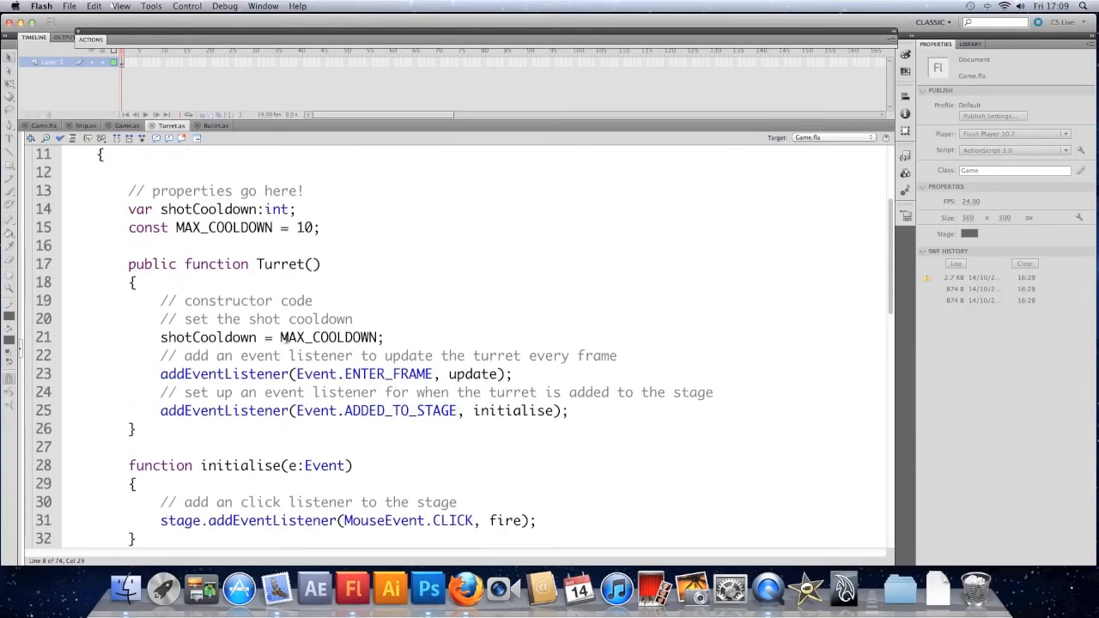
Switch the turret's stage listener from CLICK to MOUSE_DOWN, calling startFire
scroll(down, 3)
text( mouse dow)
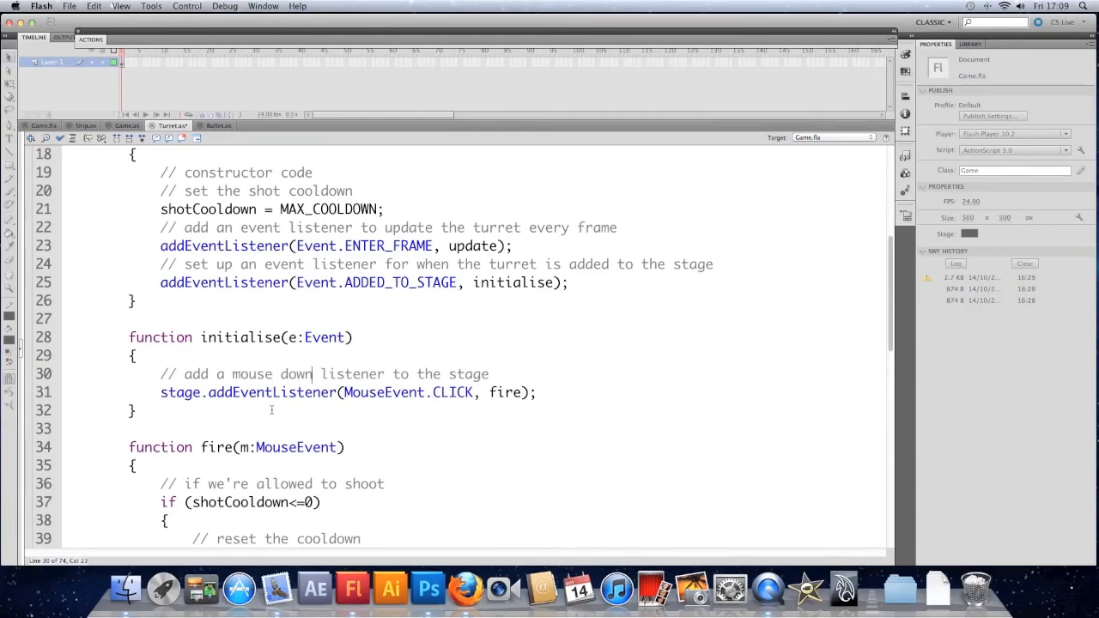
double_click(452, 392)
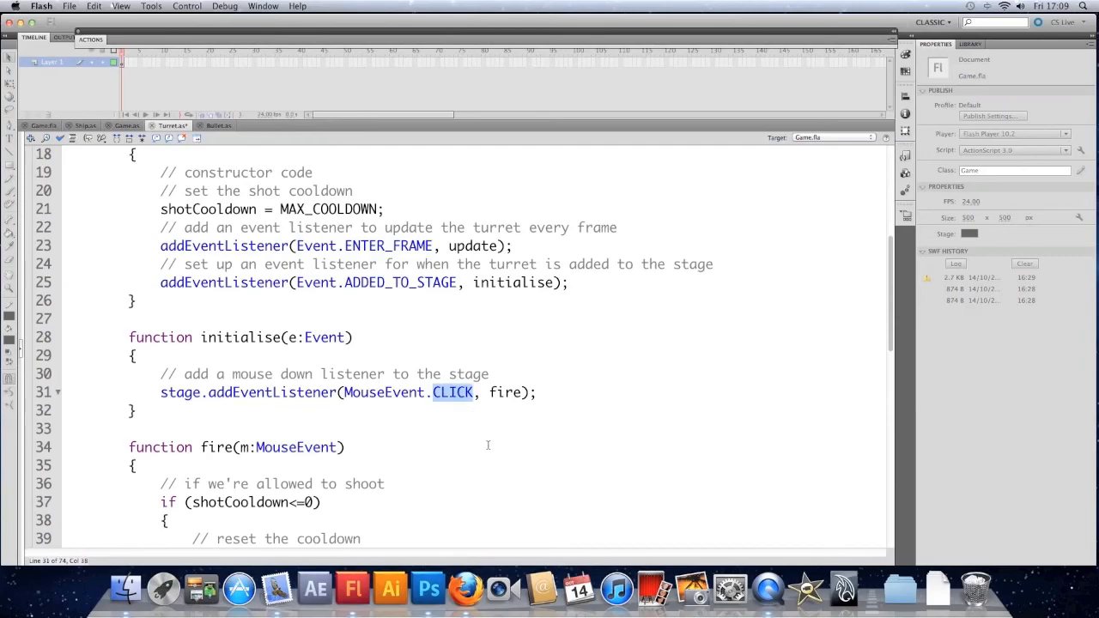
text(MOUSE_)
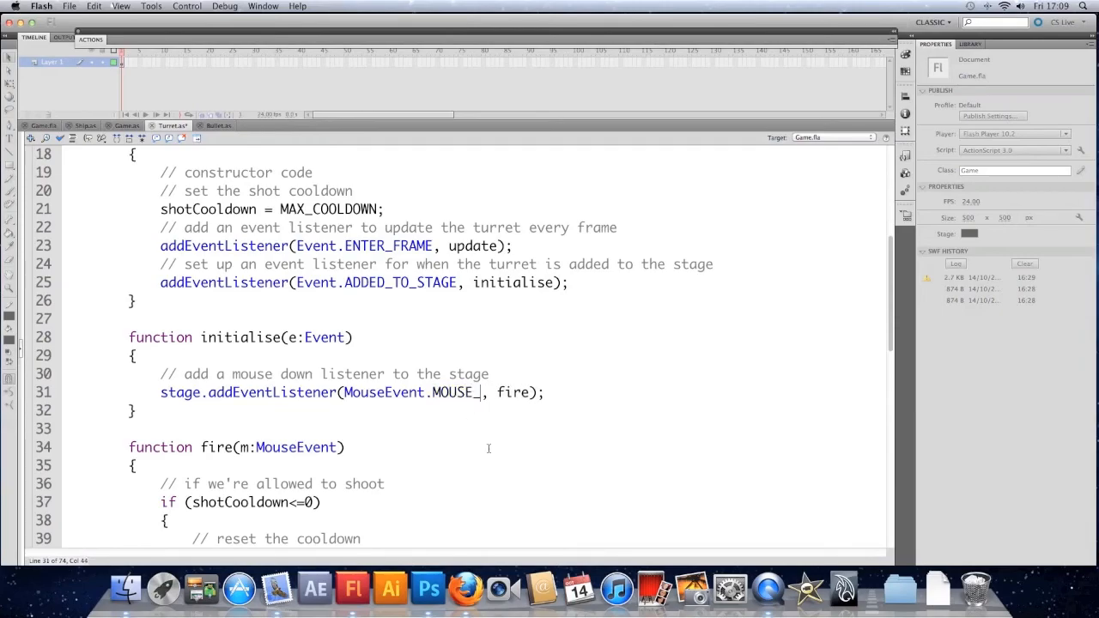
text(DOWN)
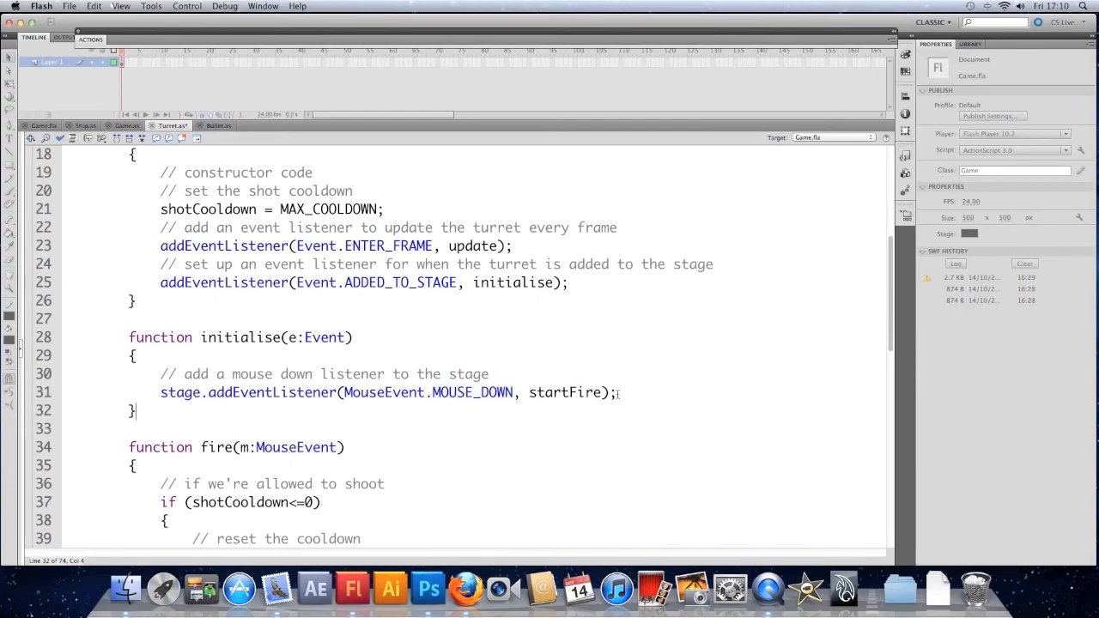
Duplicate the mouse-down listener lines as a MOUSE_UP listener calling stopFire
drag(160, 373, 616, 392)
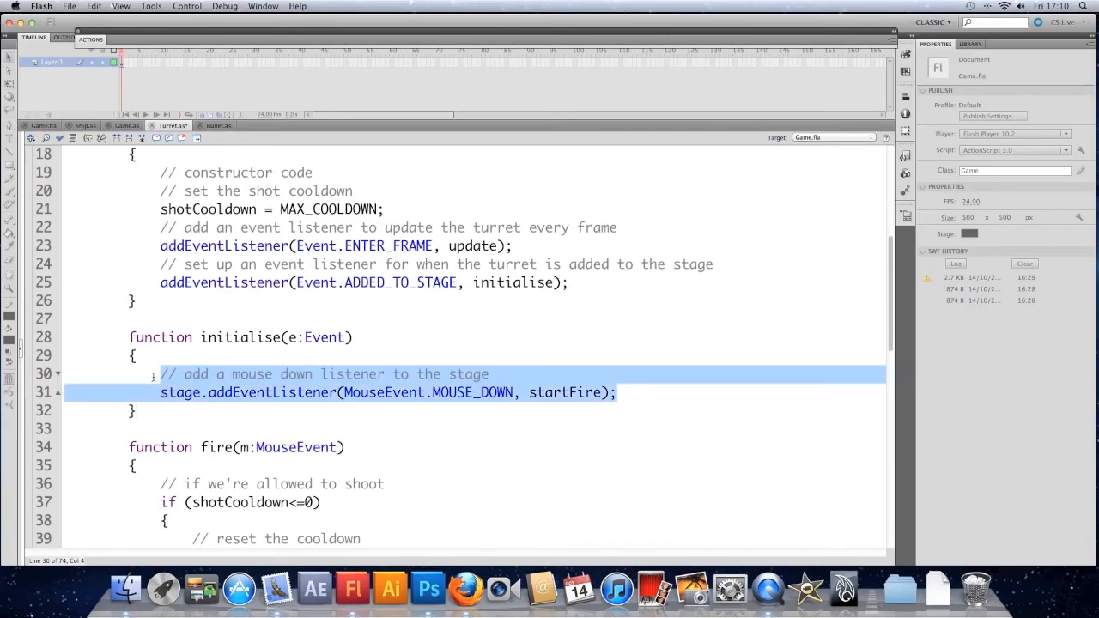
click(616, 393)
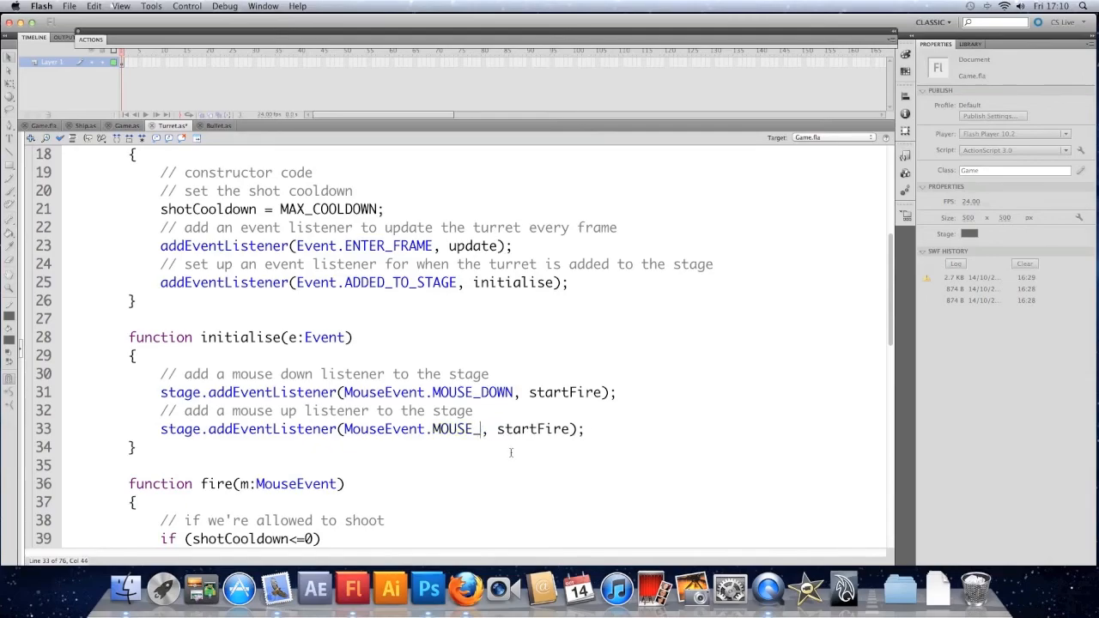
text(UP)
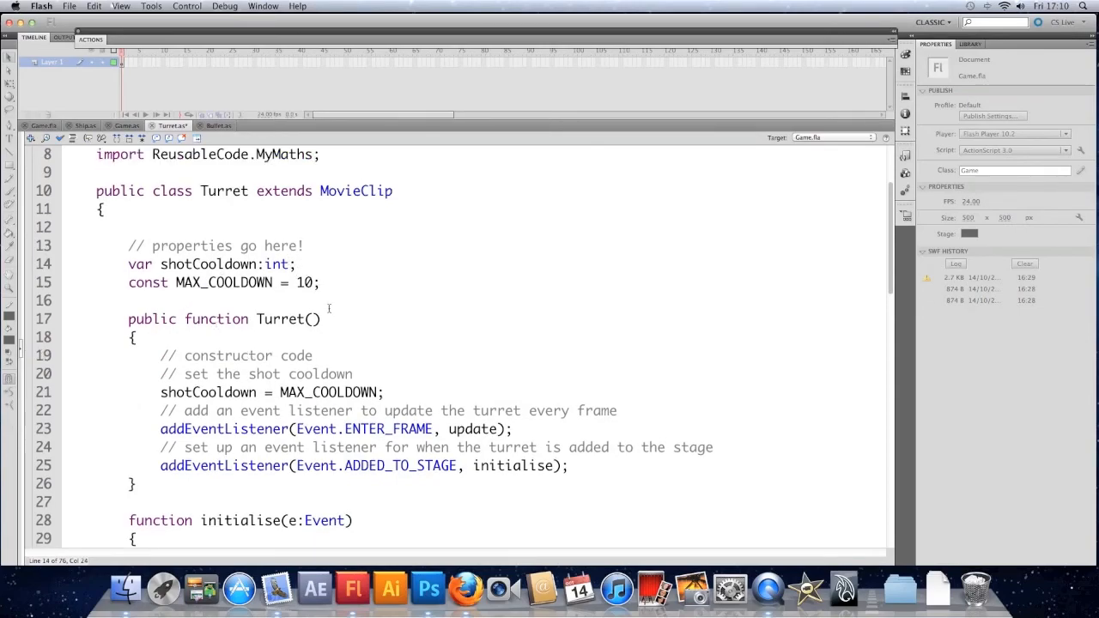
Add a 'private var firing:Boolean=false;' property under shotCooldown
text(private var)
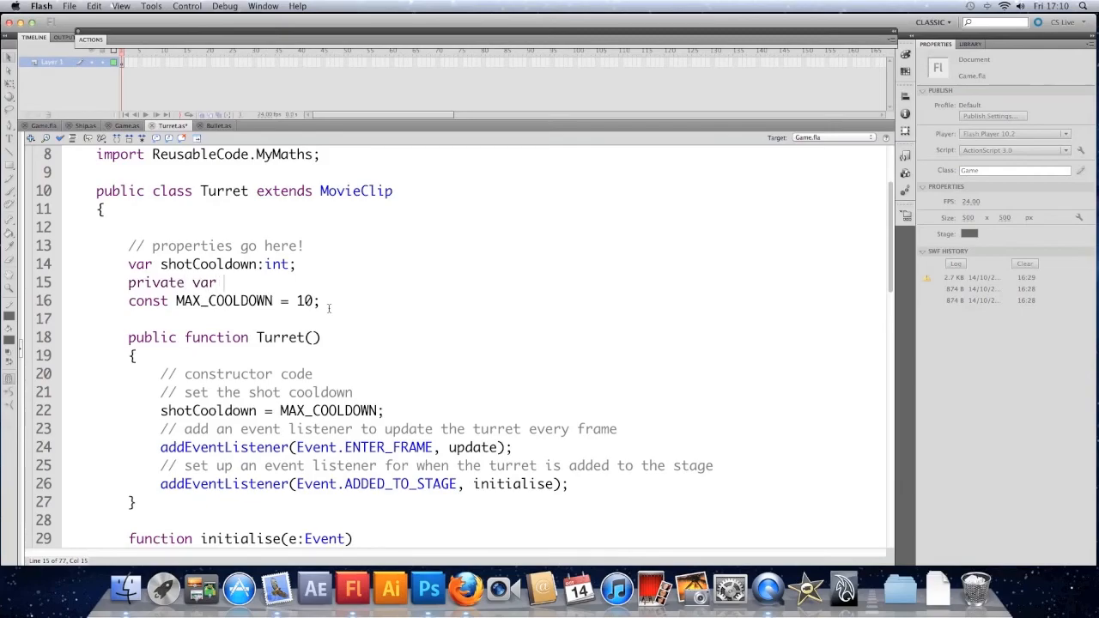
text(firing)
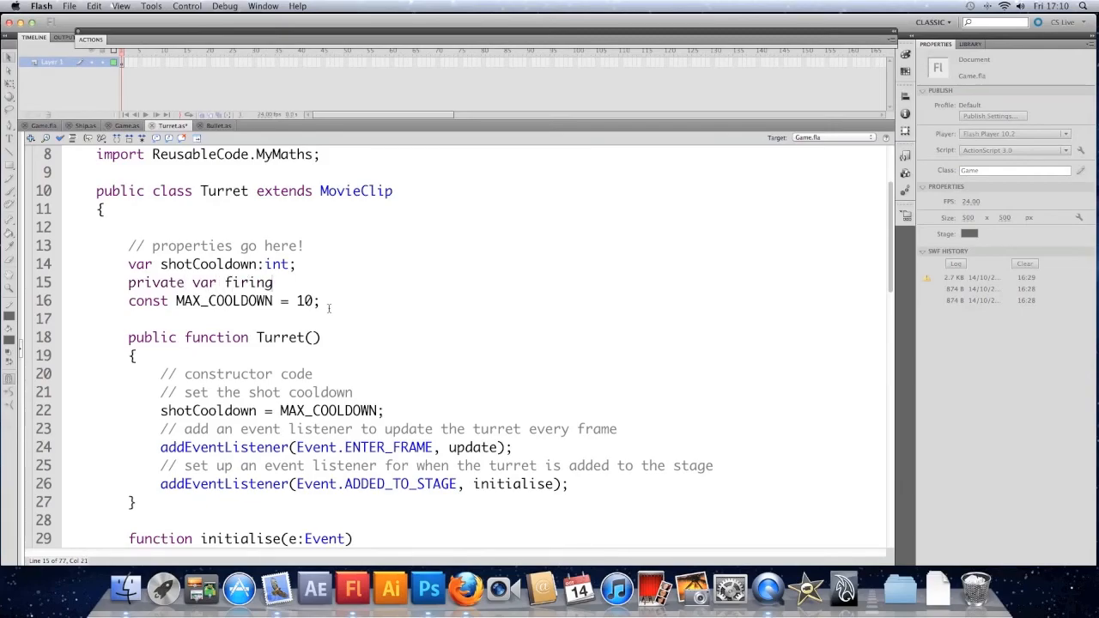
text(:Boolean;)
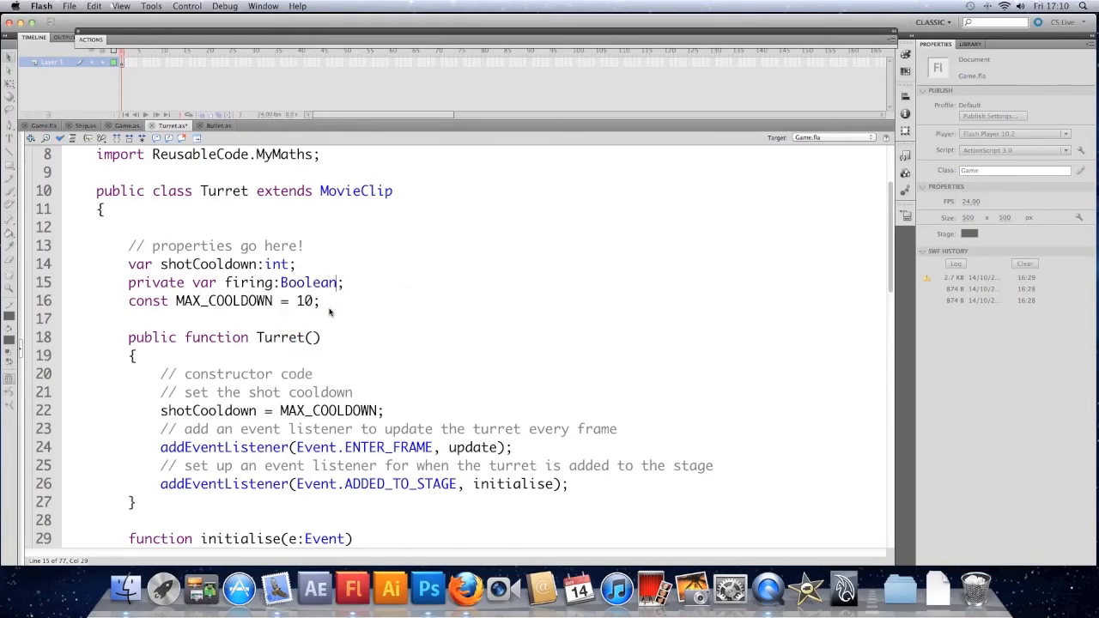
text(=false)
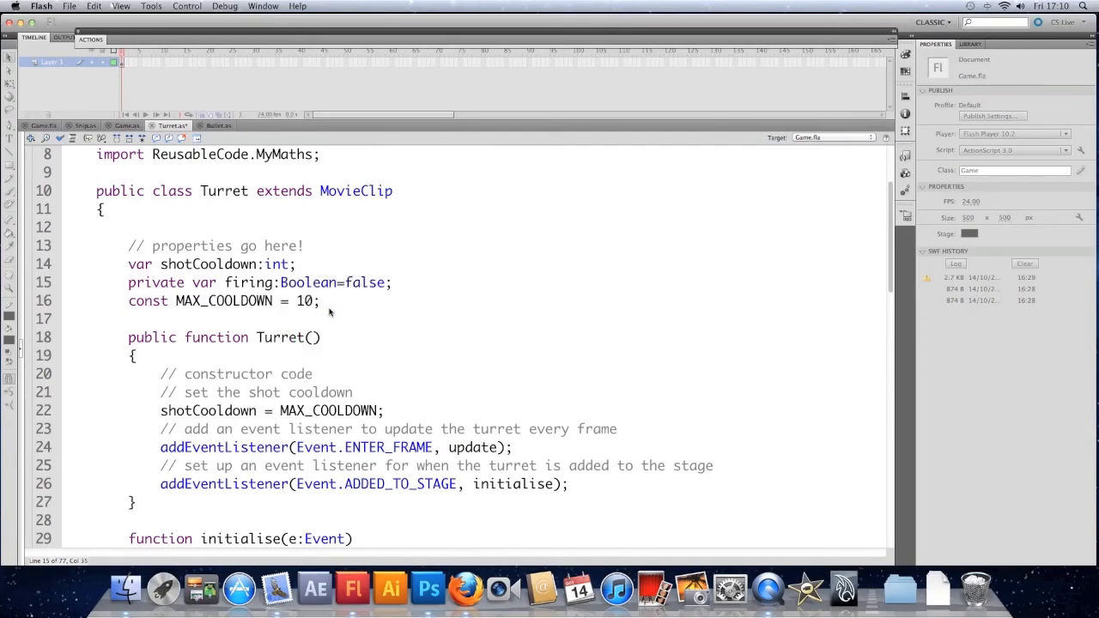
scroll(down, 3)
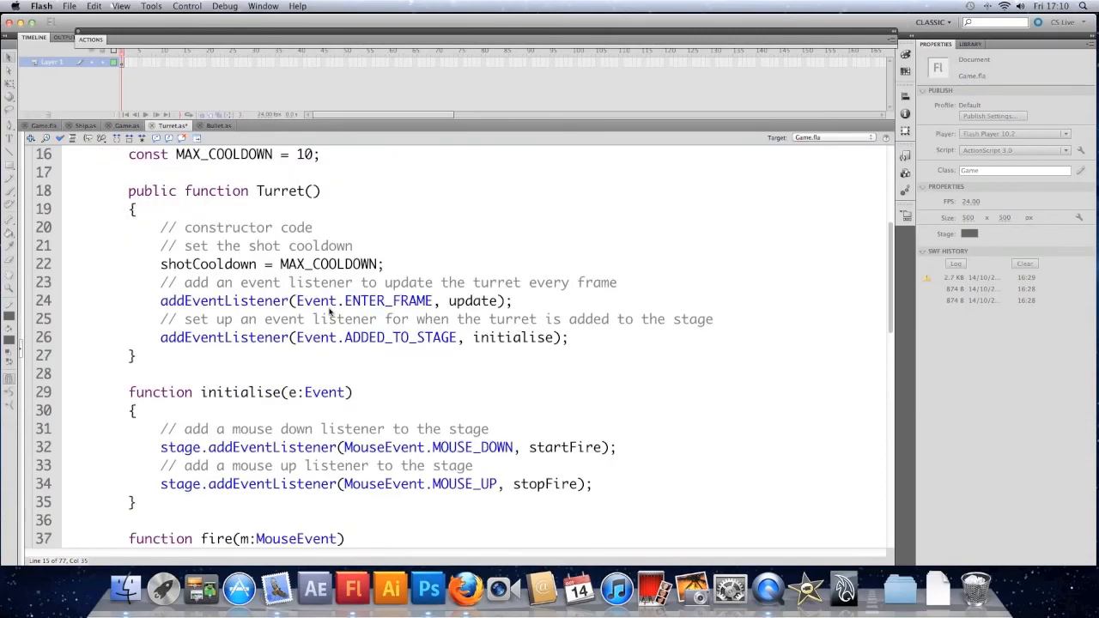
Write a private startFire(m:MouseEvent) handler that sets firing=true
scroll(down, 3)
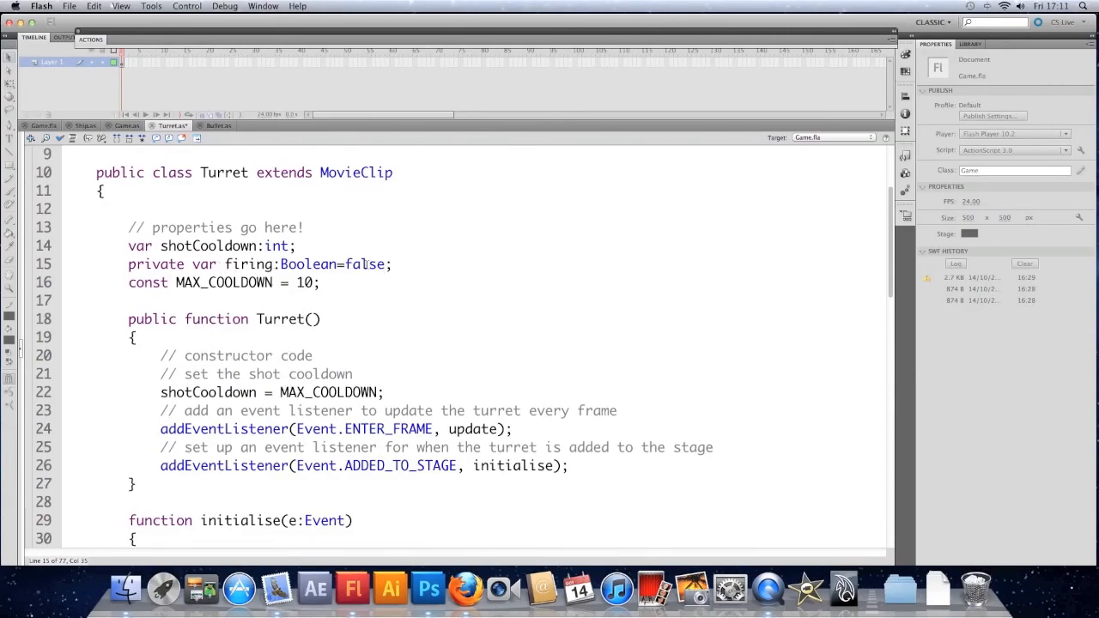
scroll(down, 3)
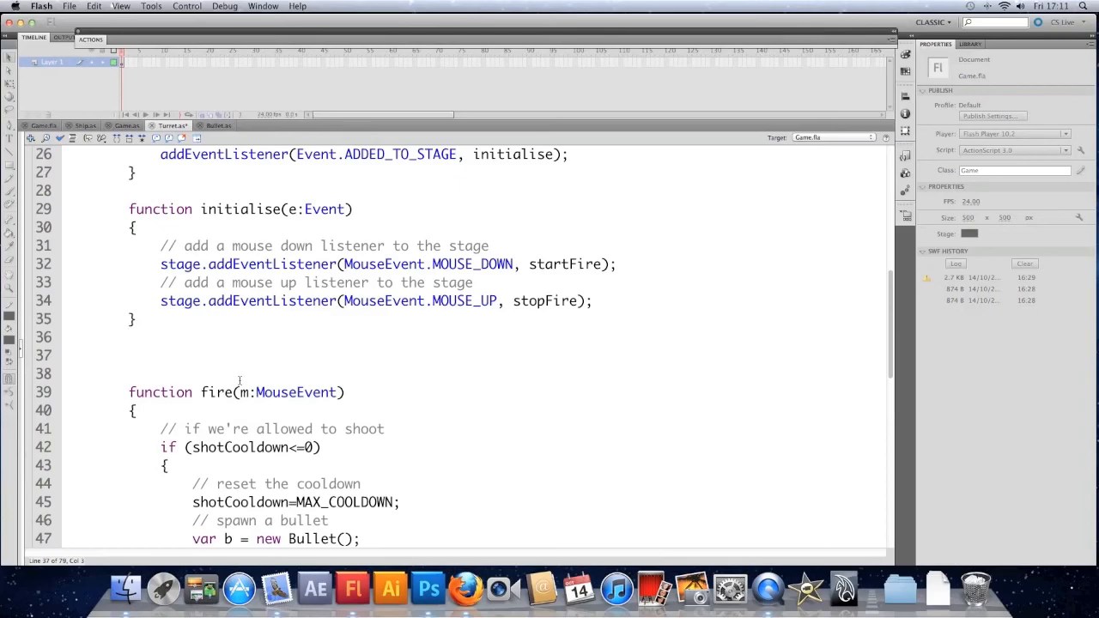
text(private function star)
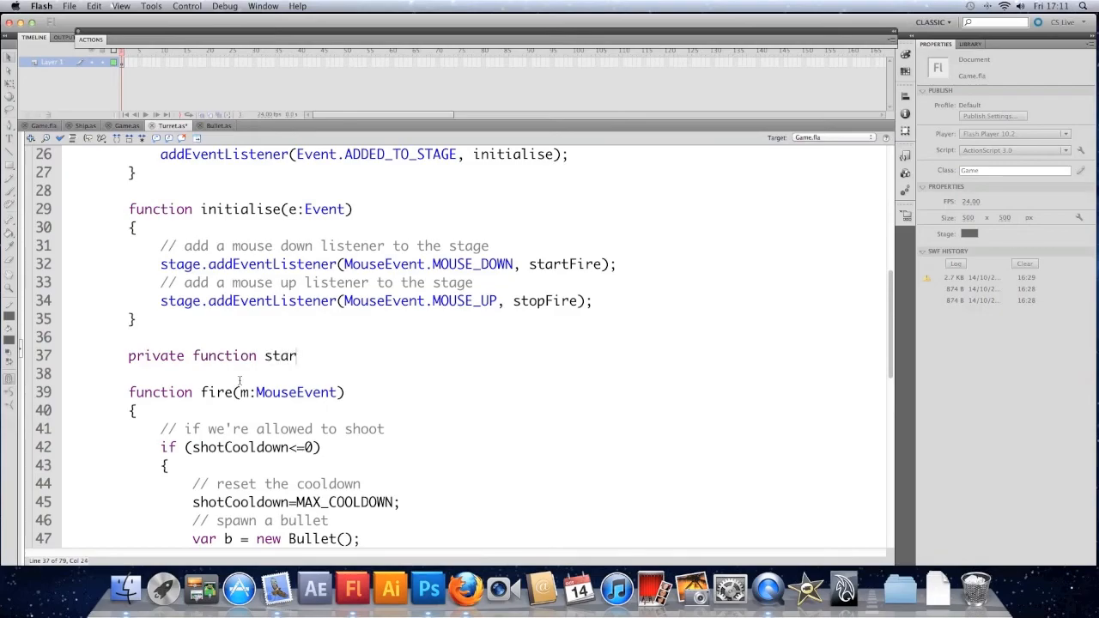
text(tFire(m)
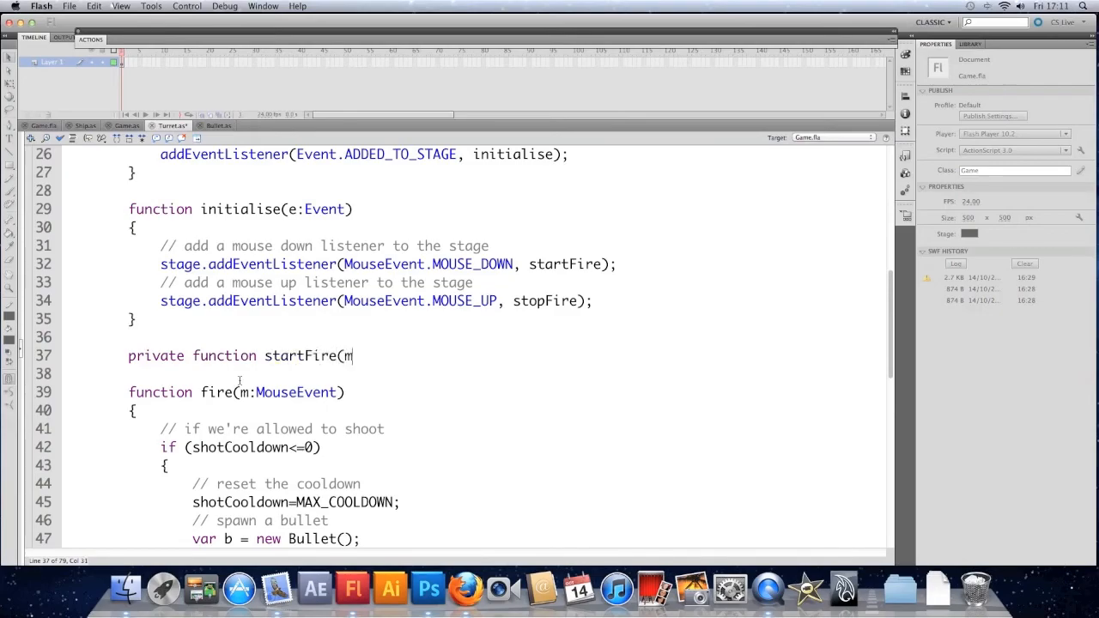
text(:MouseEvent) {)
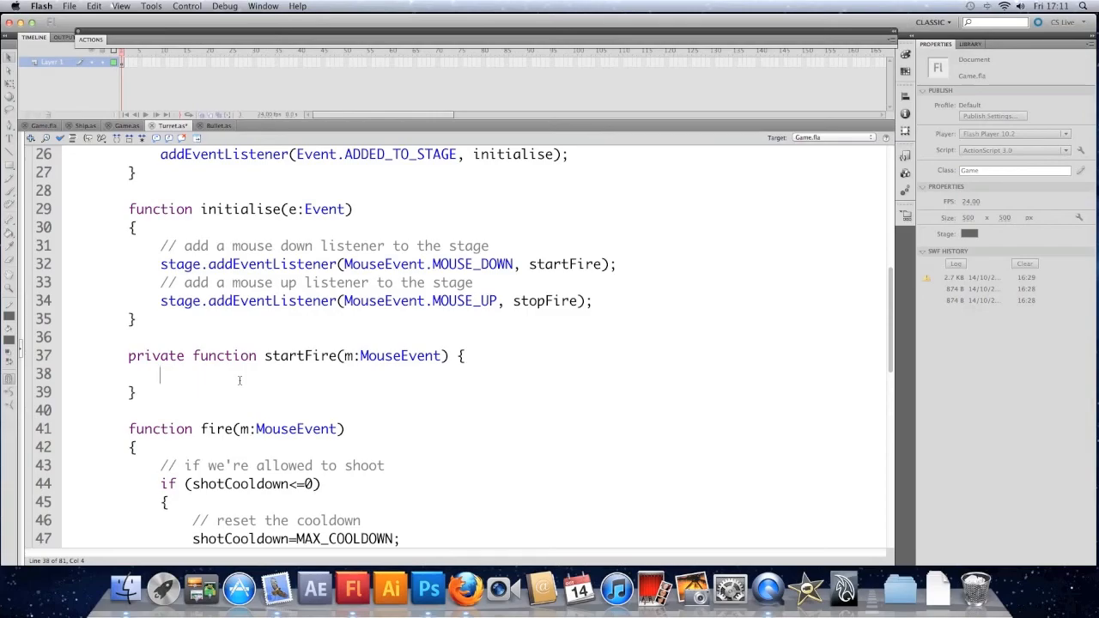
text(firing)
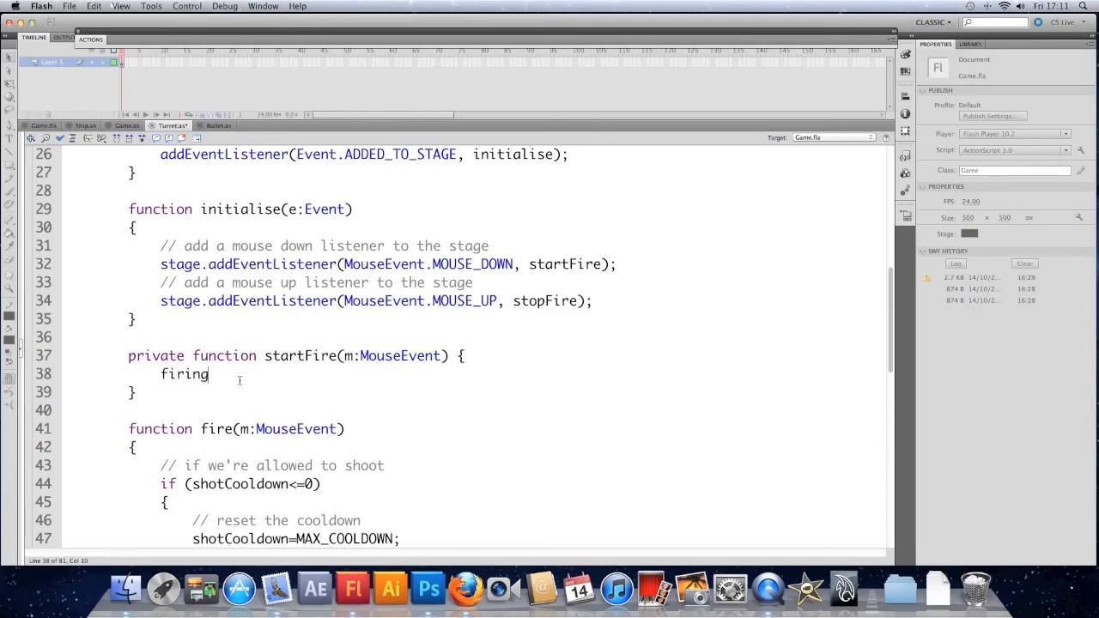
text(=true;)
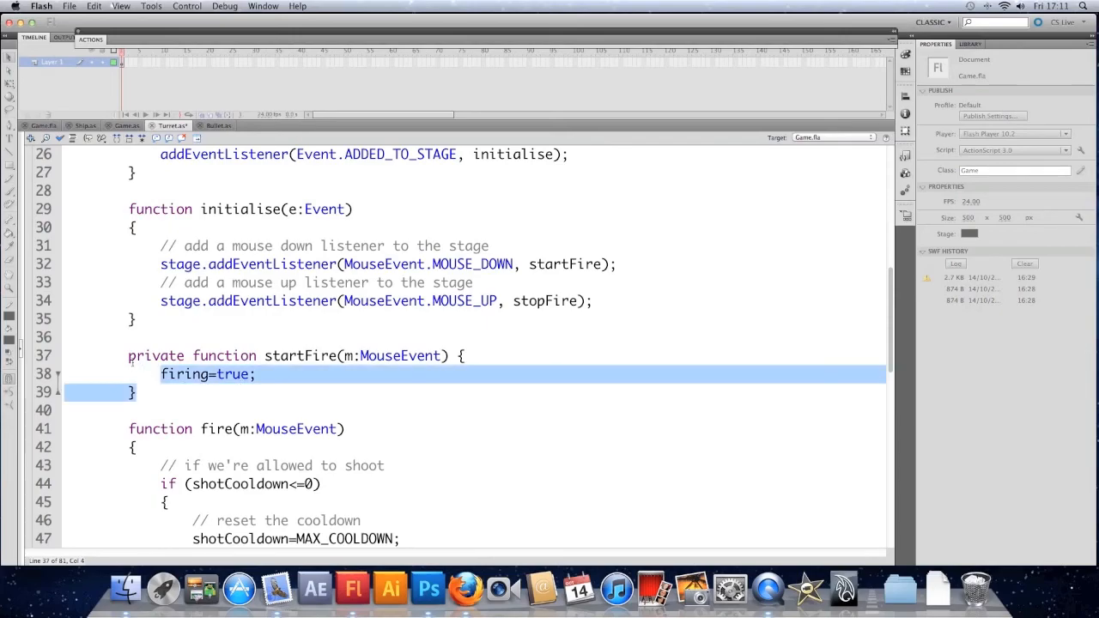
Paste a copy as stopFire that sets firing to false
click(158, 392)
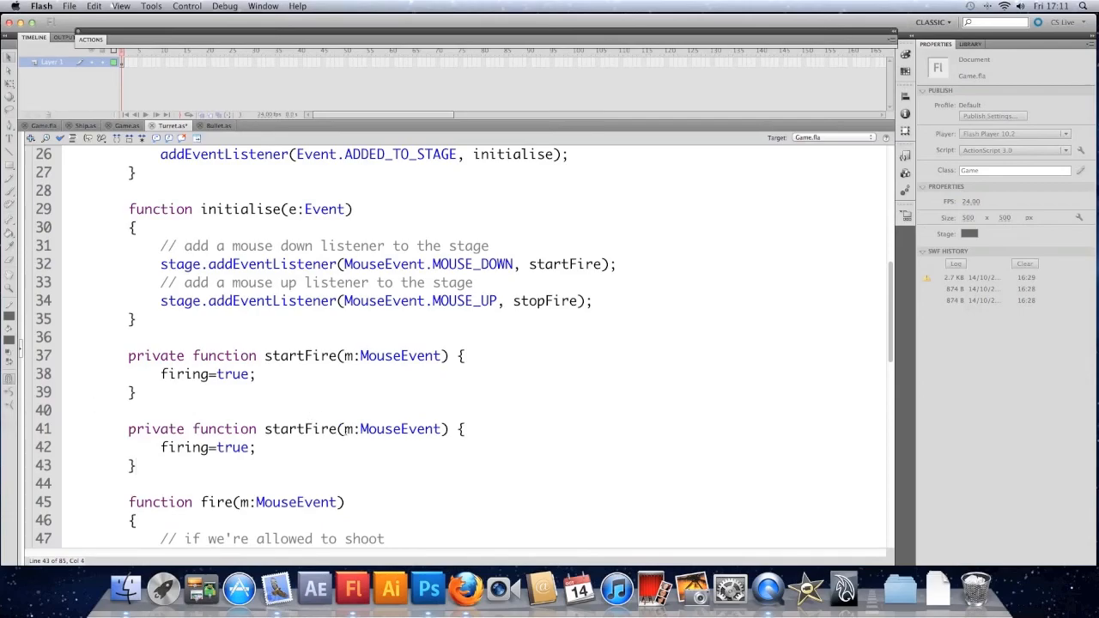
double_click(290, 428)
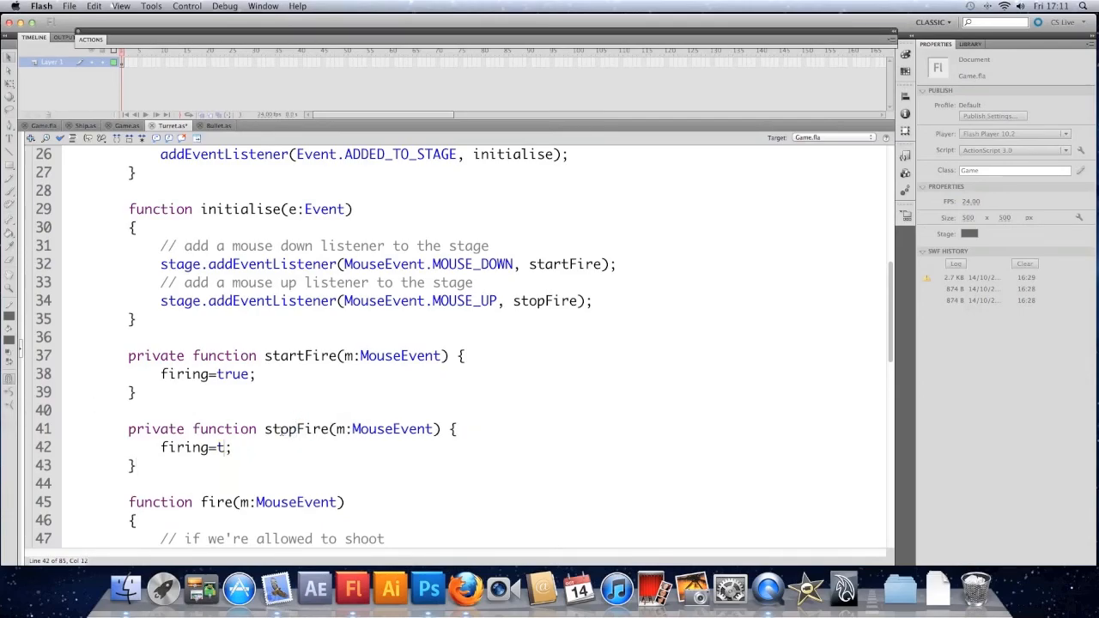
text(alse)
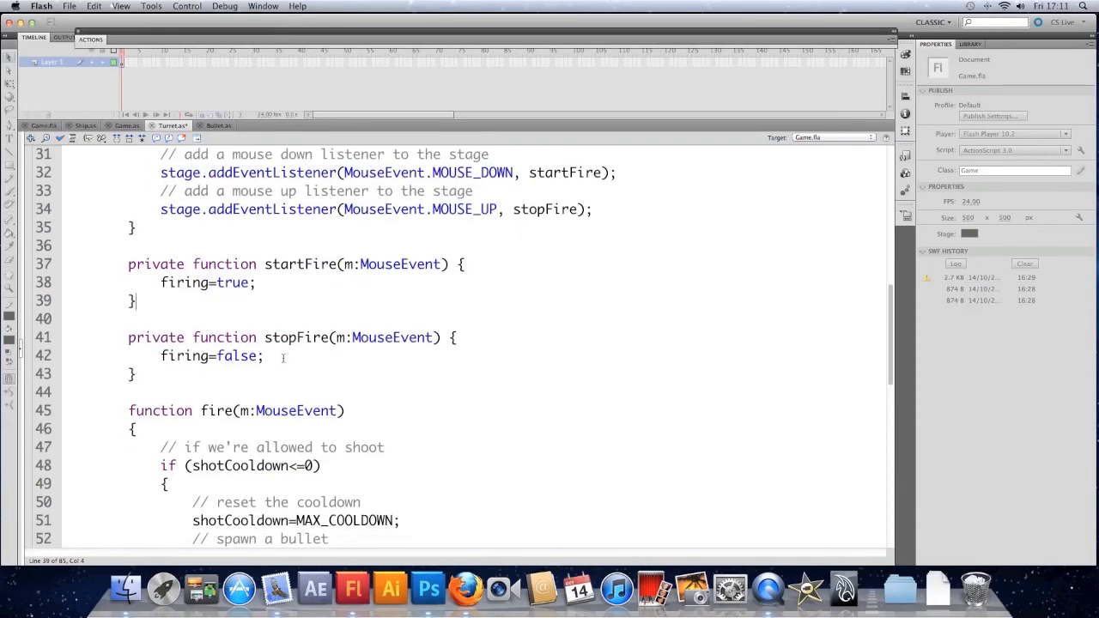
Make fire() private and remove its MouseEvent parameter
scroll(down, 3)
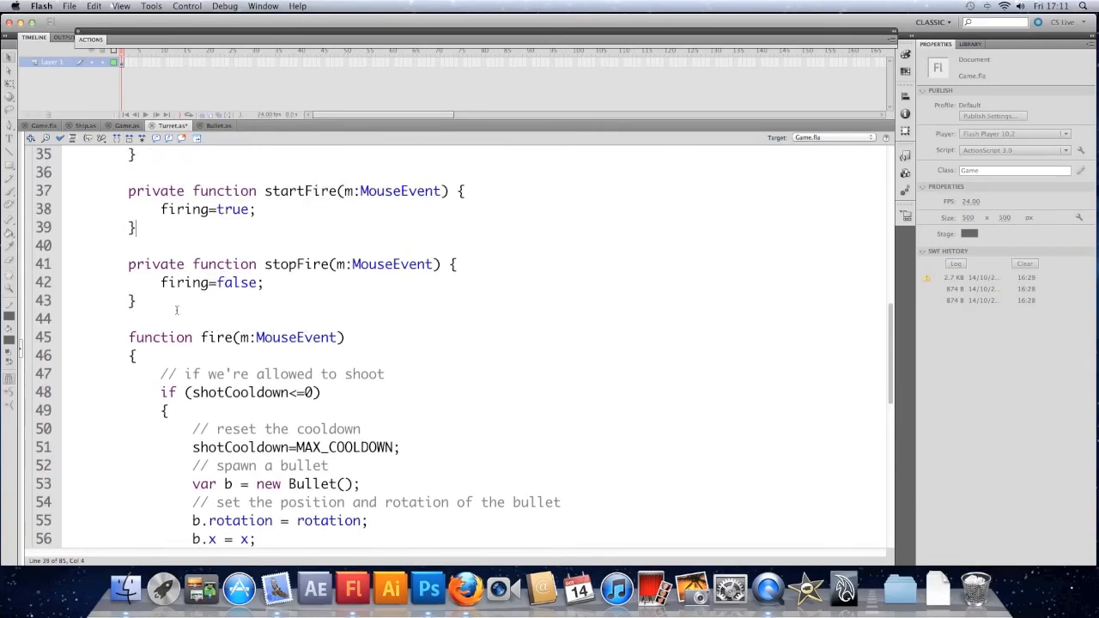
text(pr)
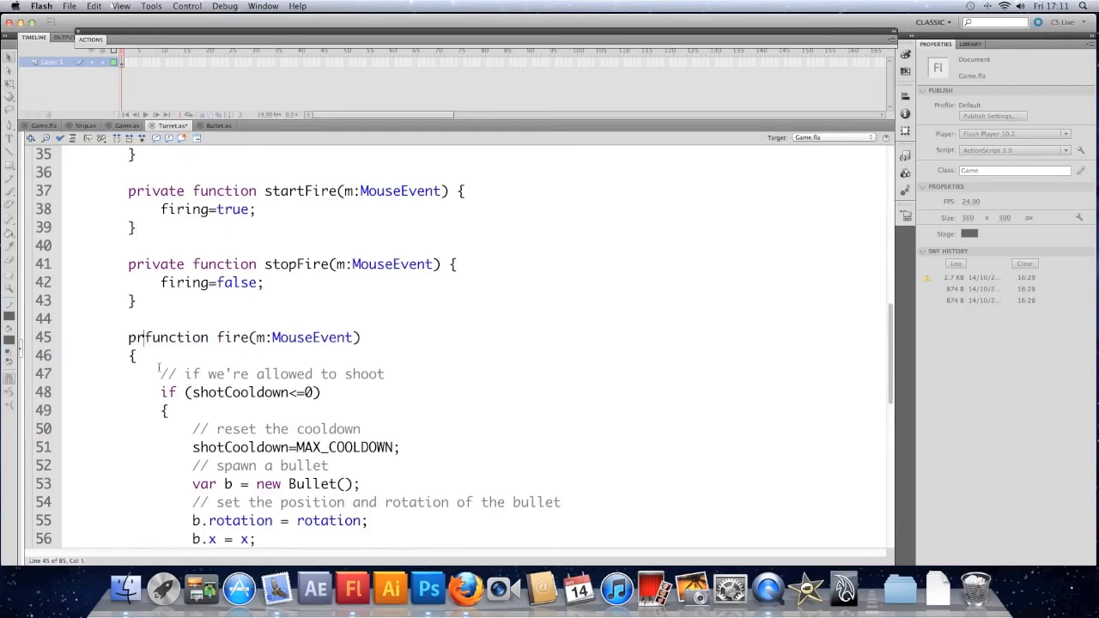
text(ivate)
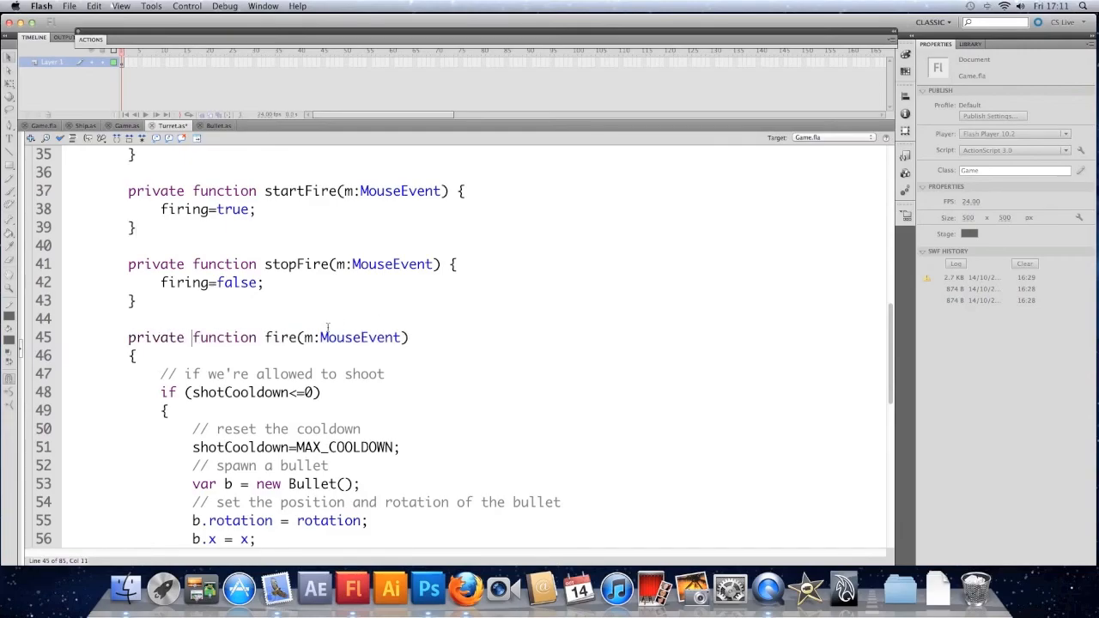
drag(303, 336, 400, 336)
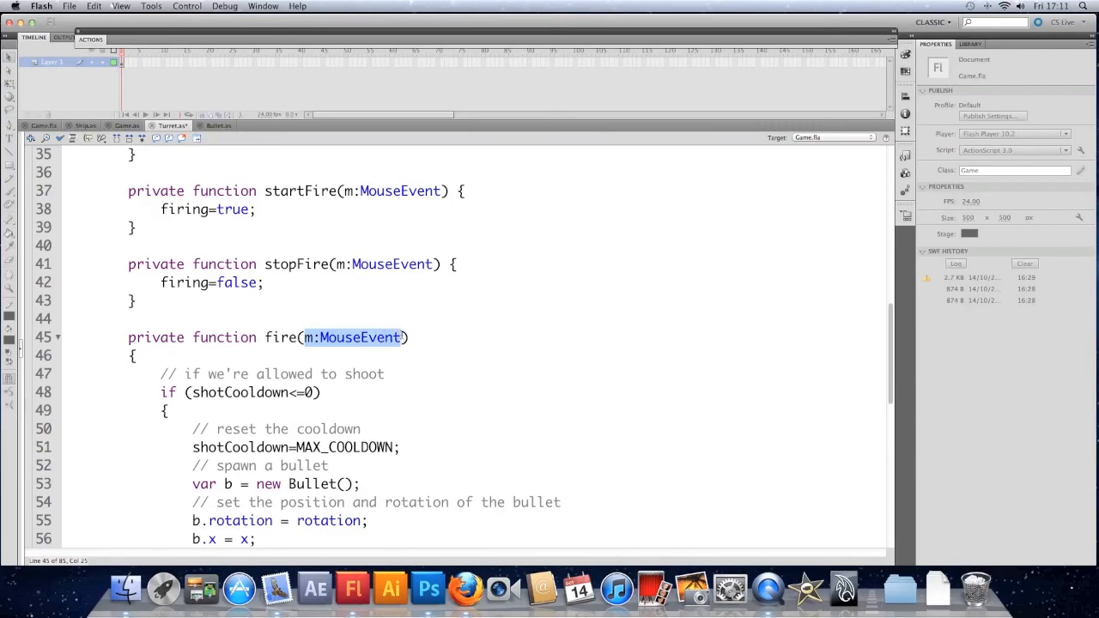
key(Delete)
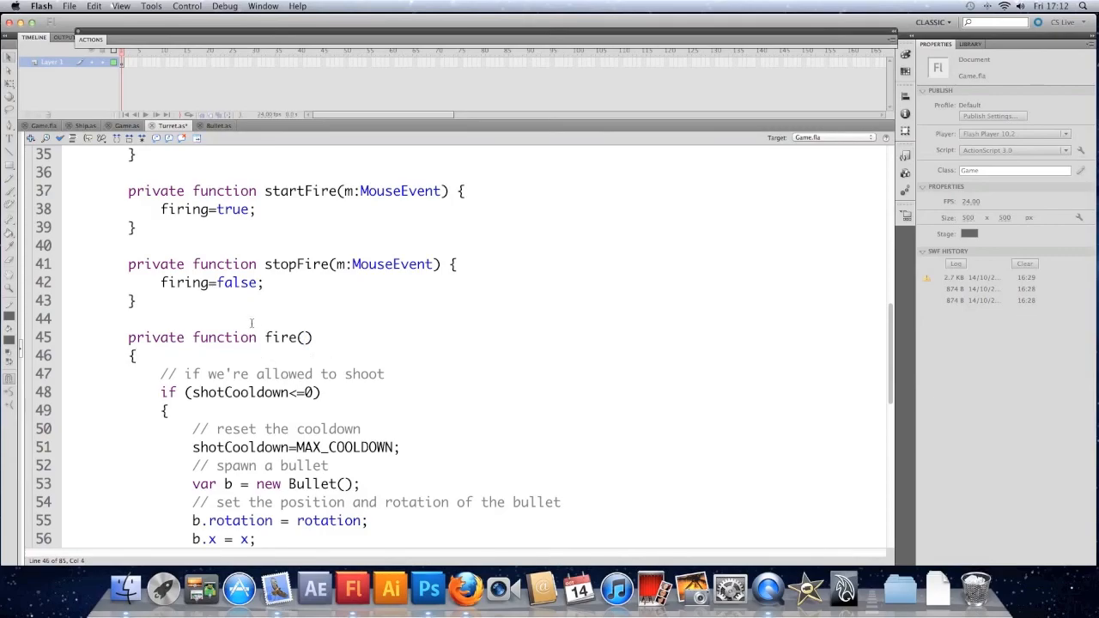
Start an if (firing) block in update() with a 'holding the mouse down' comment
scroll(down, 3)
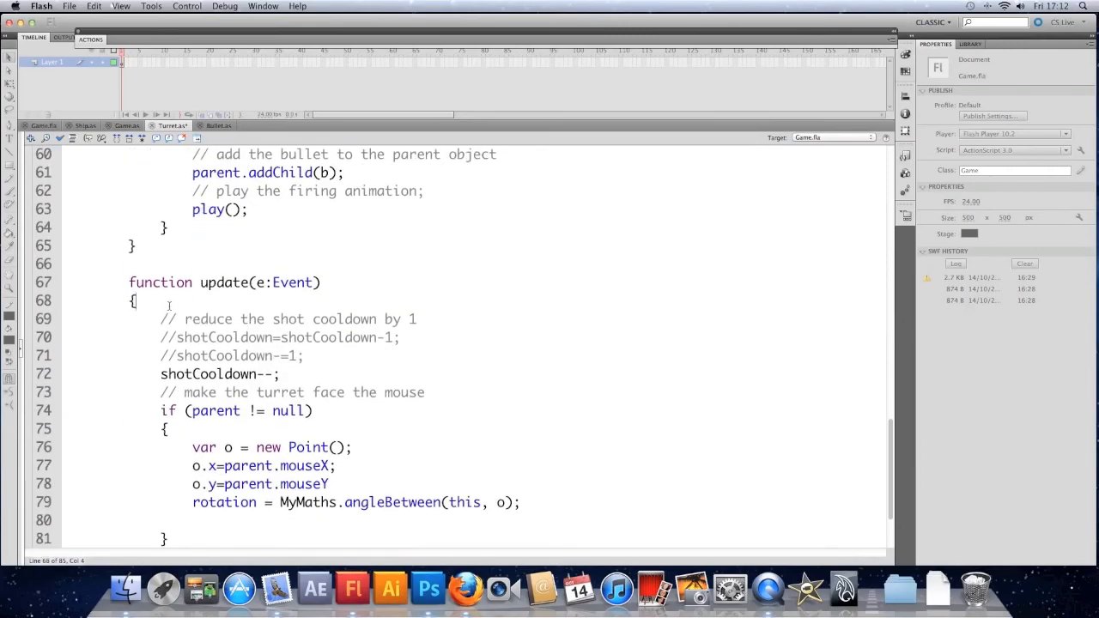
scroll(down, 3)
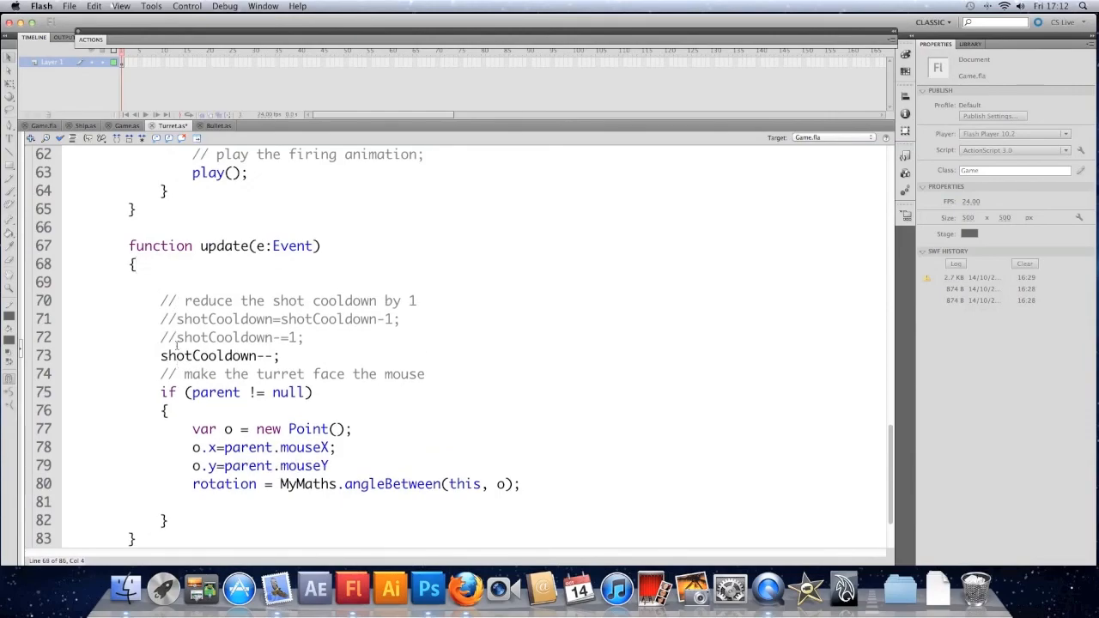
text(if (firing) {)
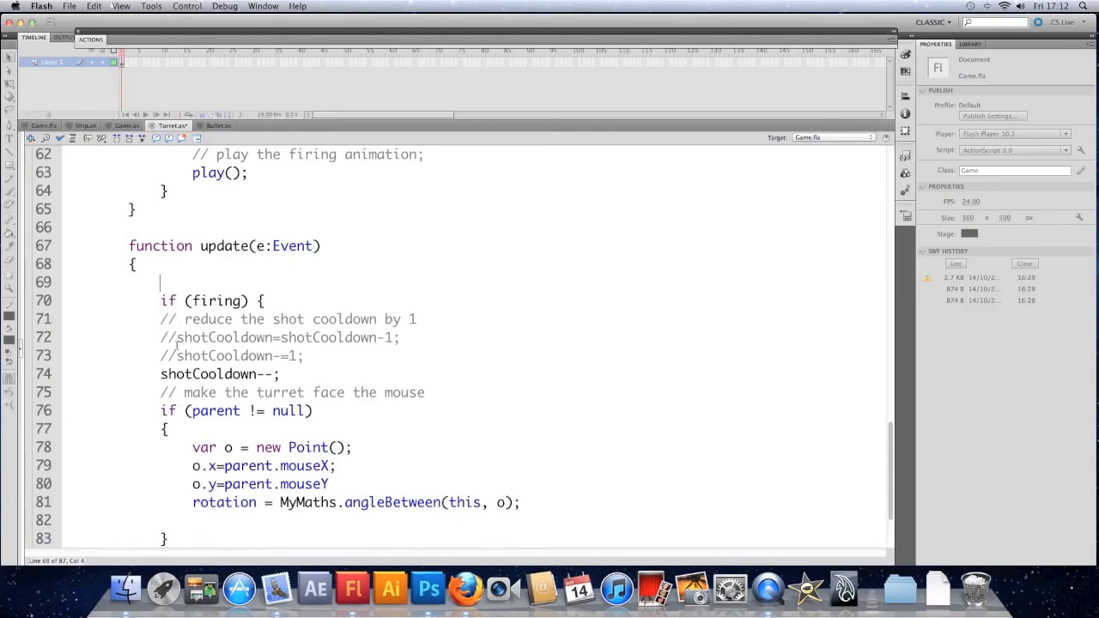
text(// if w)
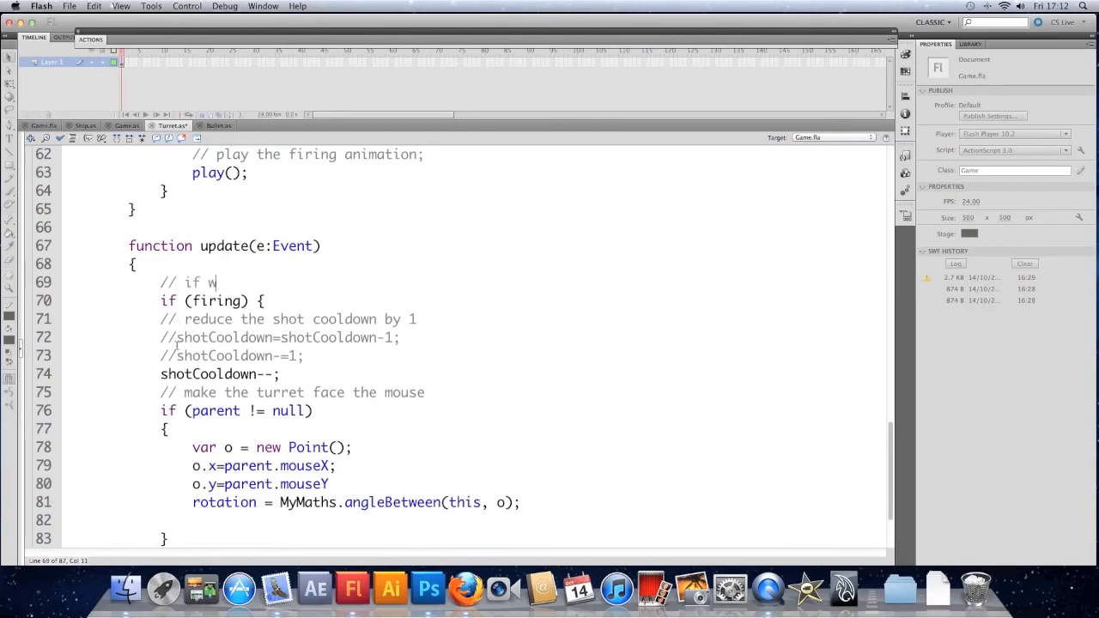
text(e're currently)
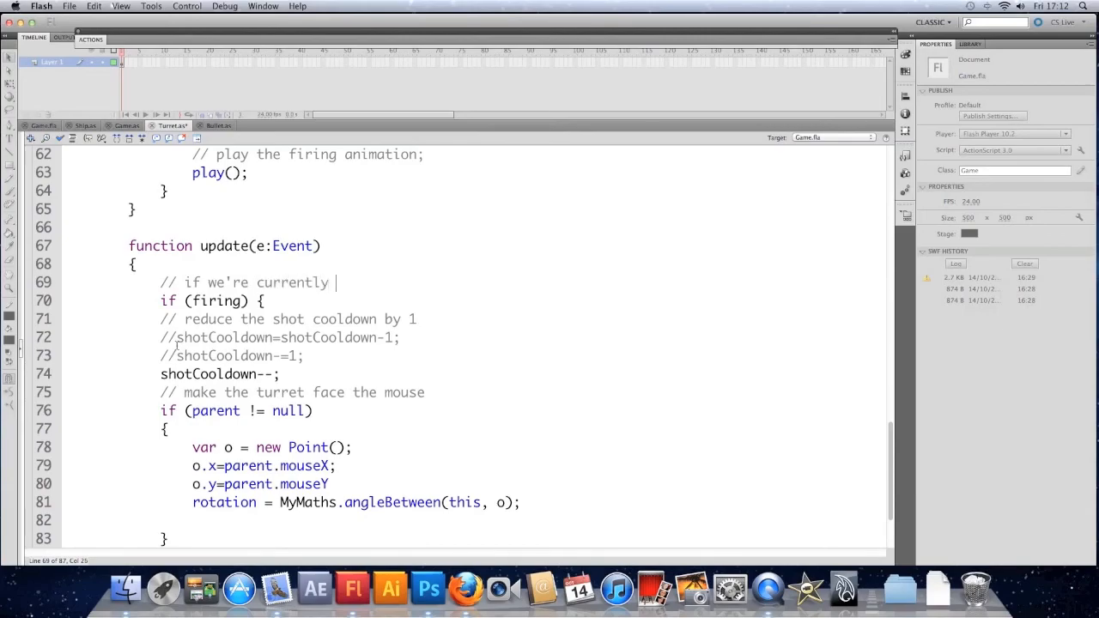
text(holding the mouse o)
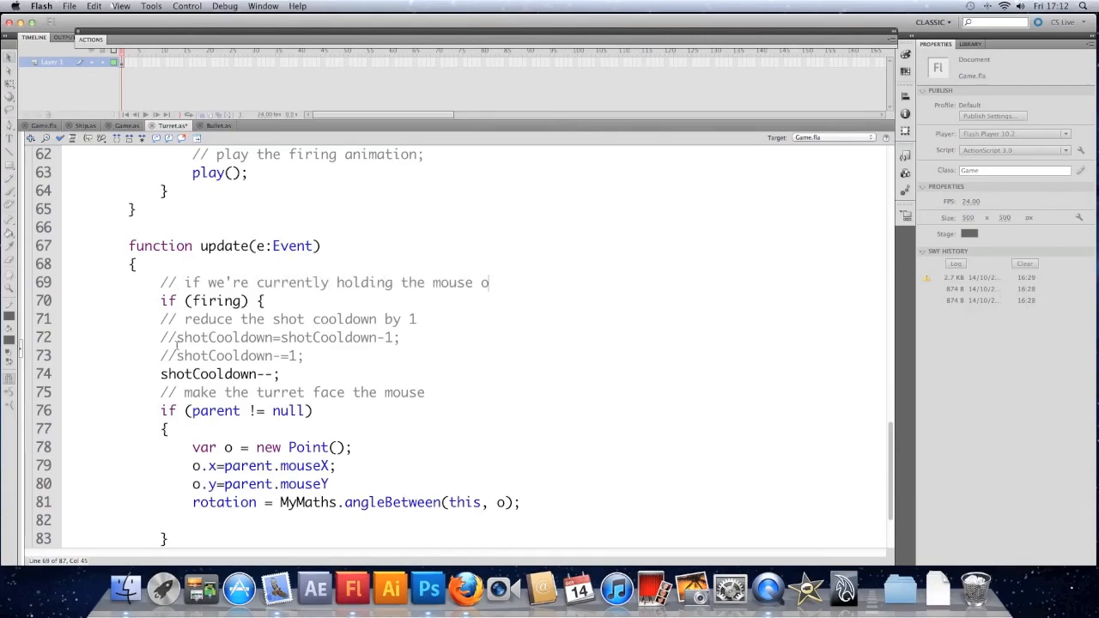
text(w)
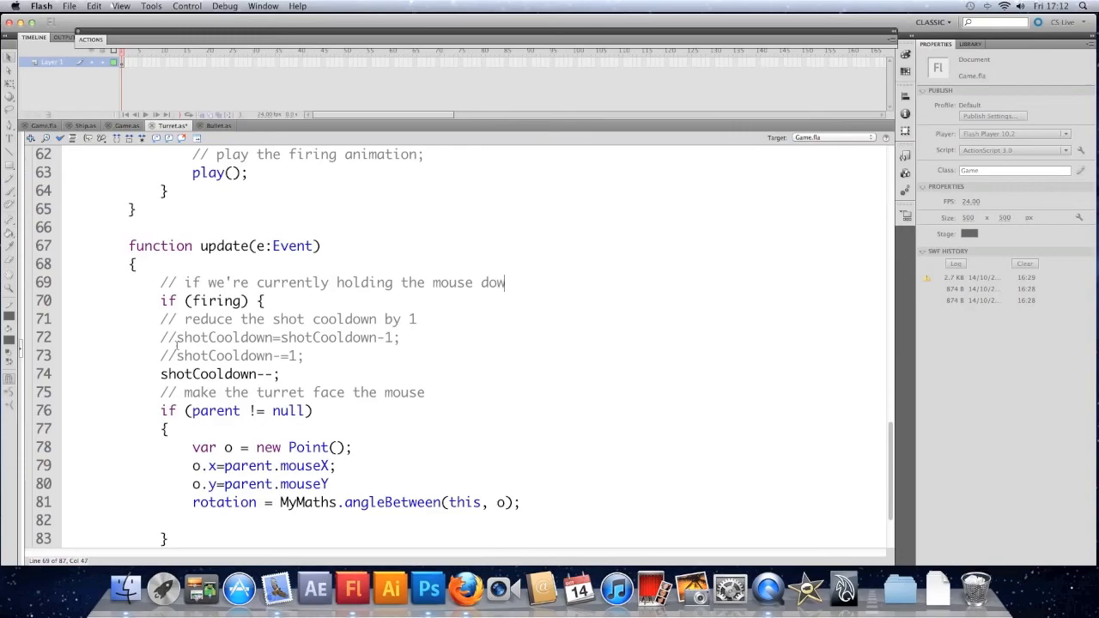
text(n)
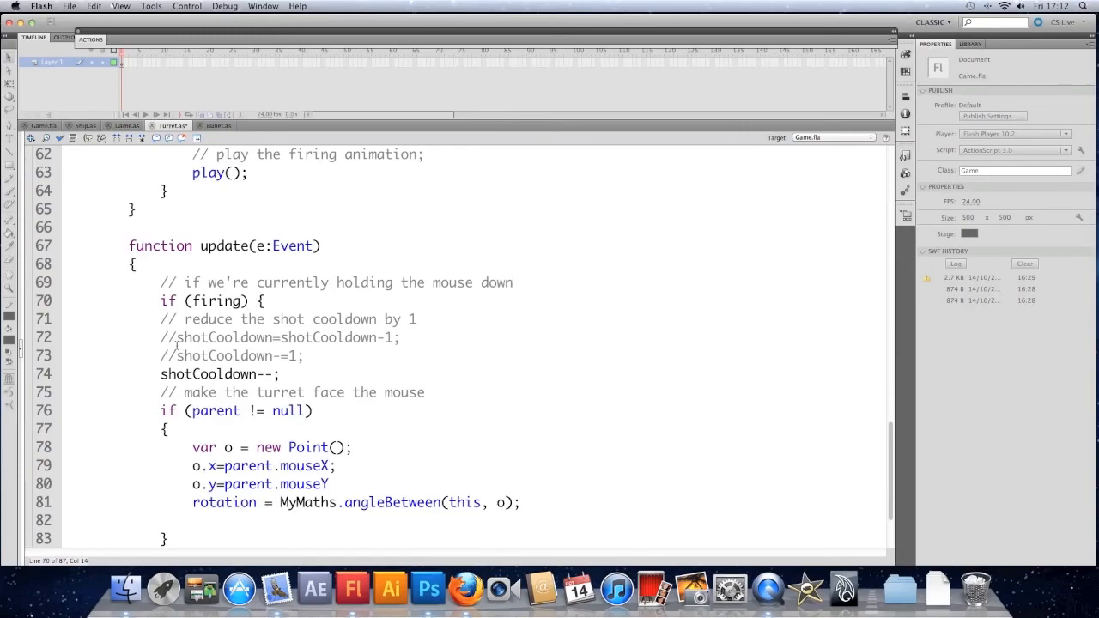
text(=t)
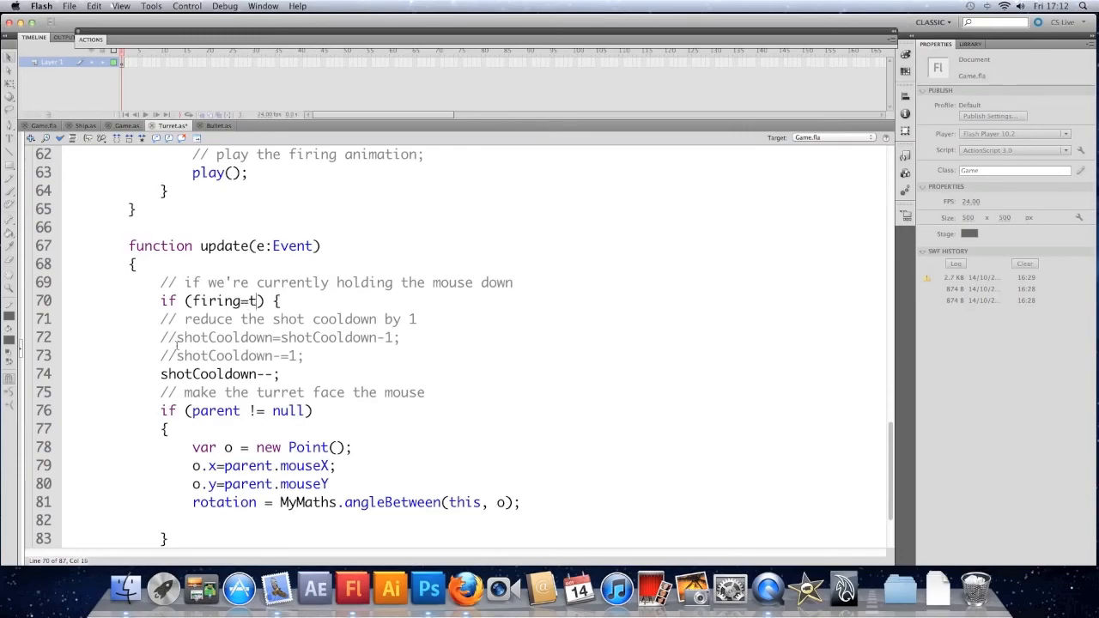
text(=true)
text(})
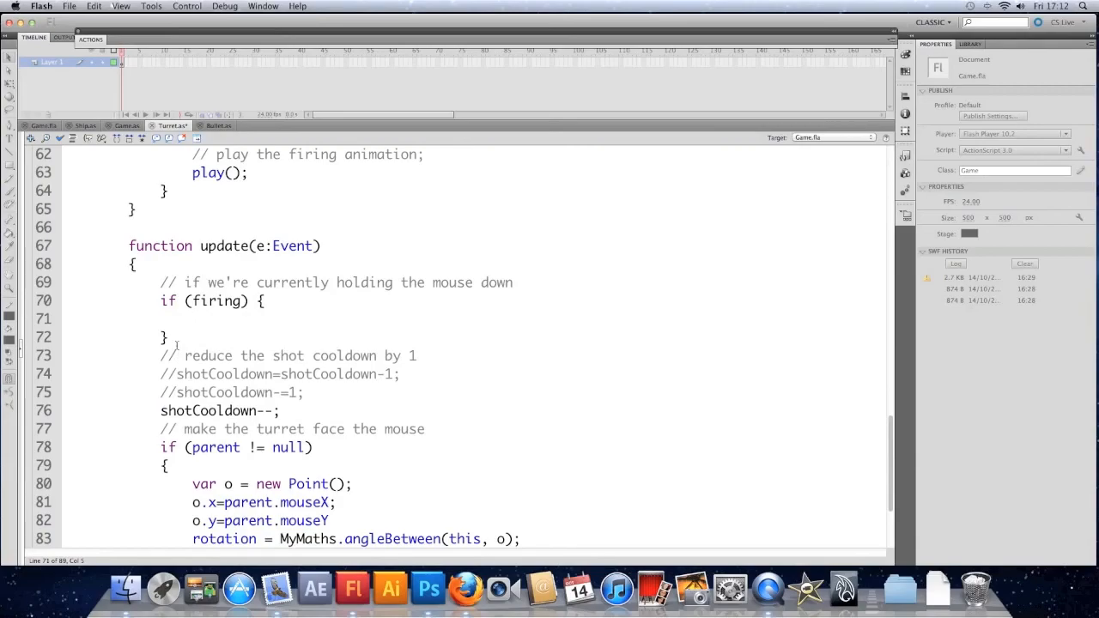
Call fire() inside the if (firing) block and finish the comment
text(fire();)
text(// FIRE)
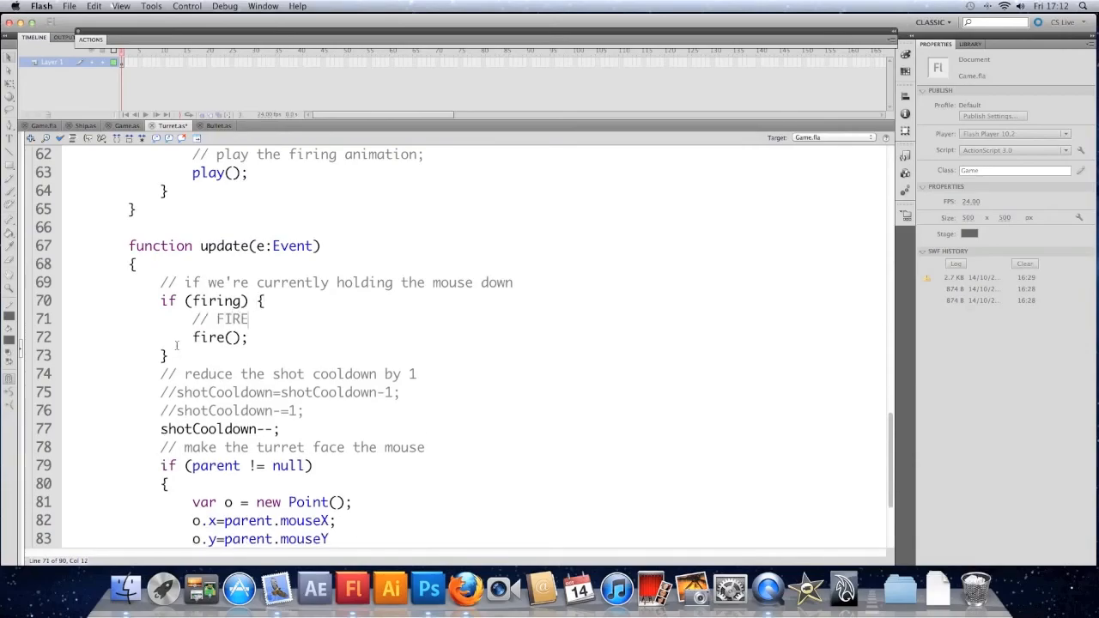
text(!!!!!!)
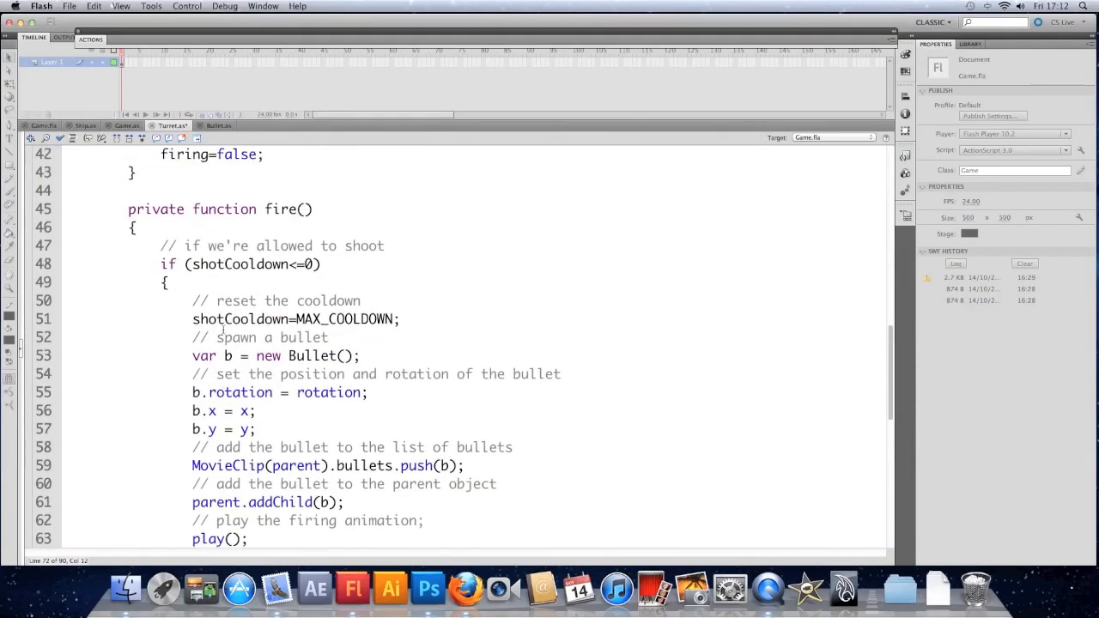
scroll(down, 3)
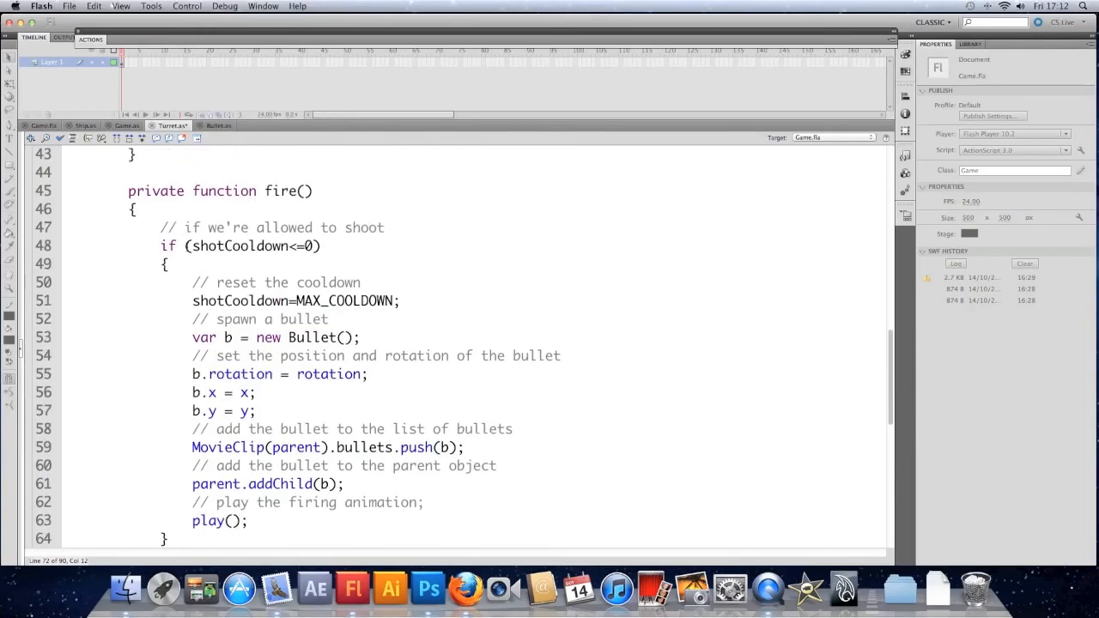
scroll(down, 3)
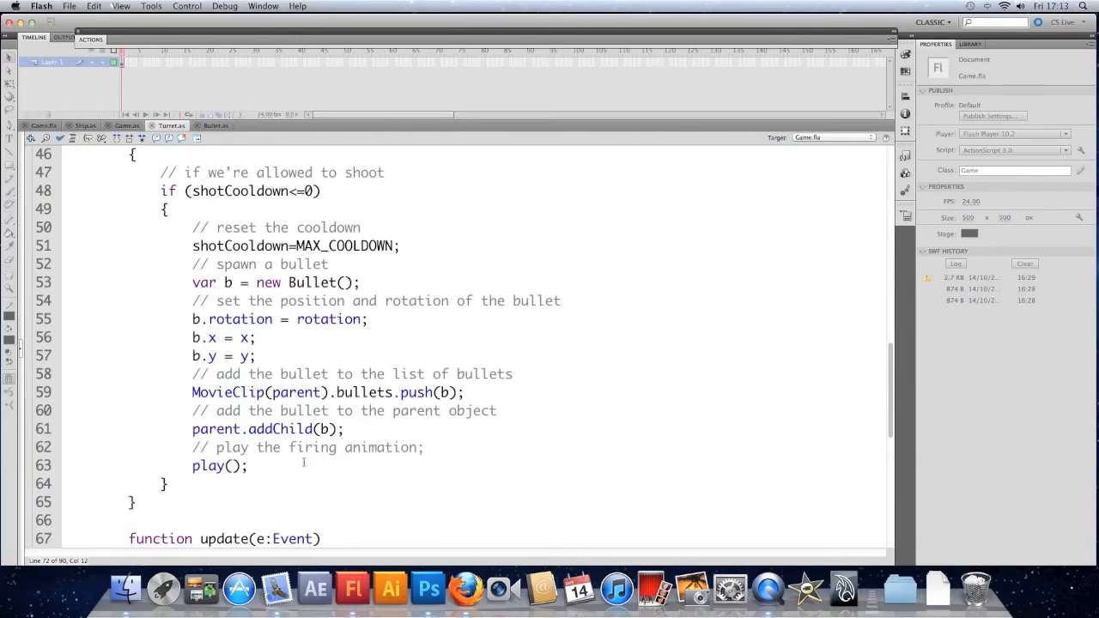
Test the movie with Cmd+Enter and check the Output panel for three ship spawns
key(cmd+return)
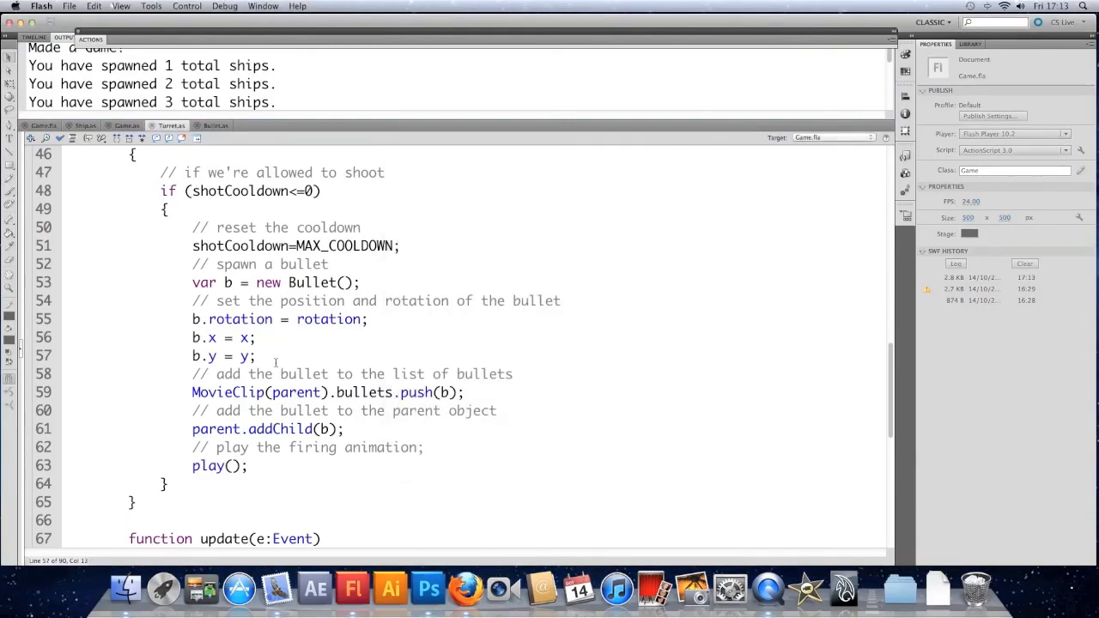
scroll(down, 3)
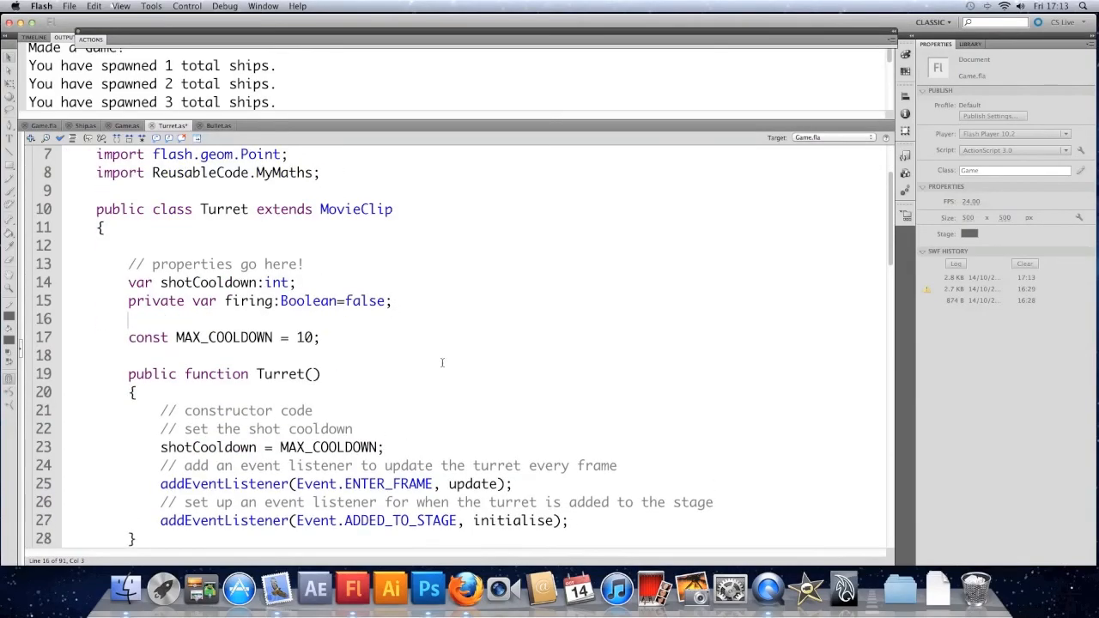
Make shotCooldown private and add numToShoot:int=3 commented 'fire 3 bullets every time'
text(private var)
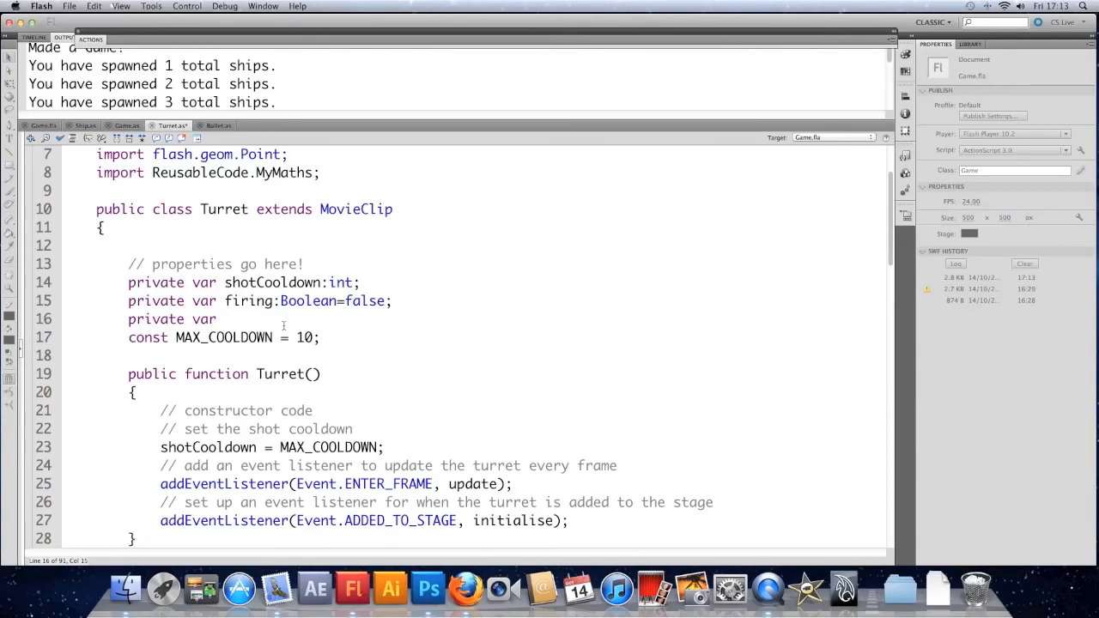
text(numToShoot)
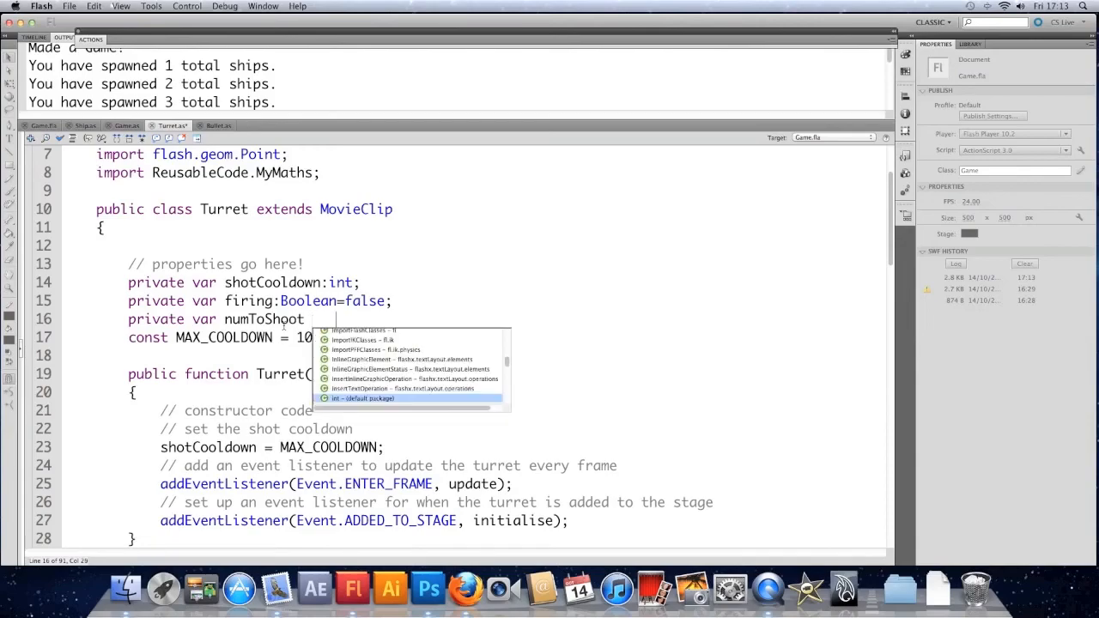
text(:int=)
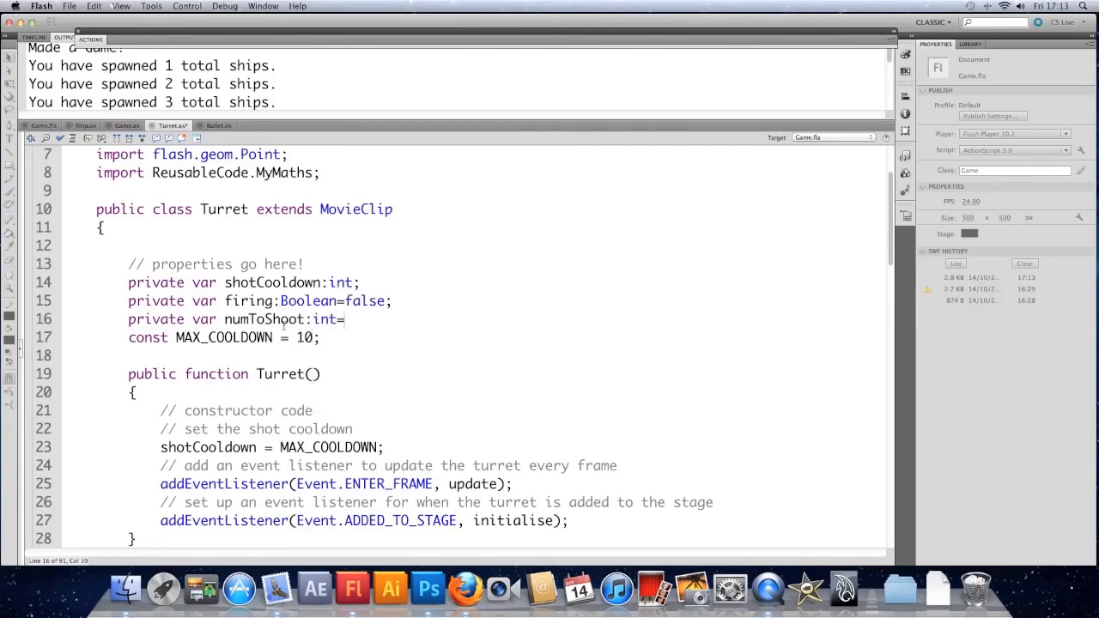
text(3)
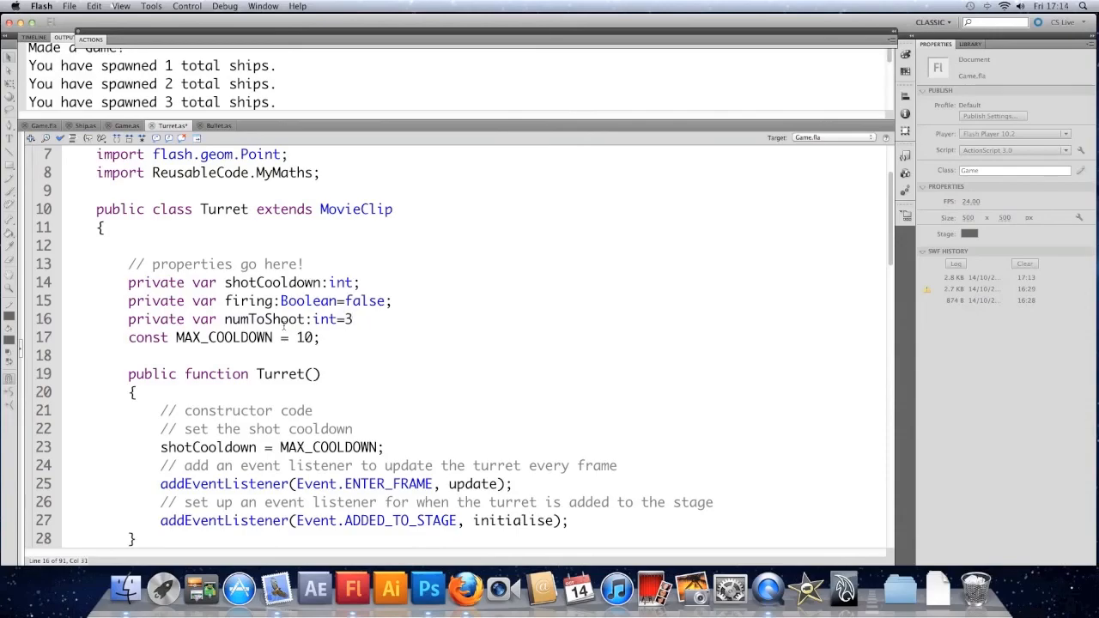
text(// fire)
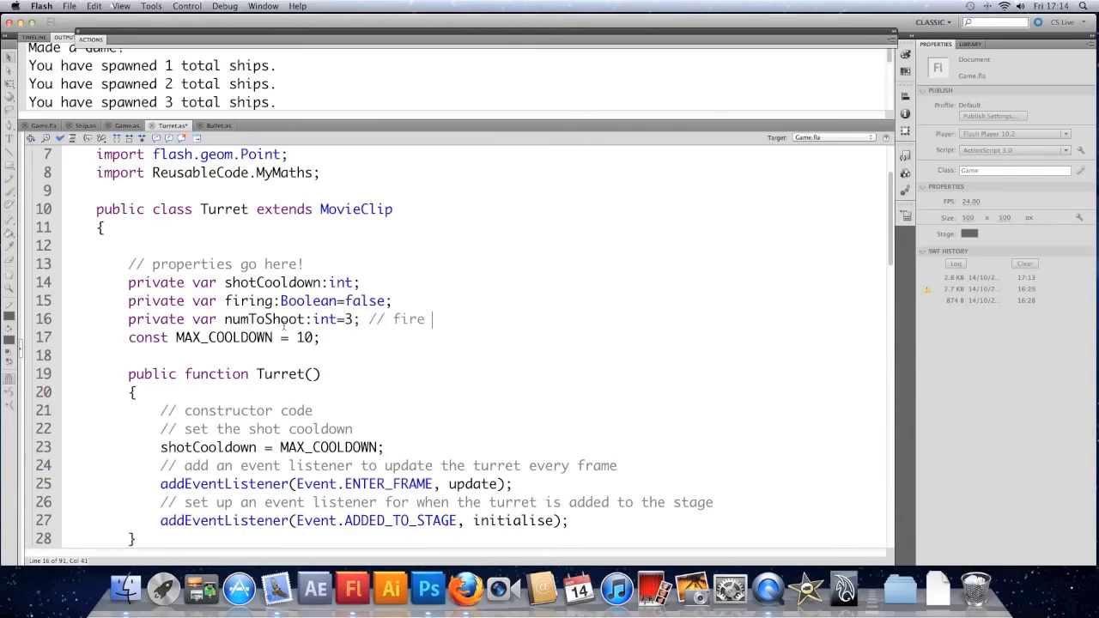
text(3 bullets eve)
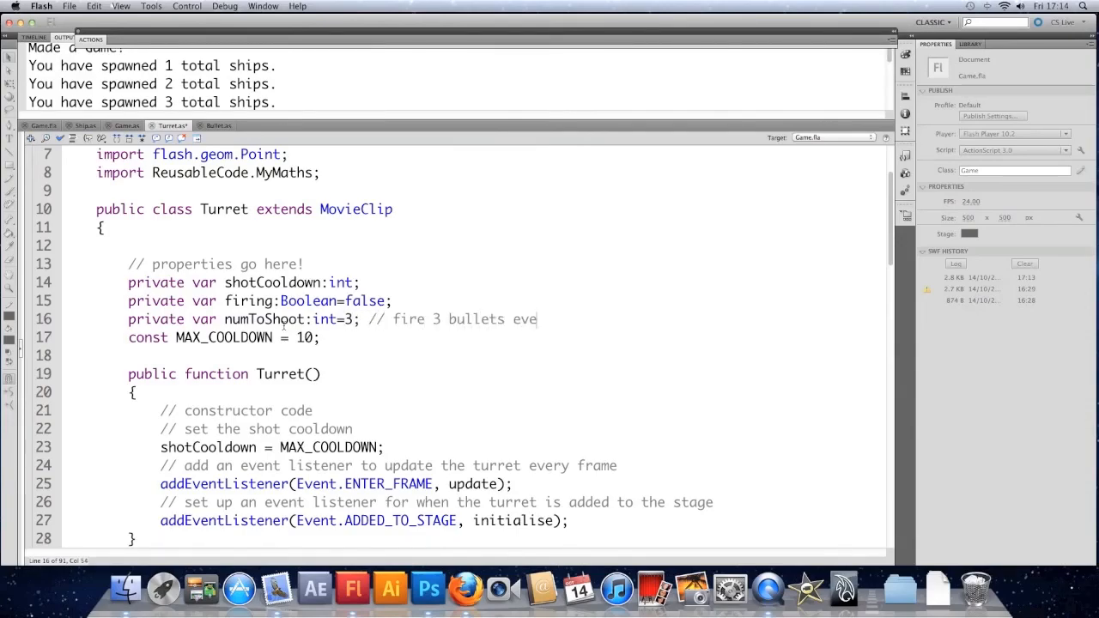
text(ry time)
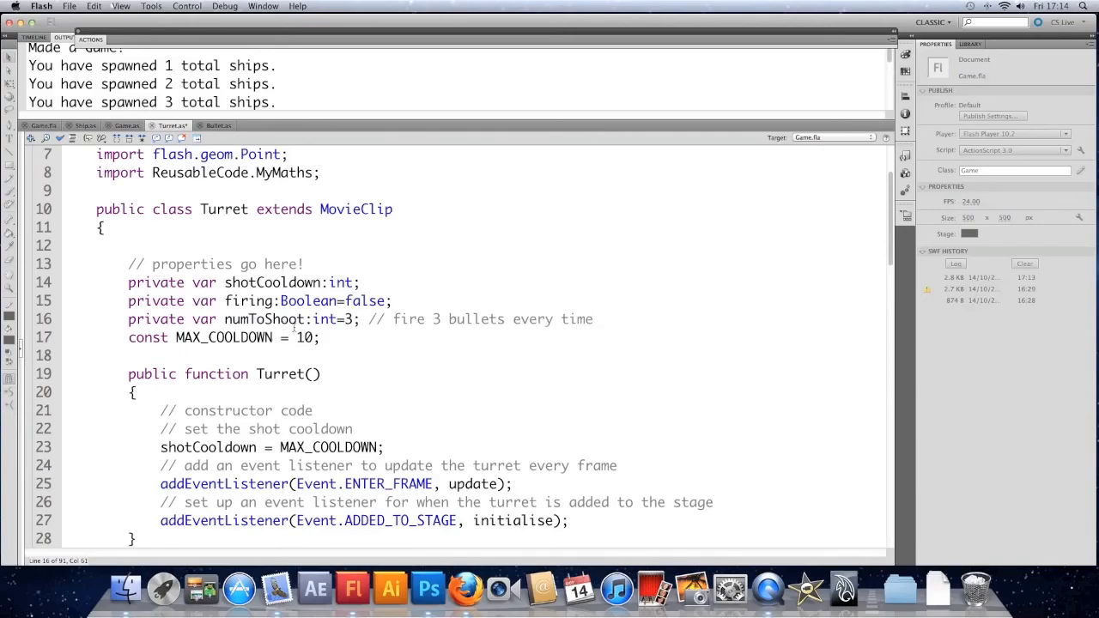
Wrap the bullet-spawning code in 'for (var i=0; i<numToShoot; i++)' and indent it
scroll(down, 3)
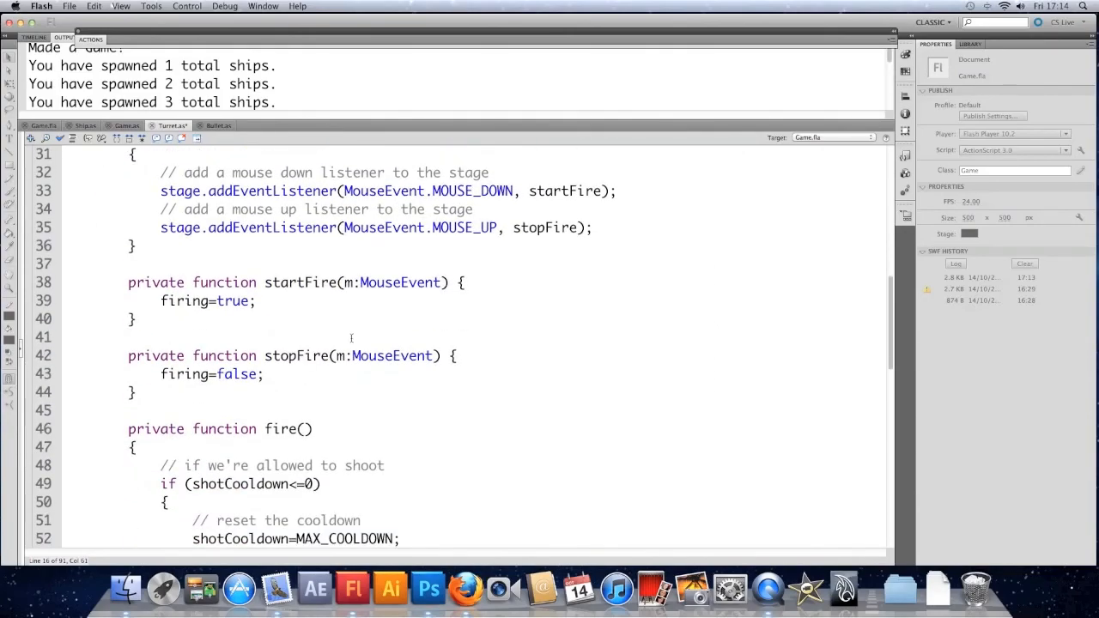
scroll(down, 3)
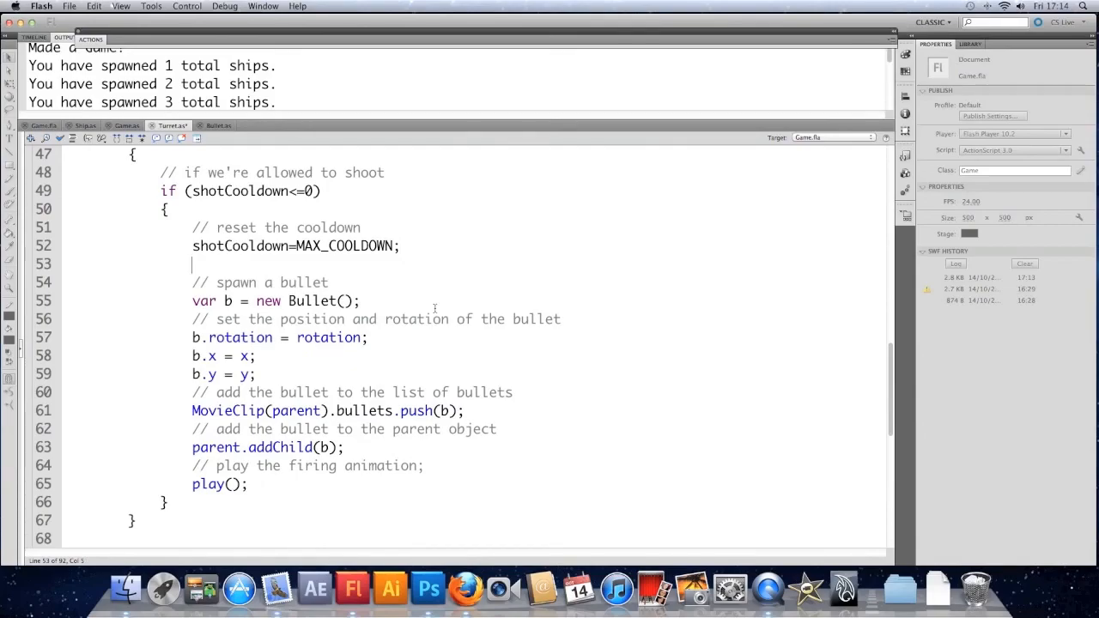
text(for ()
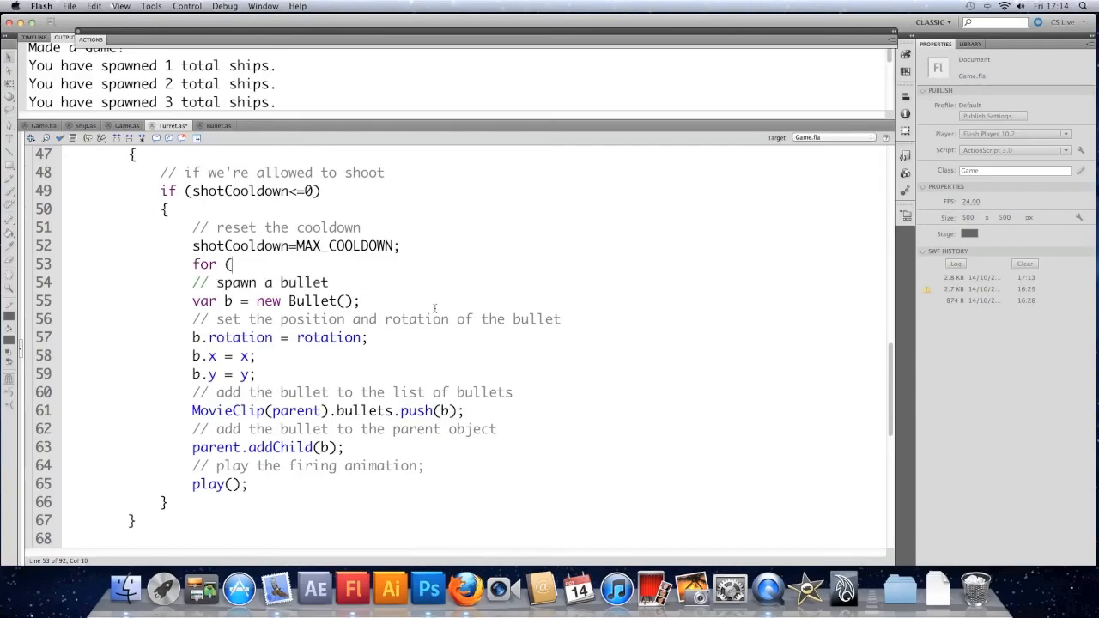
text(var i=0; i<)
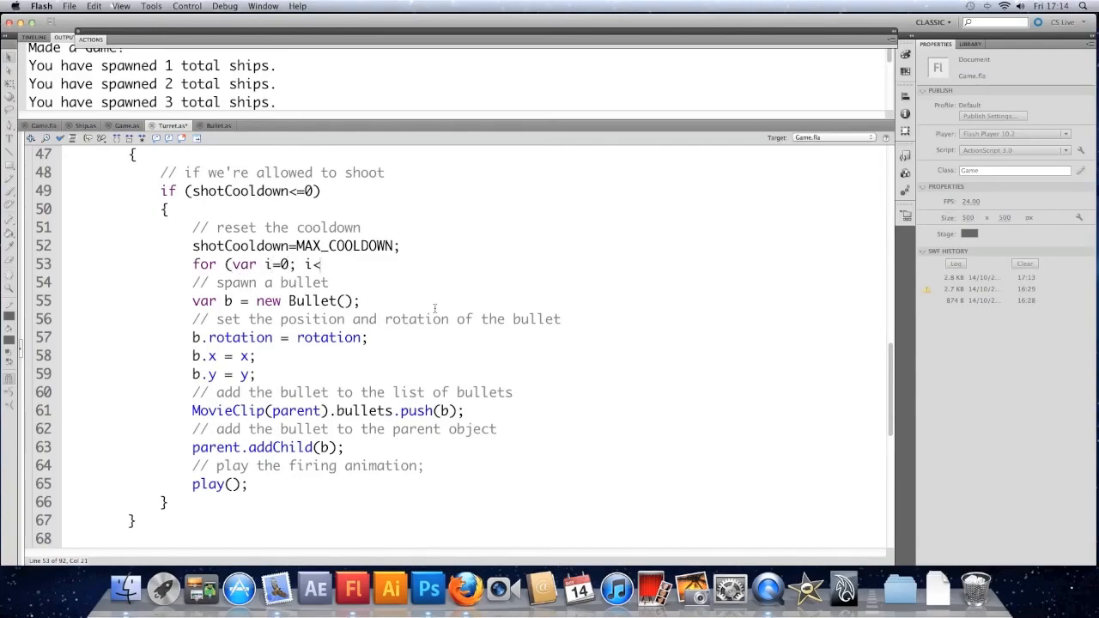
text(numT)
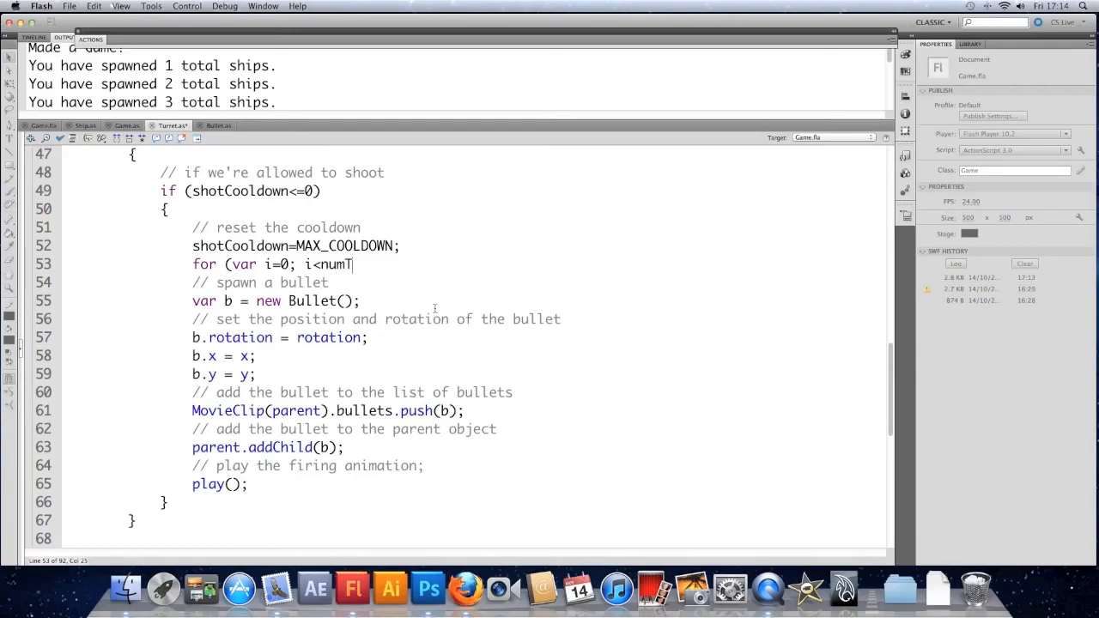
text(oShoot; i)
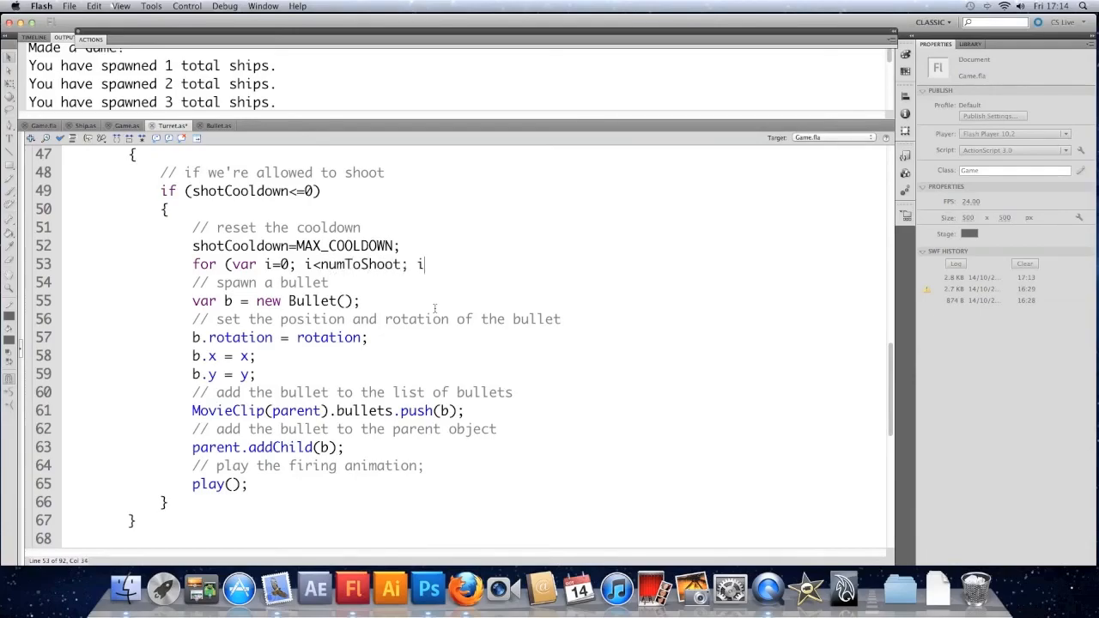
text(++) {)
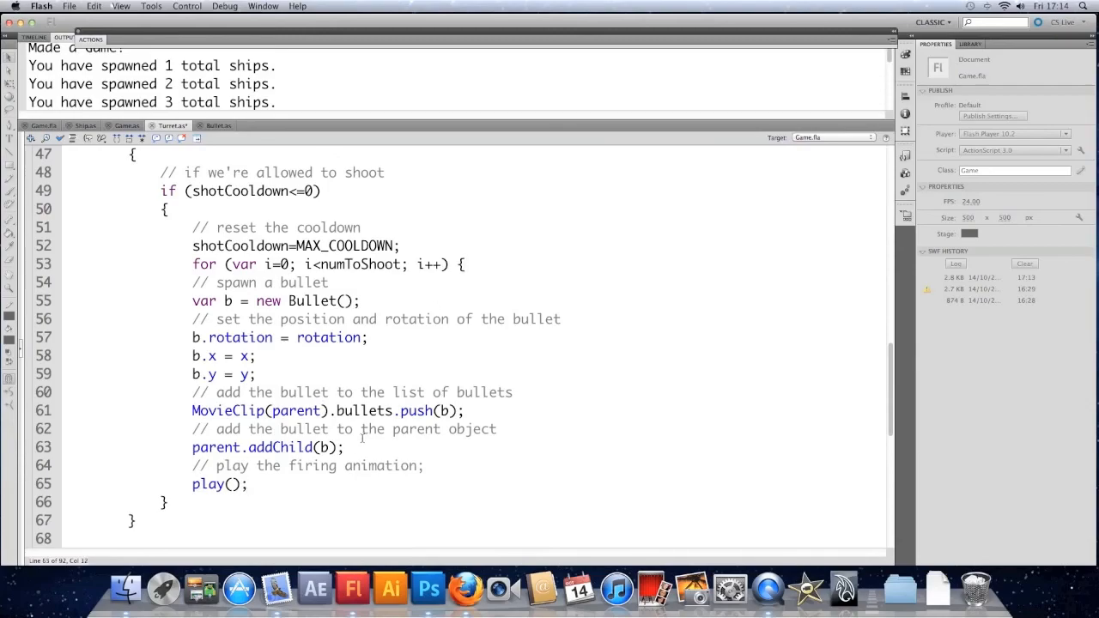
click(352, 447)
text(})
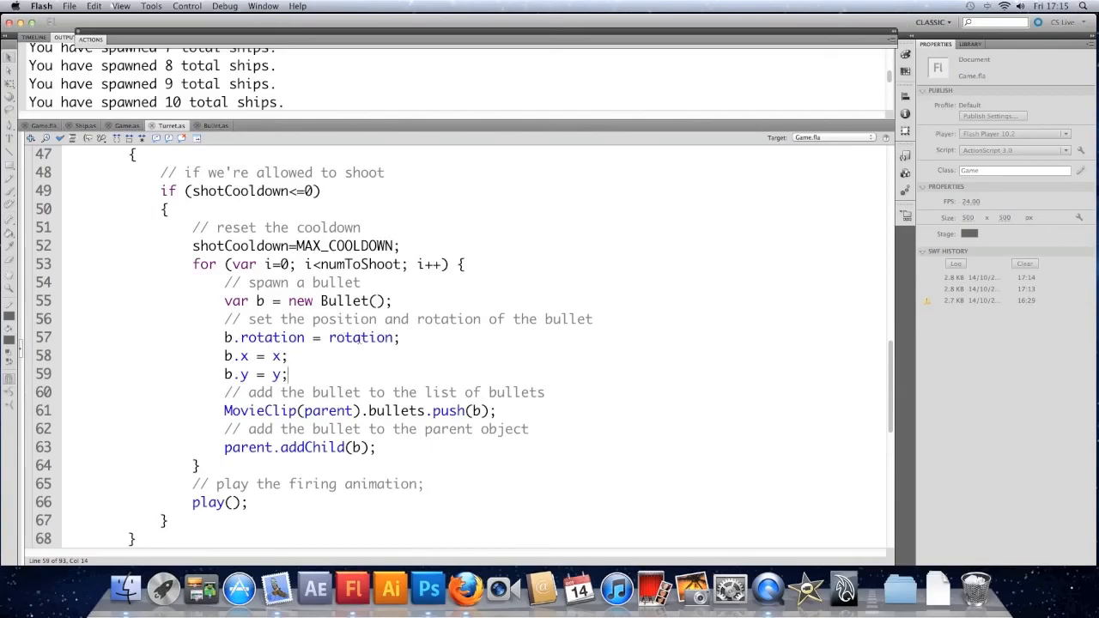
Add 'const SPREAD = 5;' above MAX_COOLDOWN in Turret's properties
click(400, 337)
text(const)
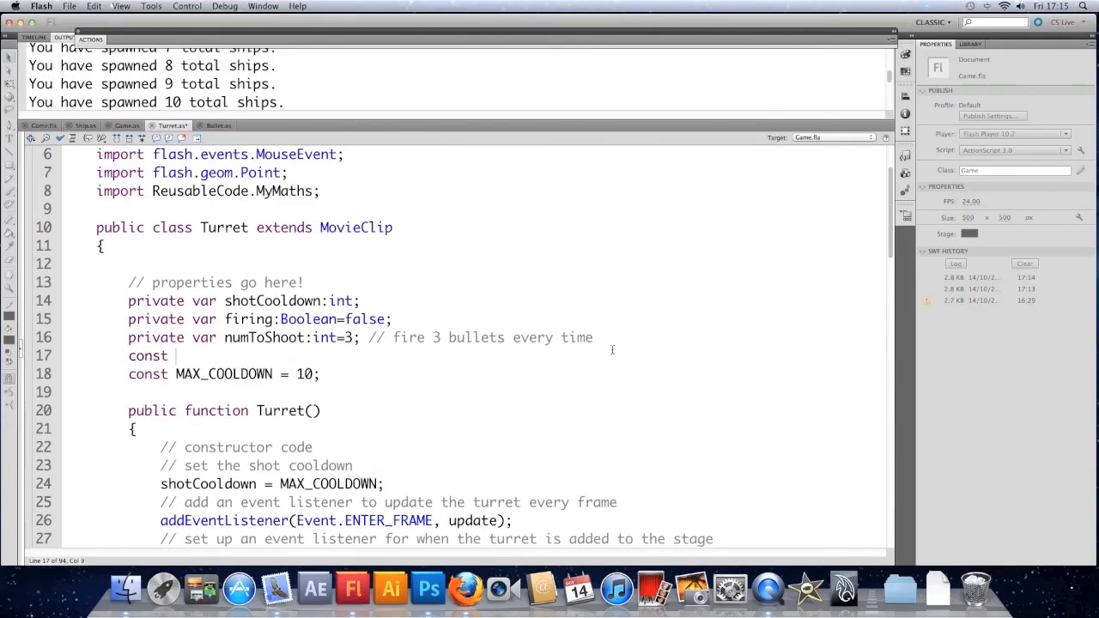
text(SPREAD)
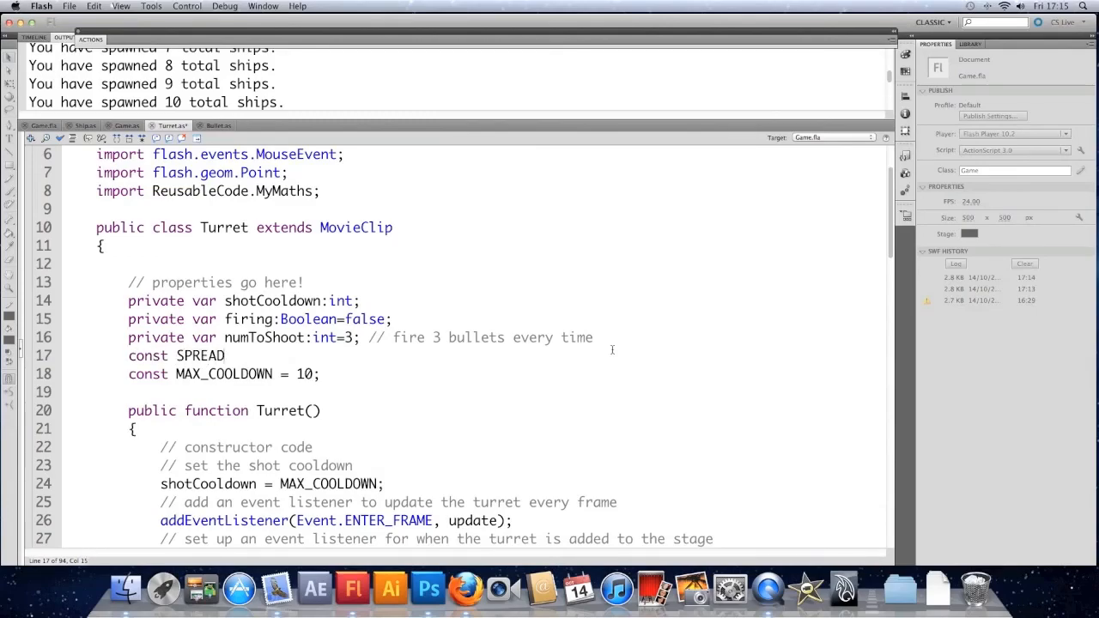
text(=)
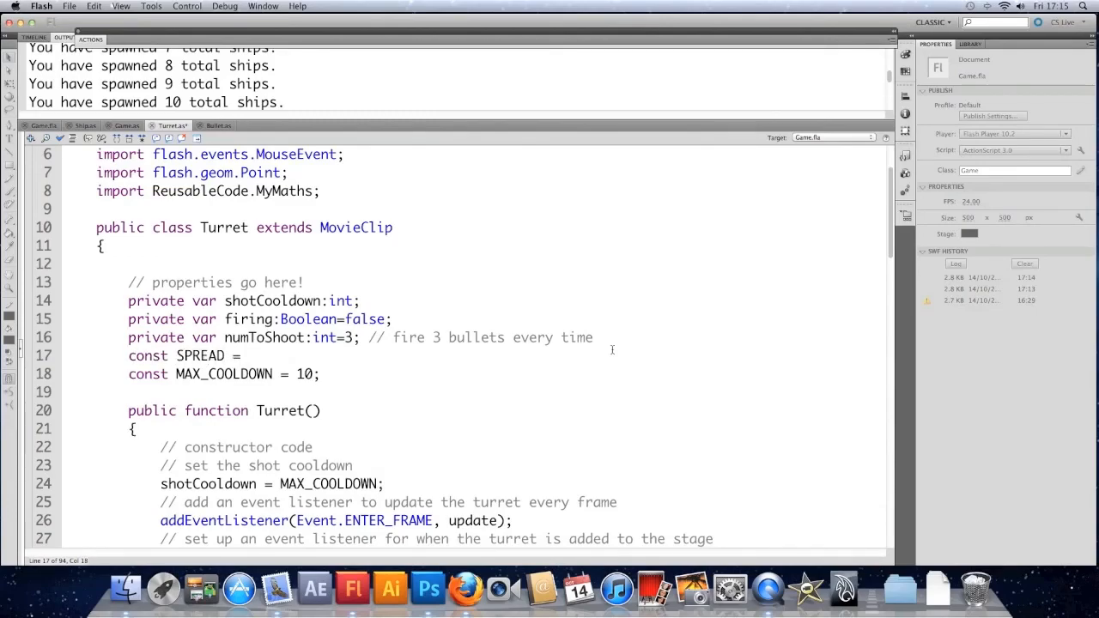
text(5;)
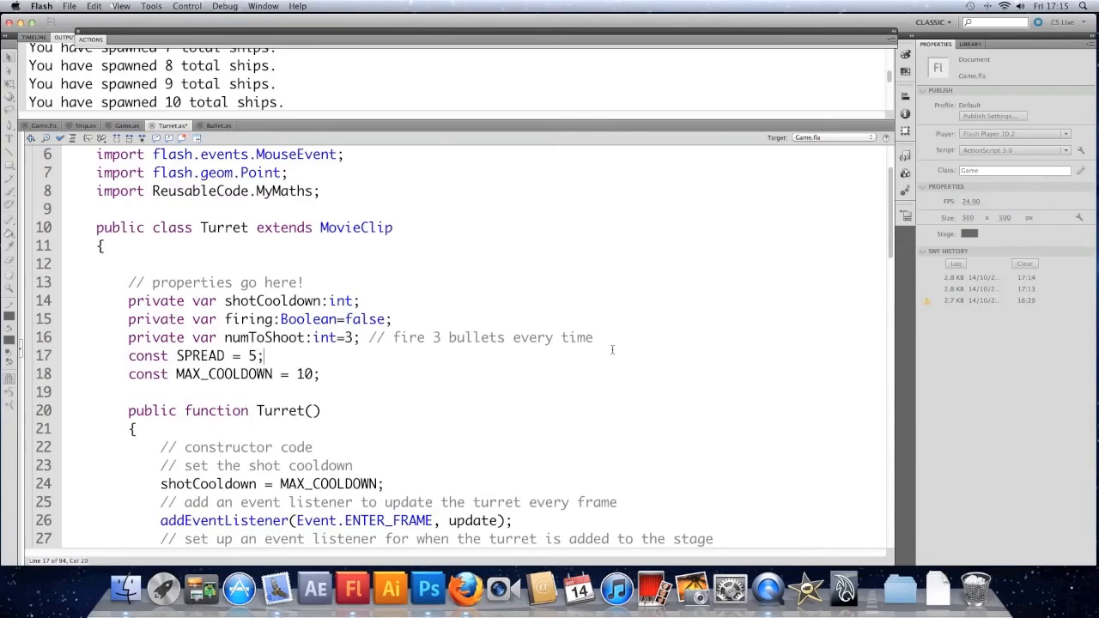
scroll(down, 3)
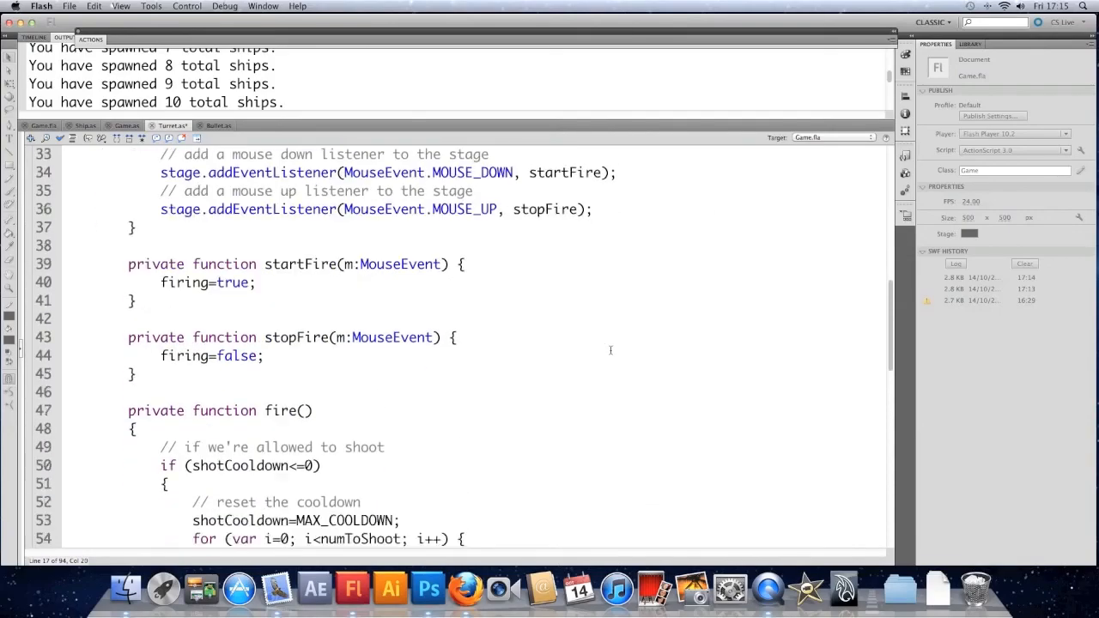
Append -(SPREAD*numToShoot/2) to the bullet rotation expression
scroll(down, 3)
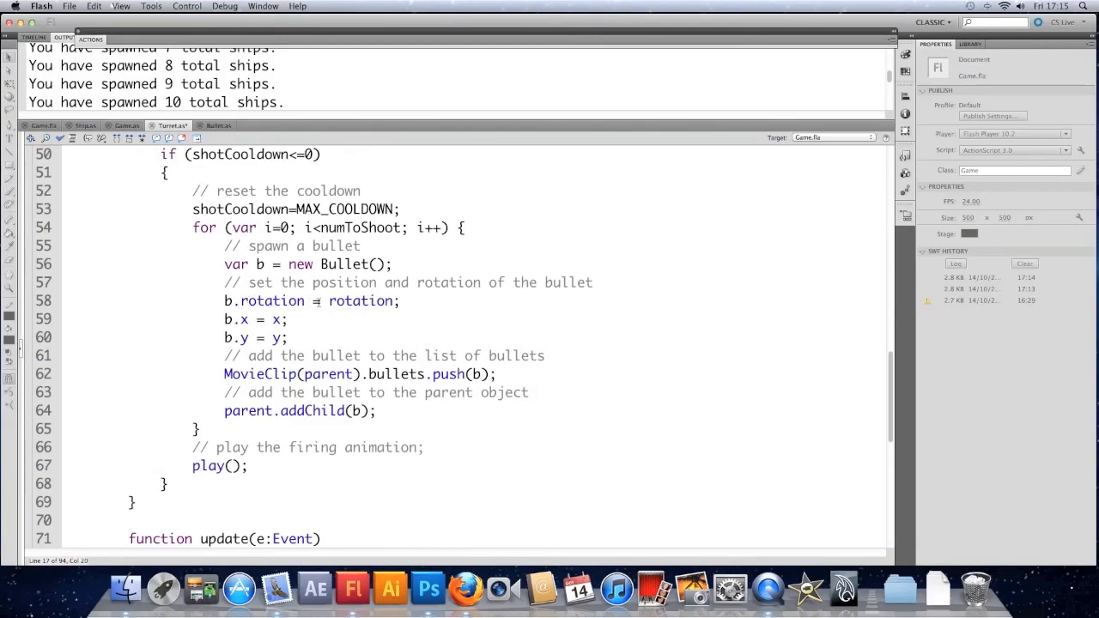
click(401, 300)
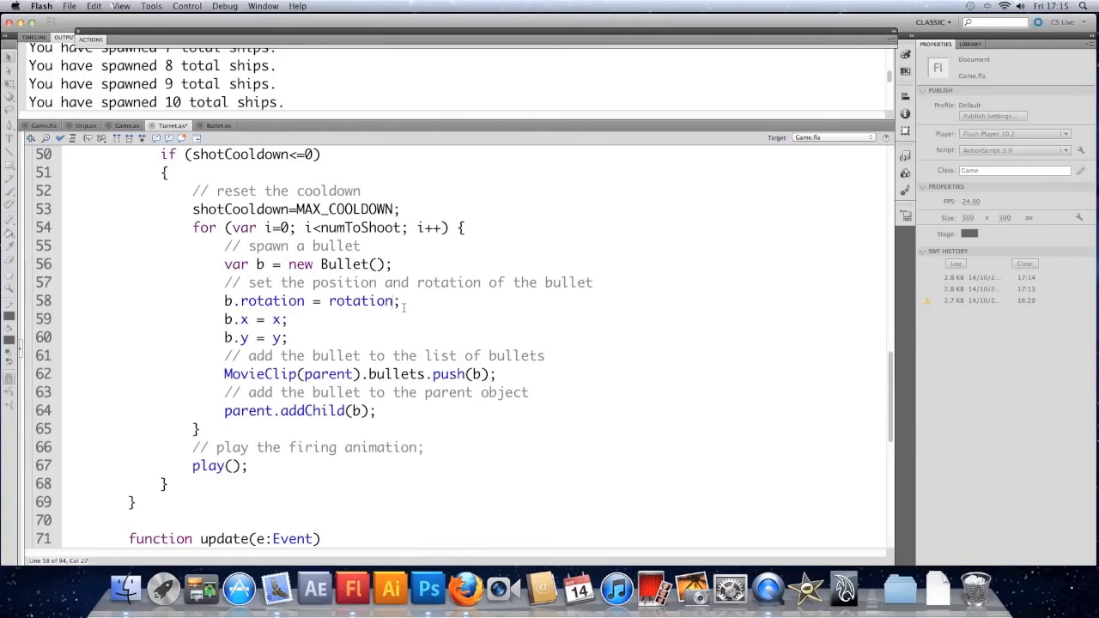
text(()
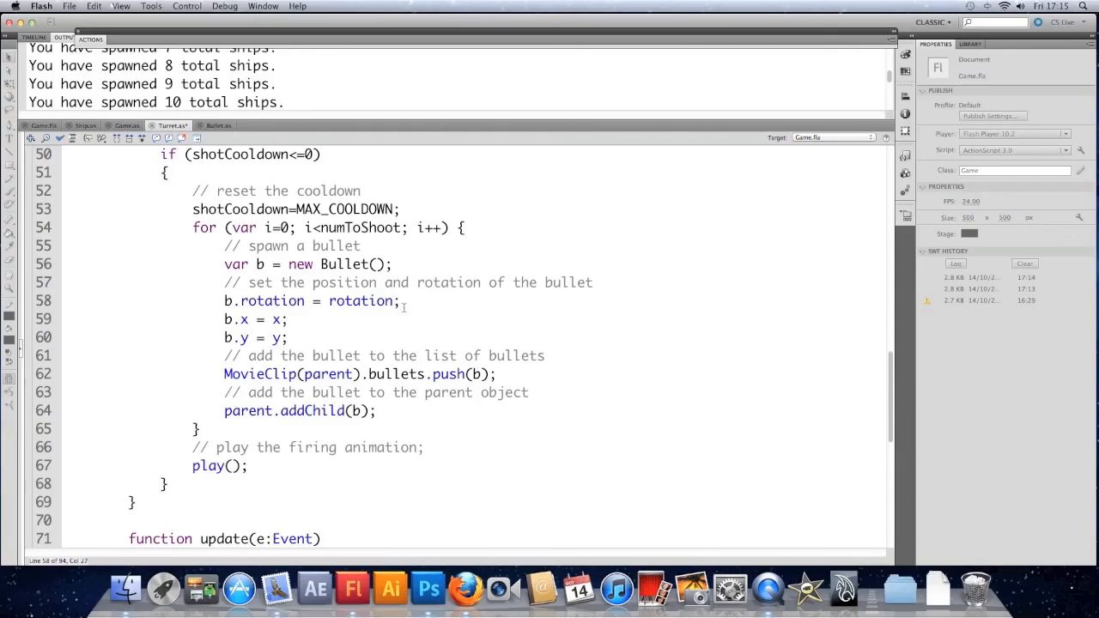
text(-()
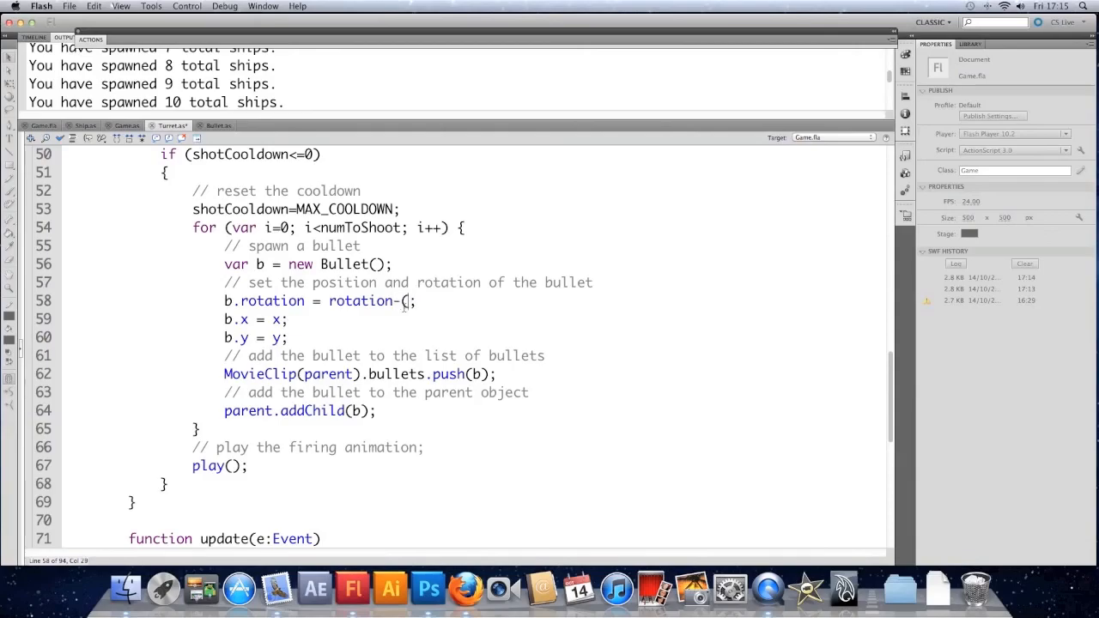
text(SR)
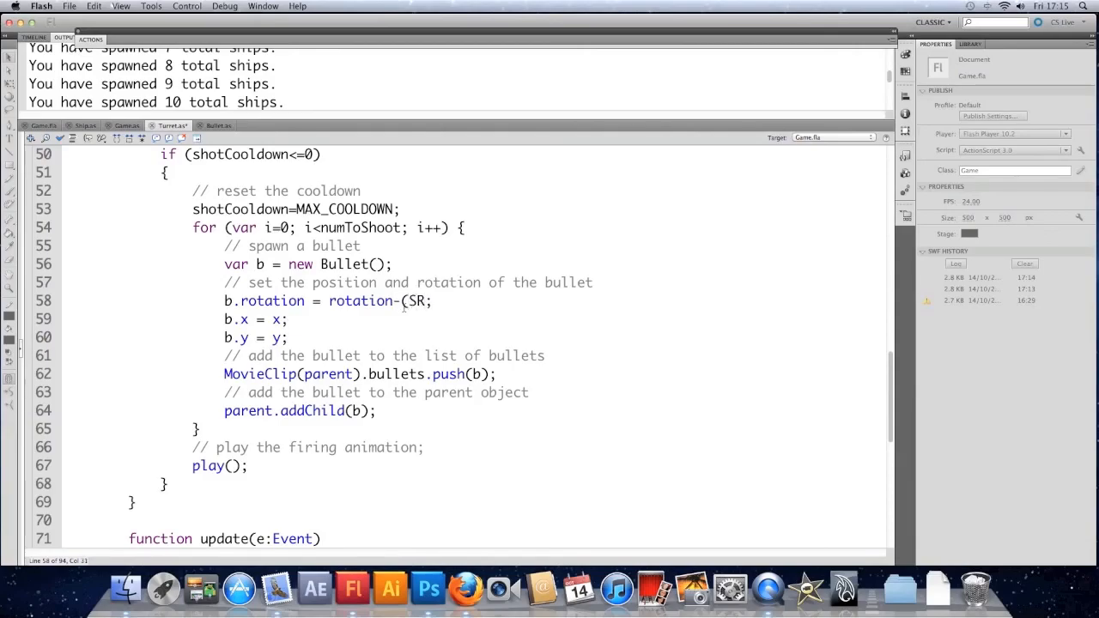
text(SPREAD*)
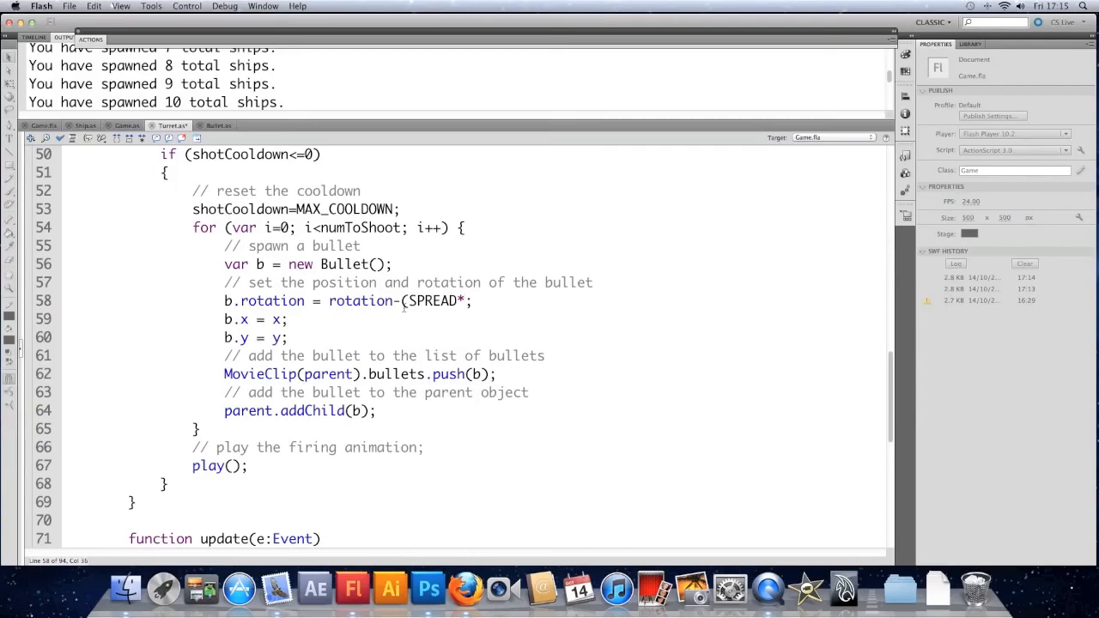
text(numT)
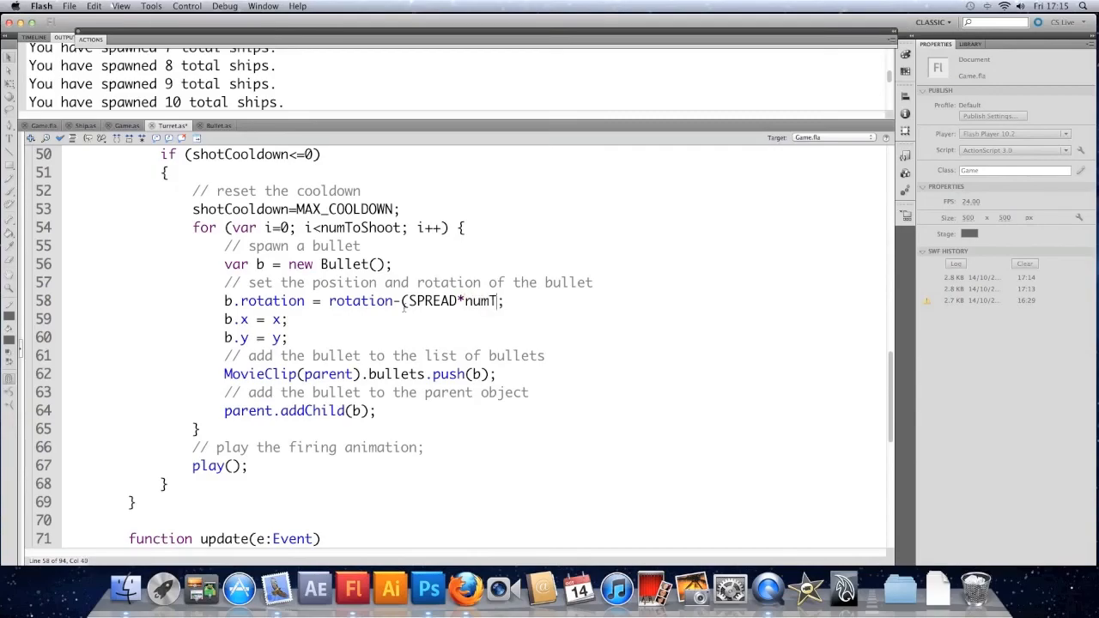
text(oShoot/)
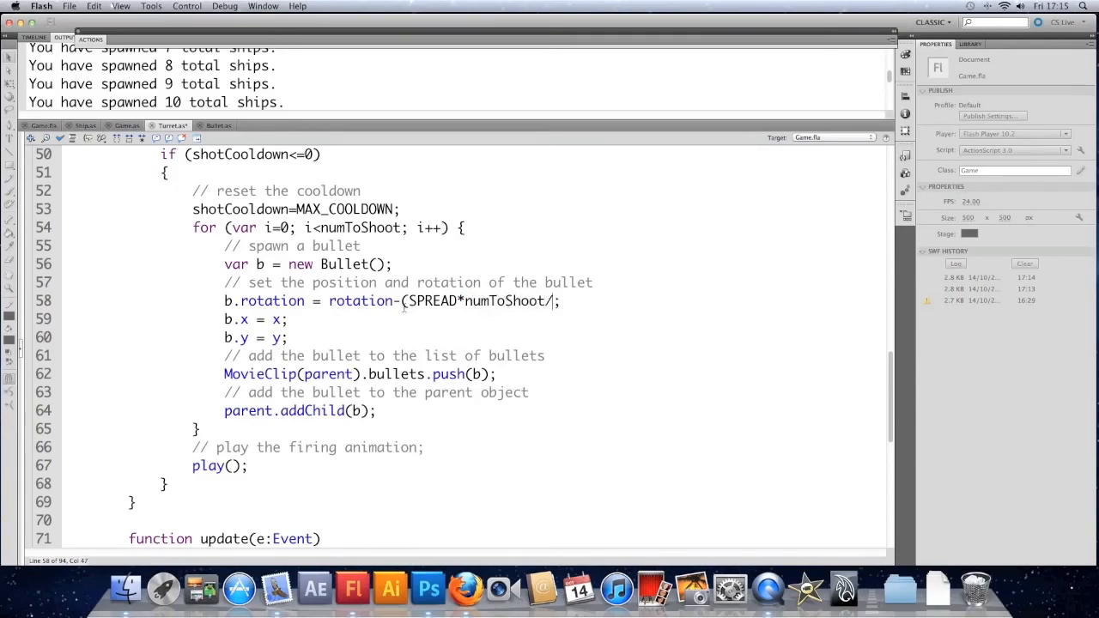
text(2))
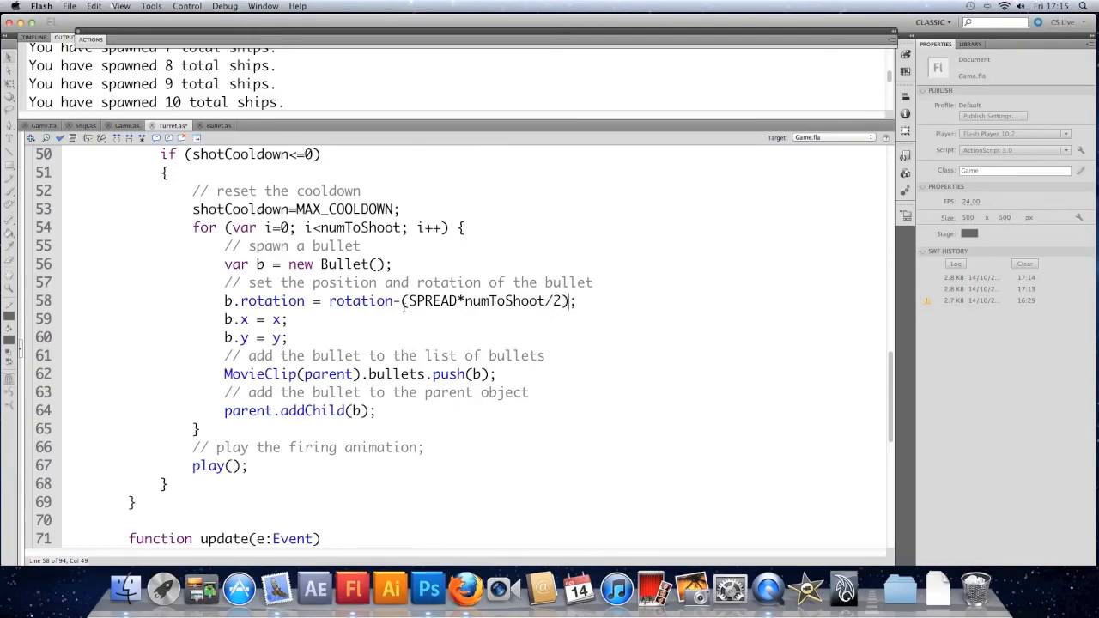
Correct the rotation offset to SPREAD*(numToShoot-1)/2
double_click(433, 301)
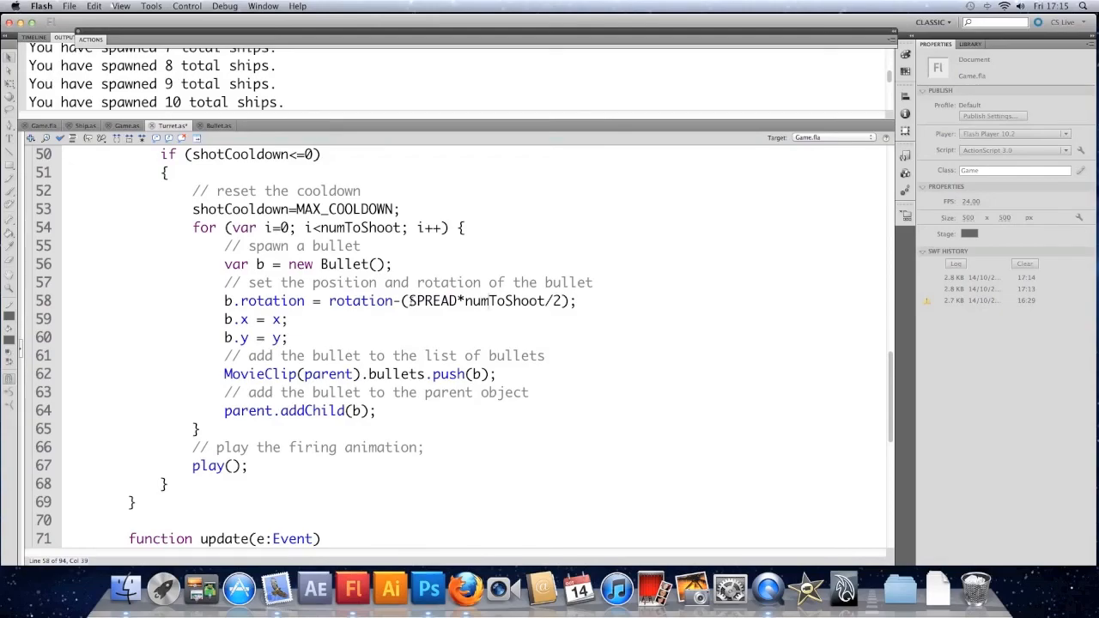
double_click(432, 300)
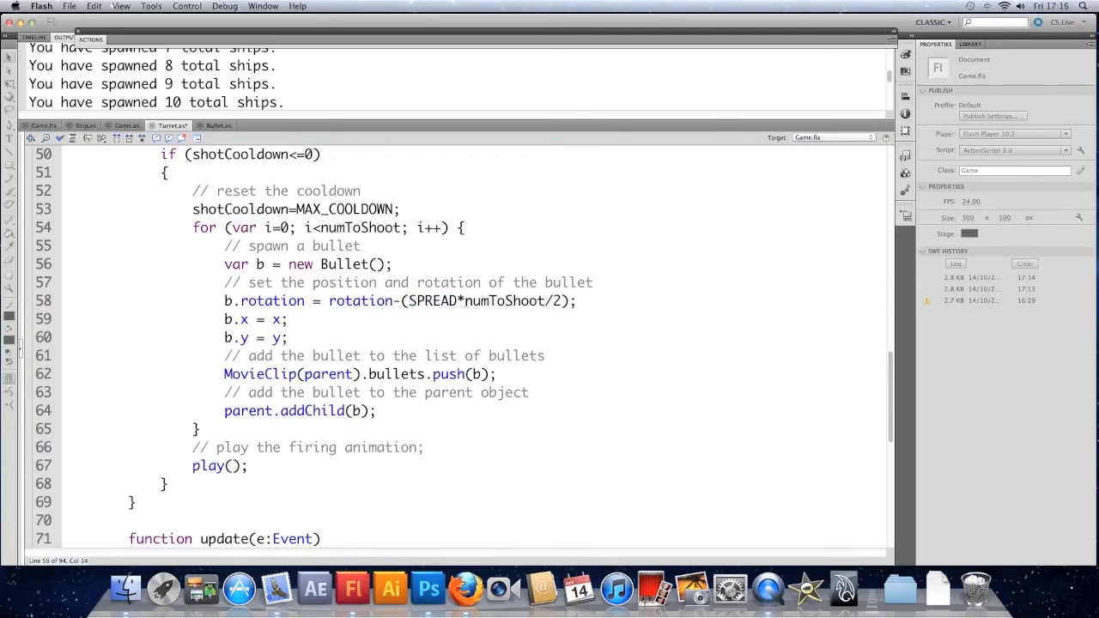
double_click(504, 301)
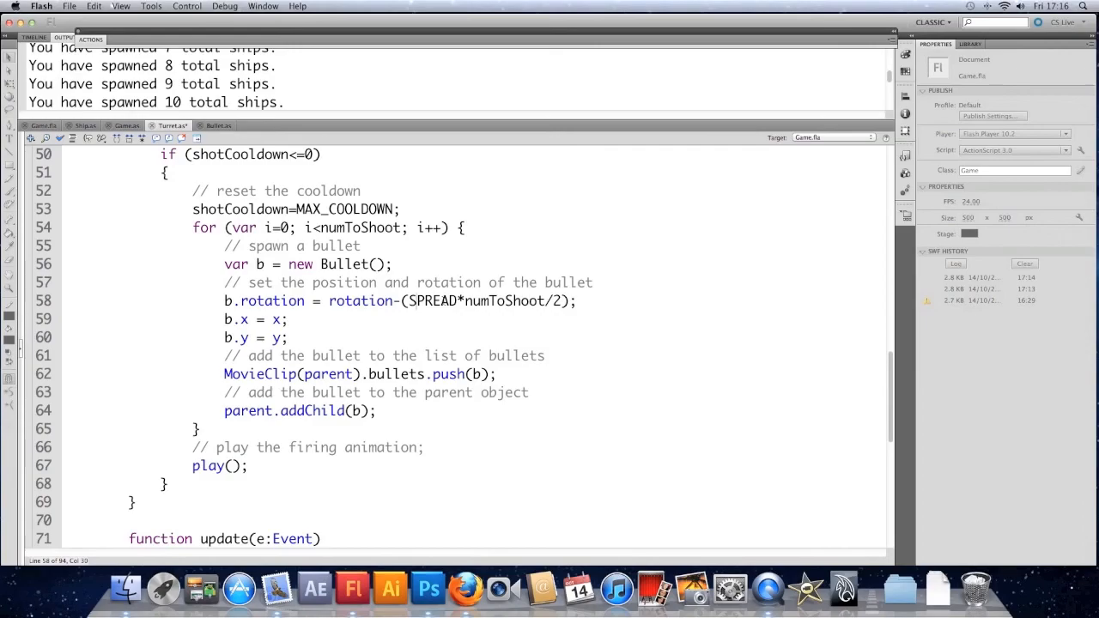
double_click(432, 300)
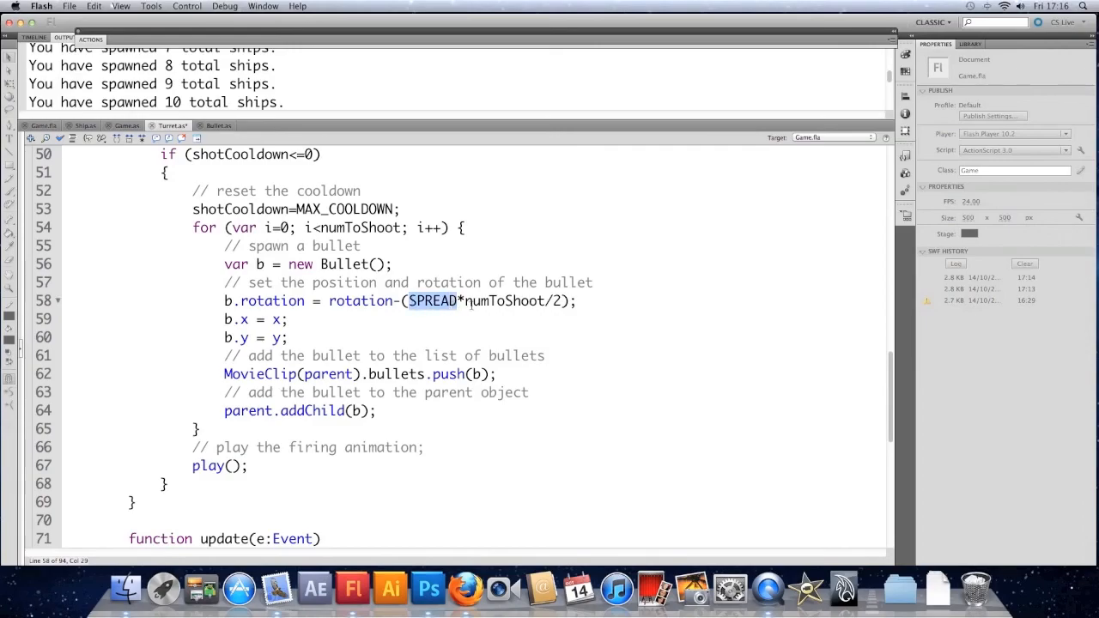
double_click(502, 301)
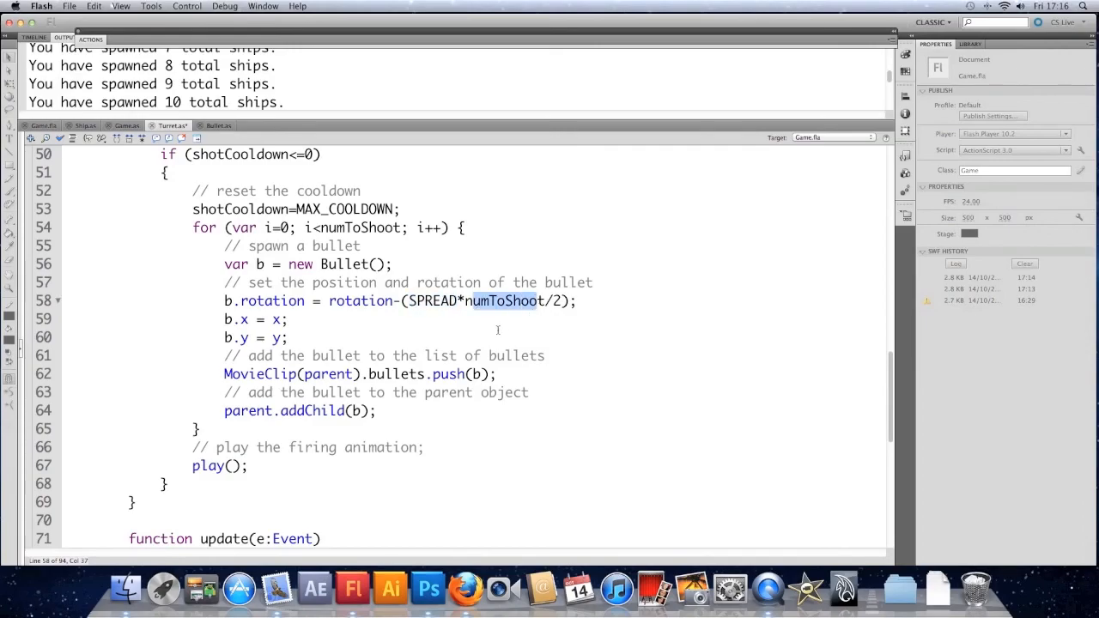
click(288, 319)
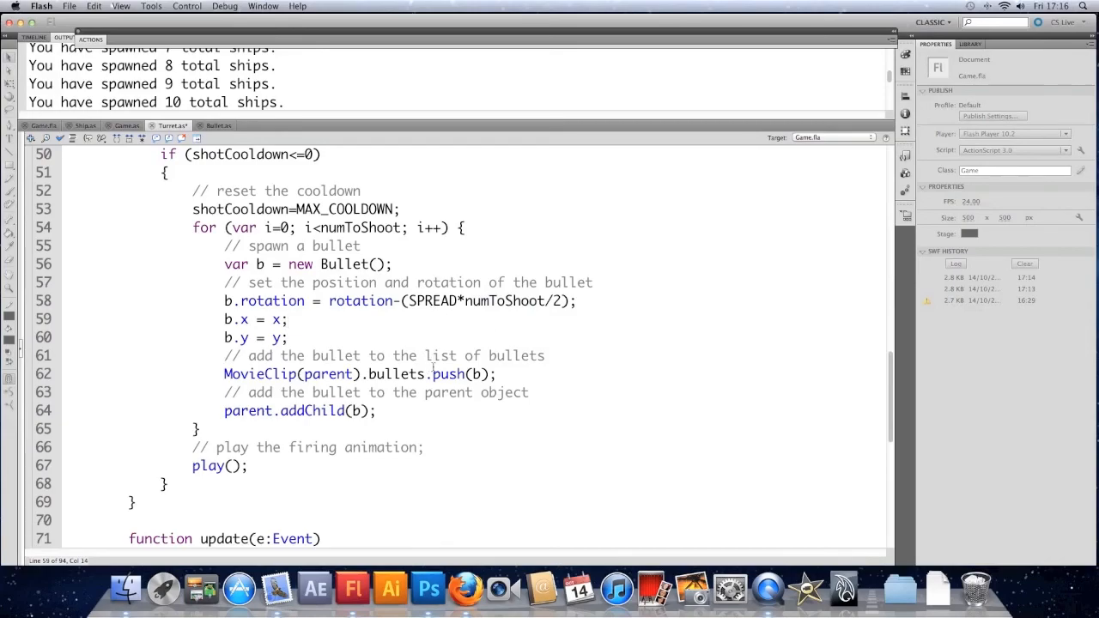
mouse_move(550, 319)
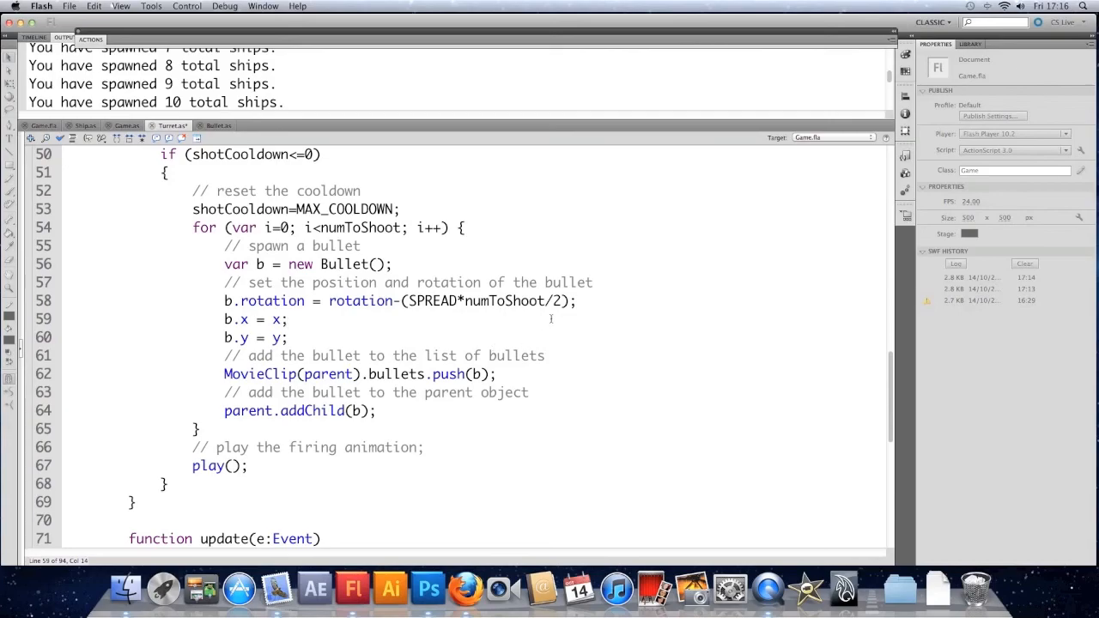
text(()
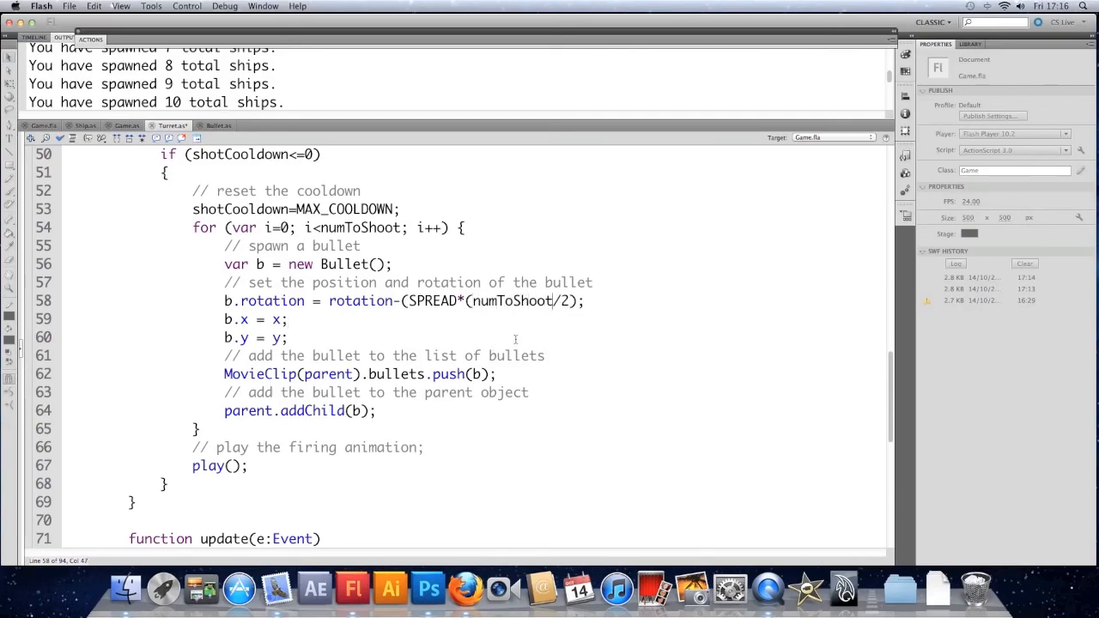
text(-1))
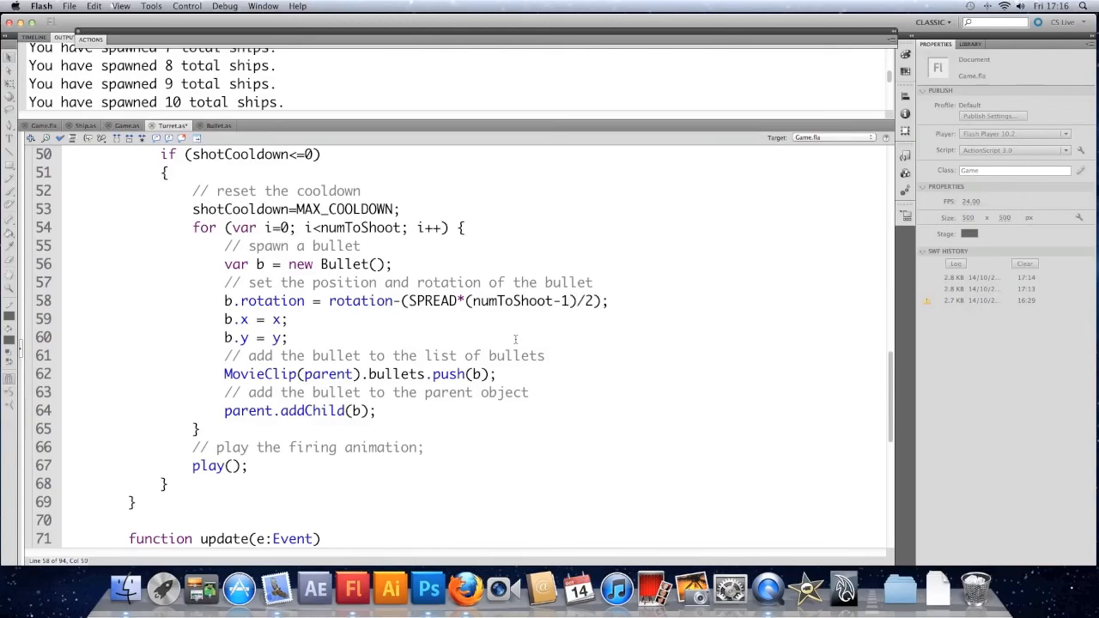
mouse_move(460, 335)
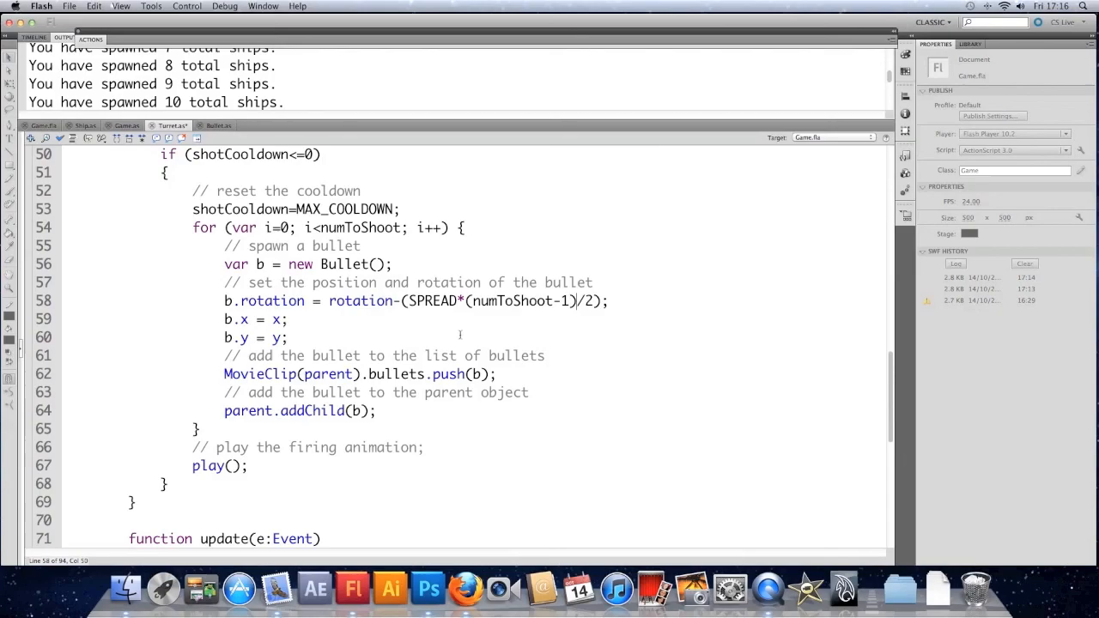
Create a new blank ActionScript 3.0 document
click(70, 6)
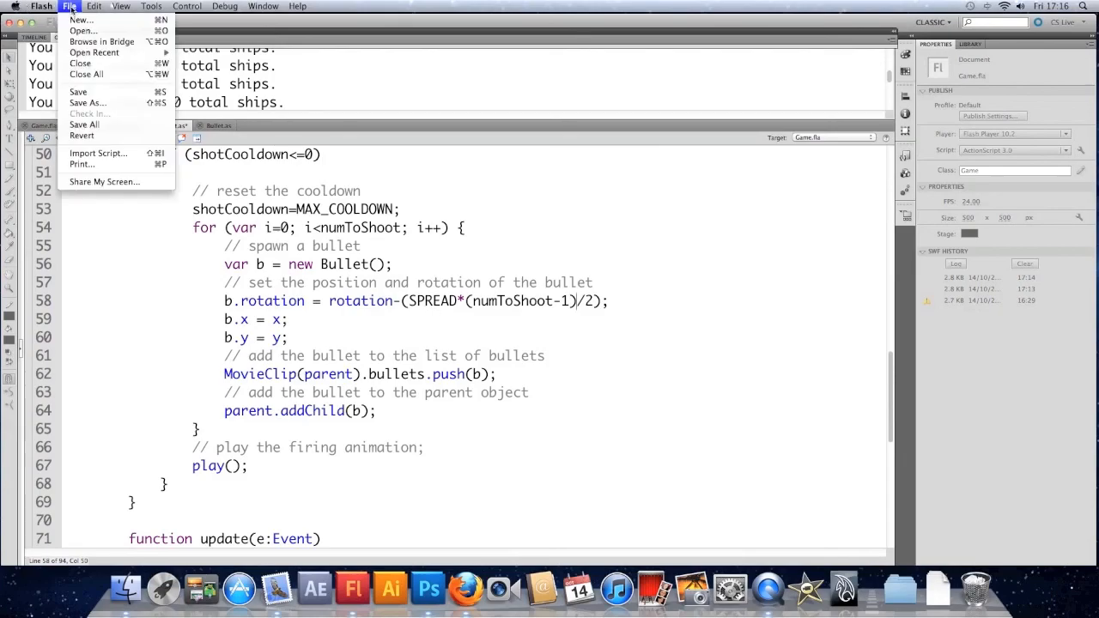
click(80, 19)
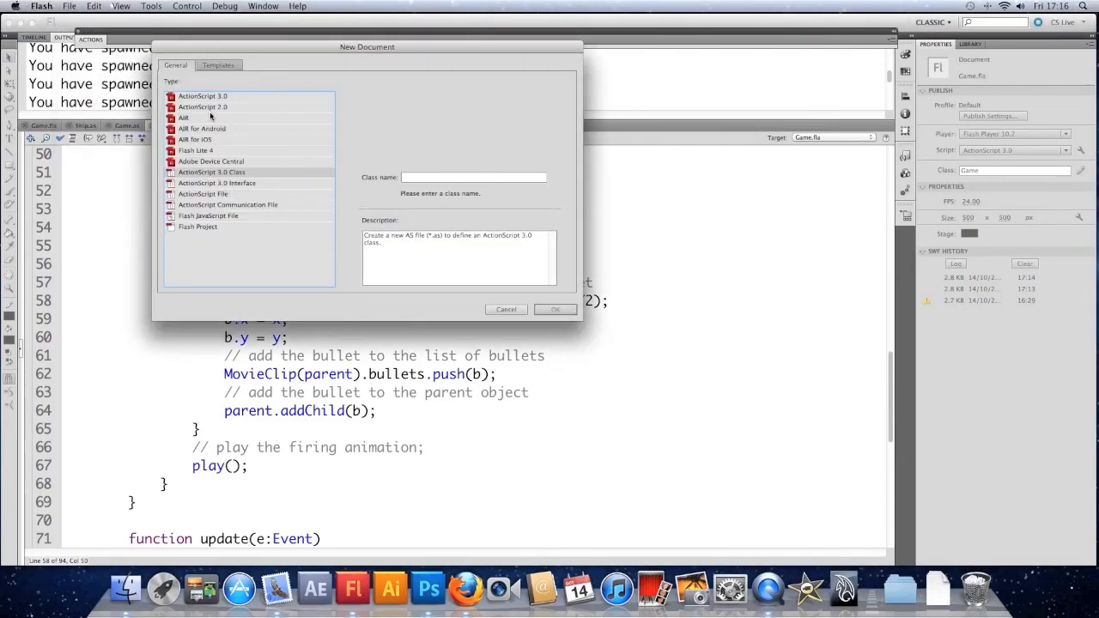
click(555, 309)
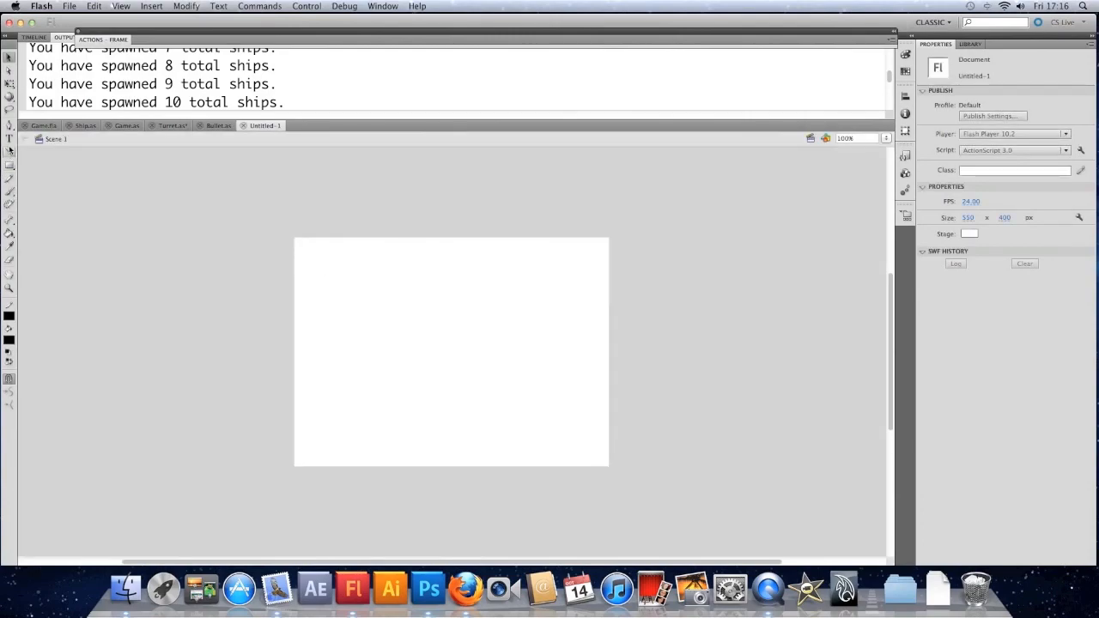
Sketch a reference line and angled spread lines, then close without saving
drag(369, 354, 466, 295)
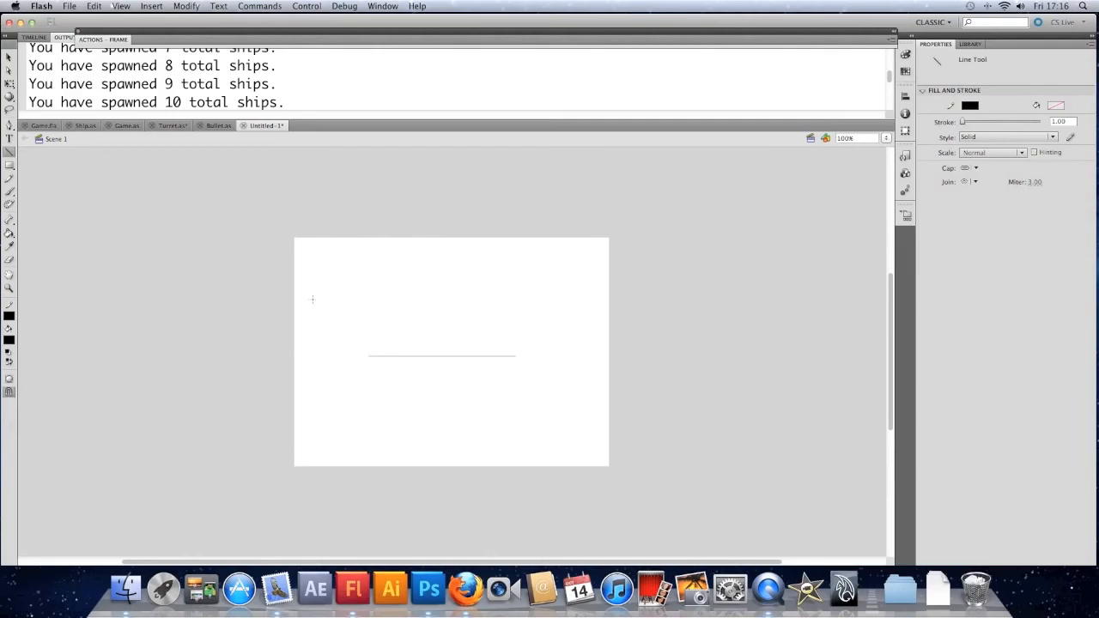
drag(370, 359, 466, 306)
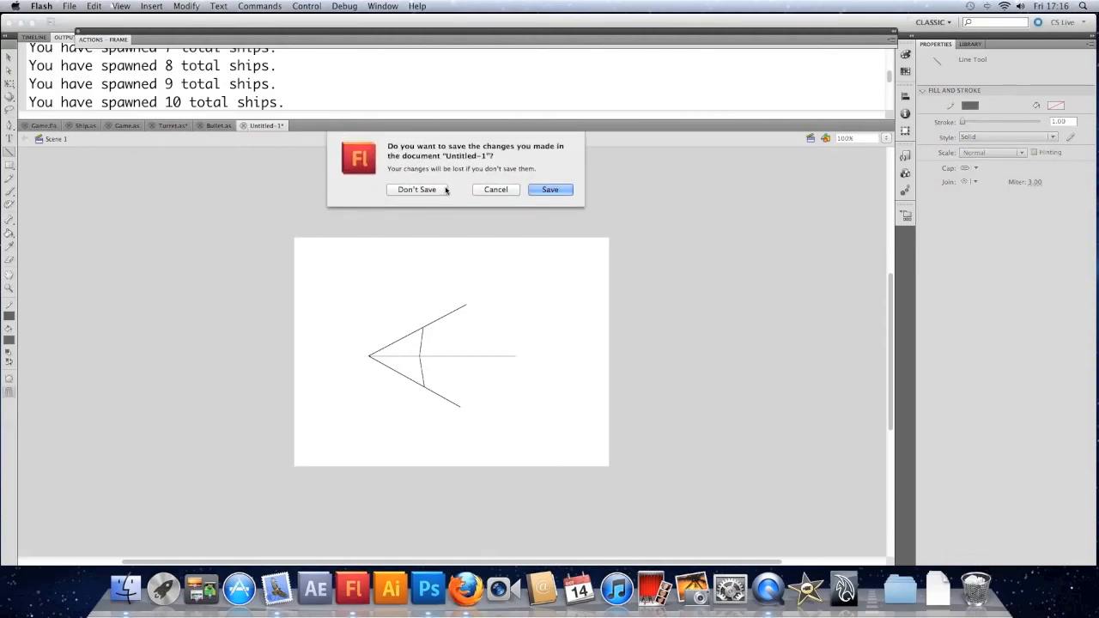
click(416, 190)
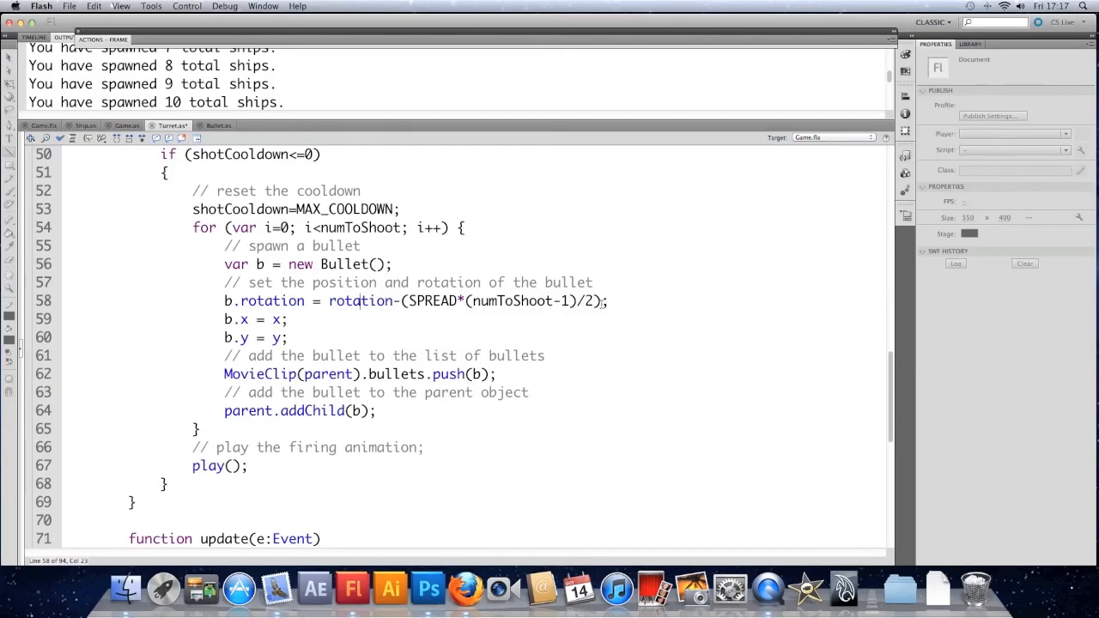
Offset bullet rotation by +(i*SPREAD), set SPREAD to 10 and numToShoot to 5
text(+)
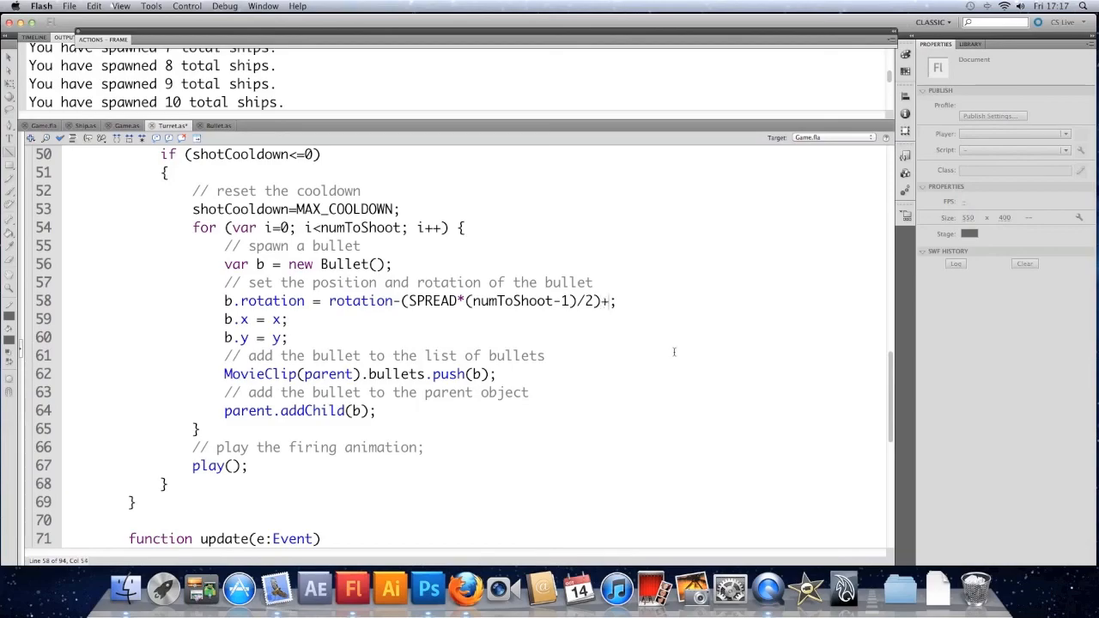
text(()
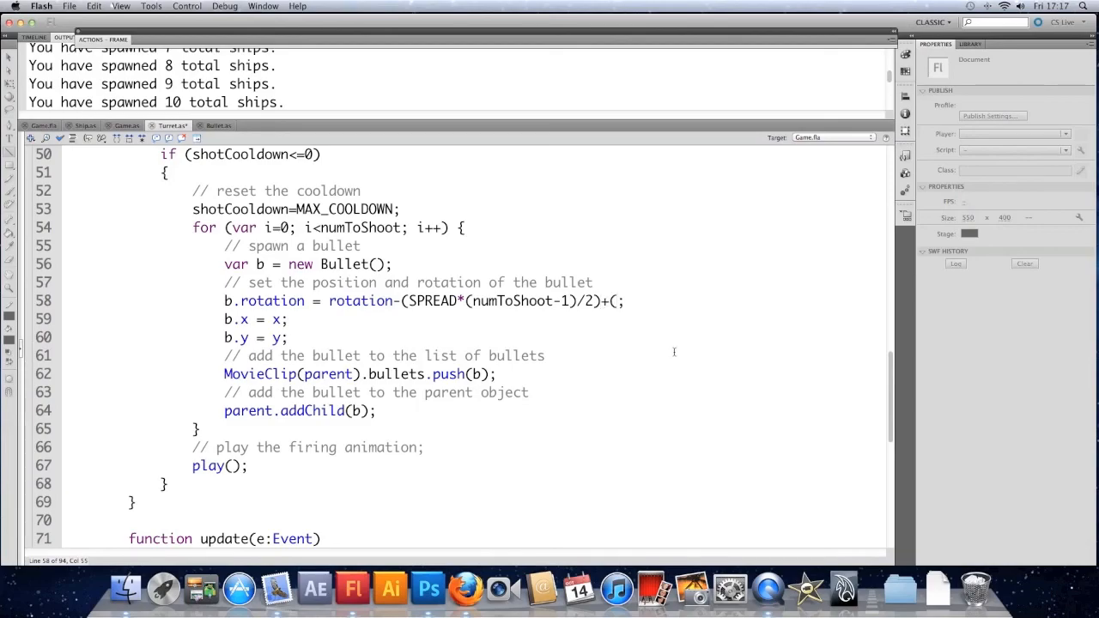
text(i*SPR)
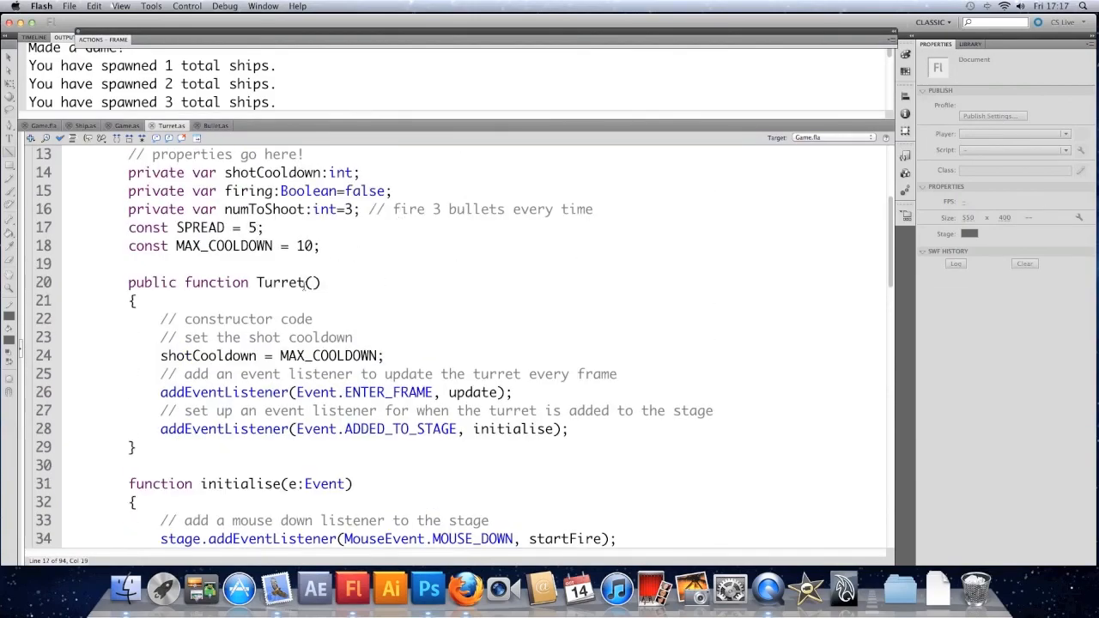
text(0)
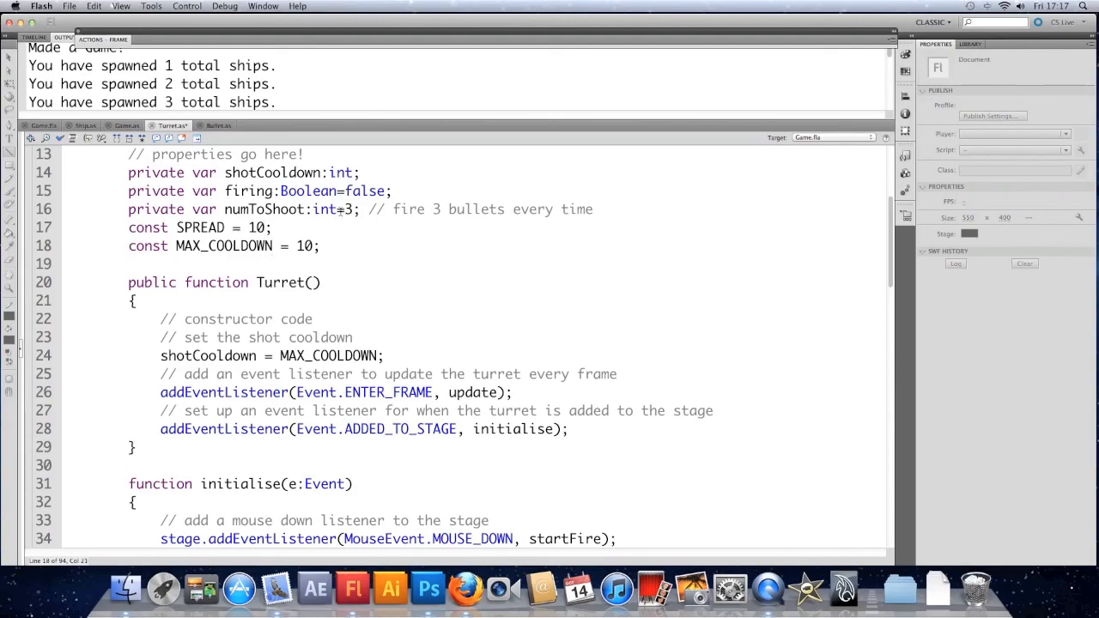
text(5)
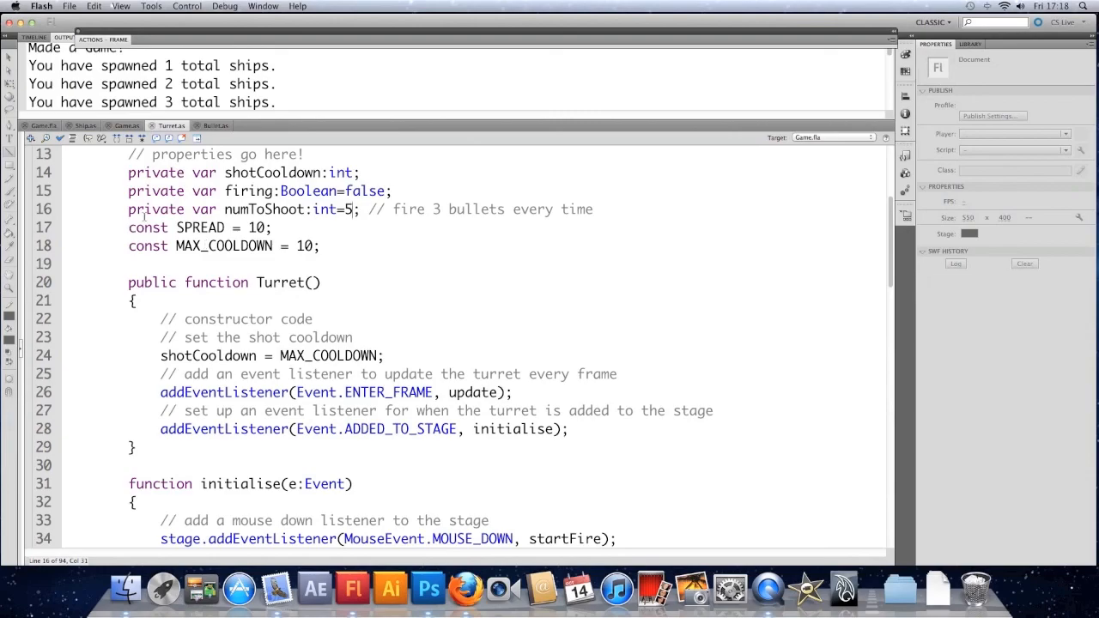
Review the Game.as and Turret.as scripts, then switch to Ship.as
click(125, 125)
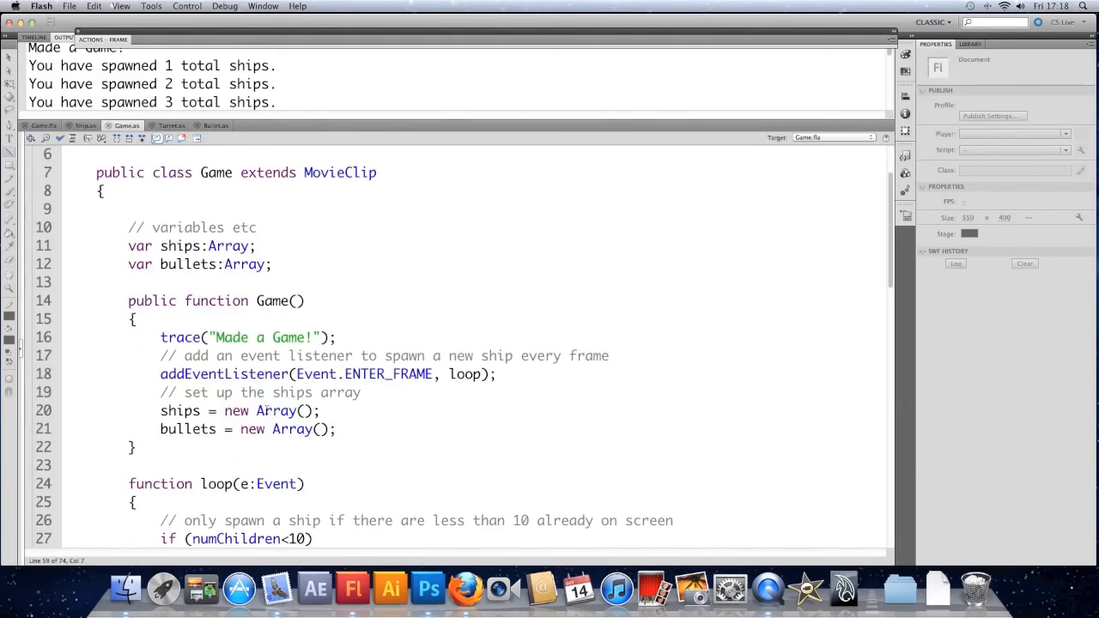
scroll(down, 3)
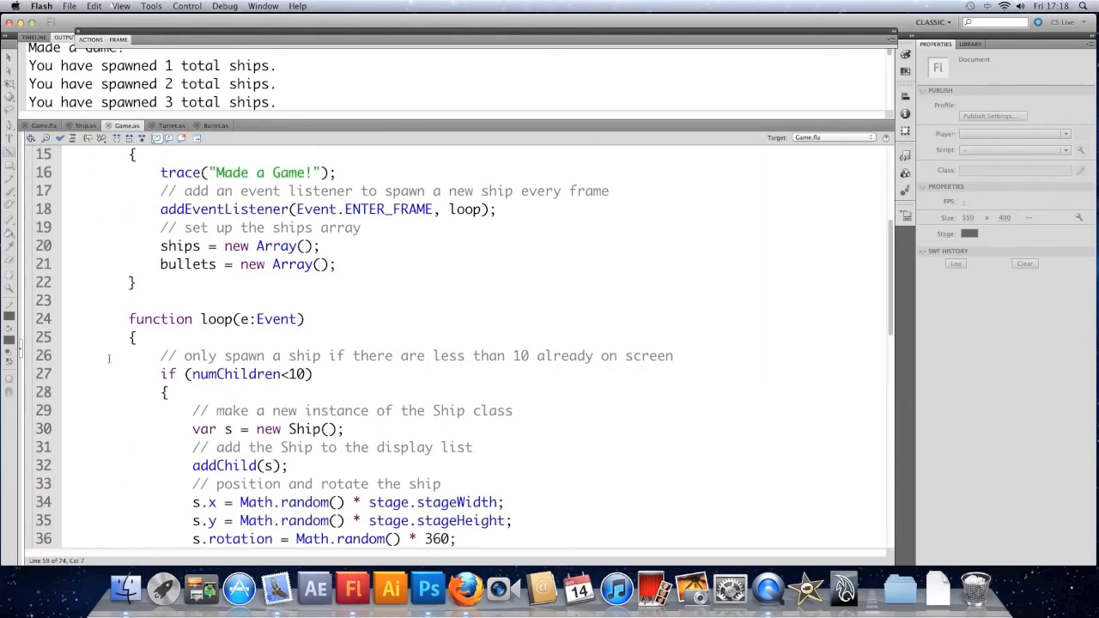
click(170, 125)
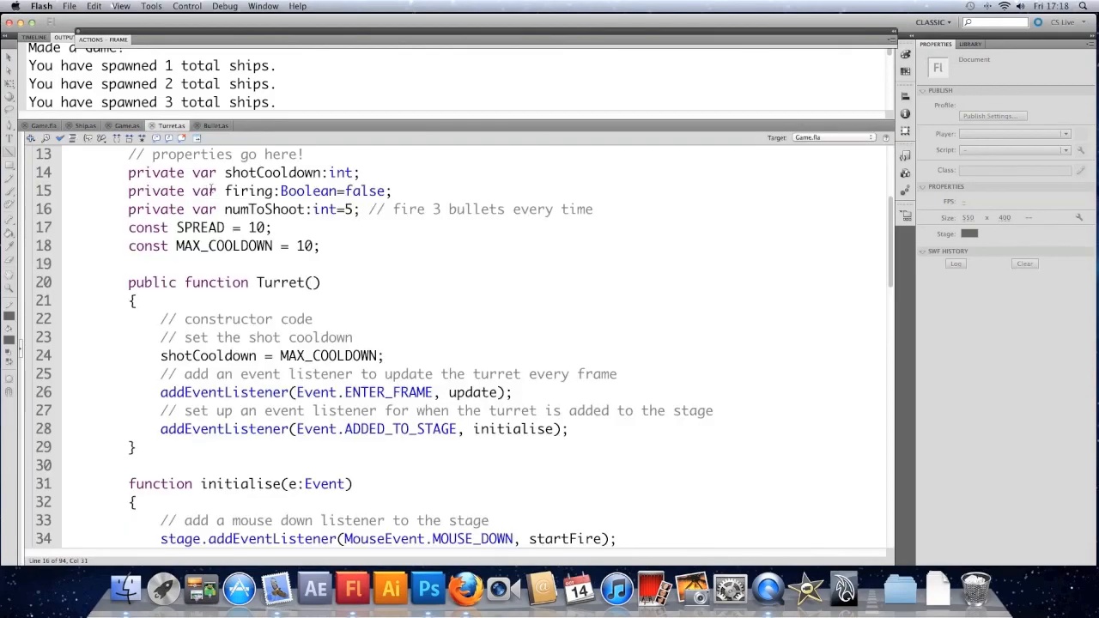
click(302, 373)
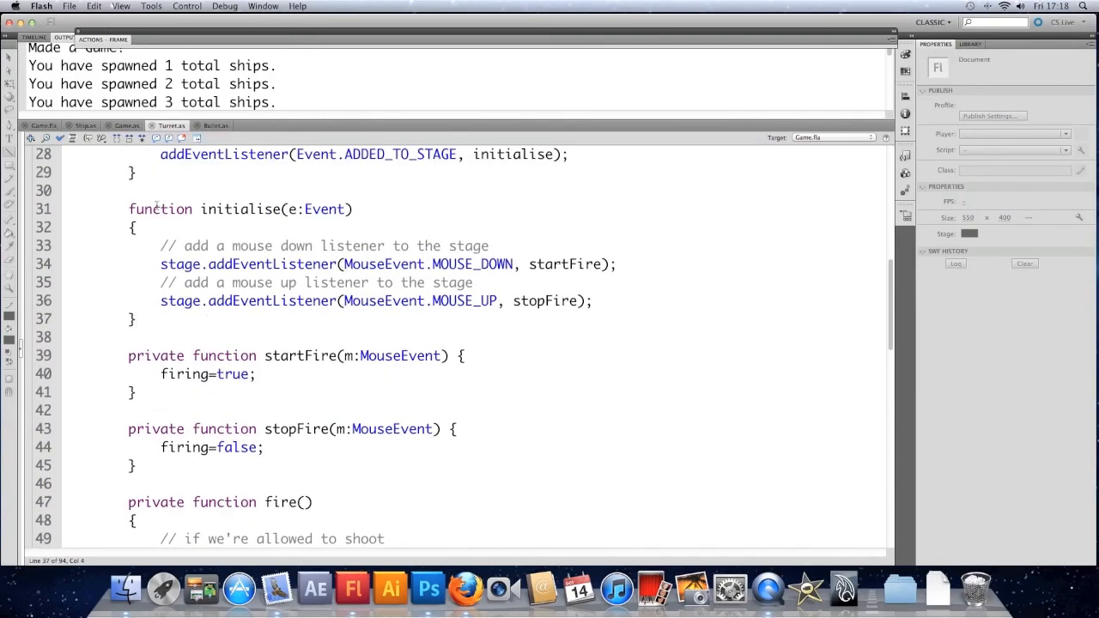
click(85, 125)
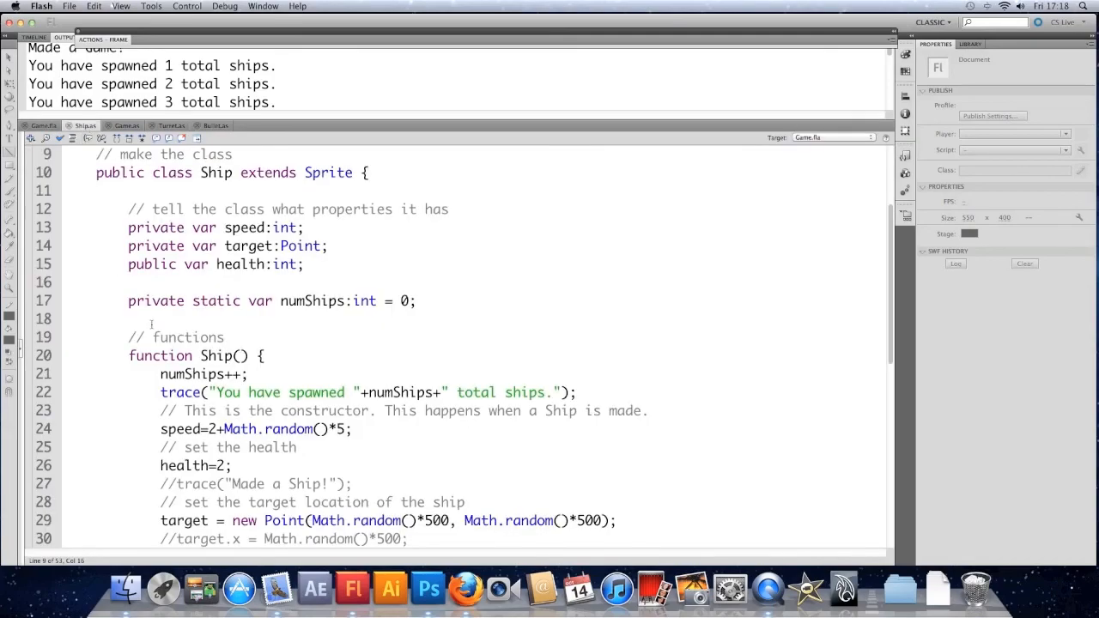
Store the target angle in var desiredRotation in Ship's update()
scroll(down, 3)
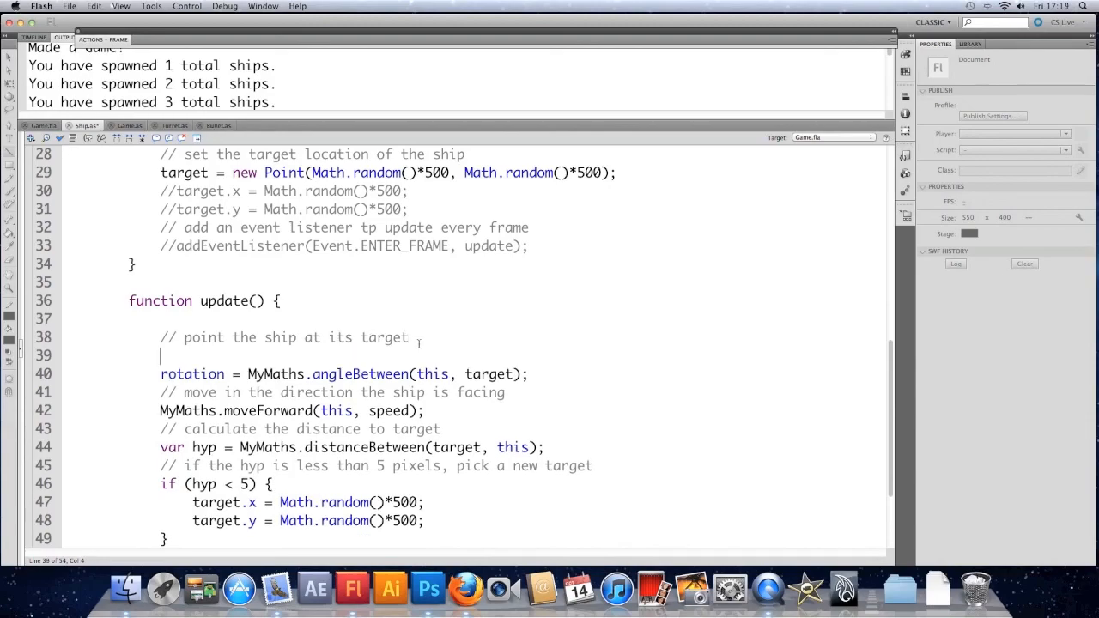
text(var)
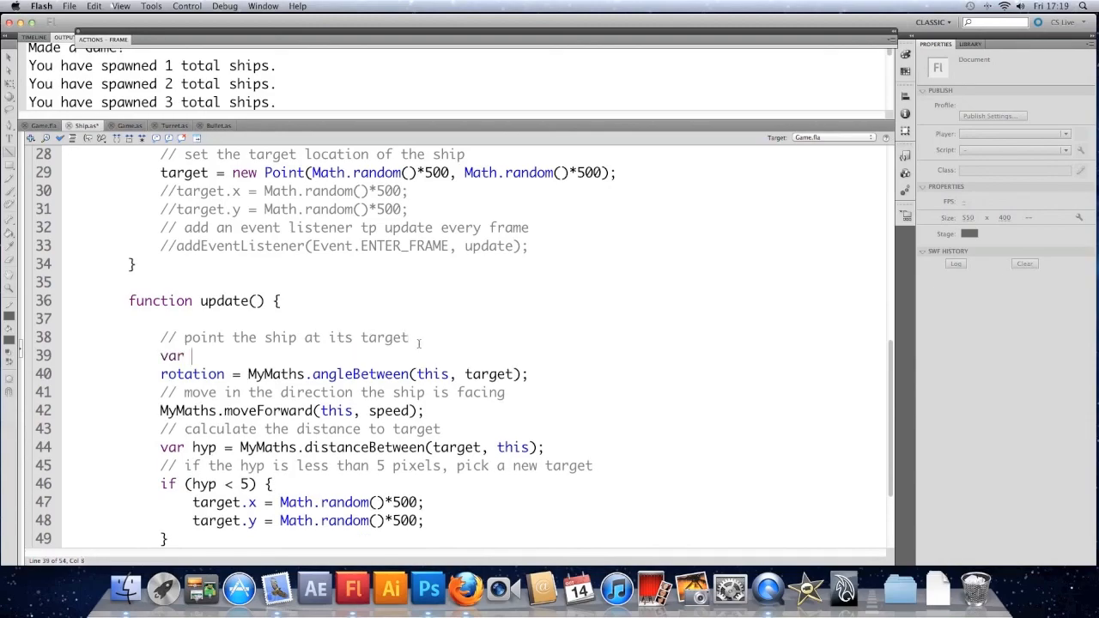
text(des)
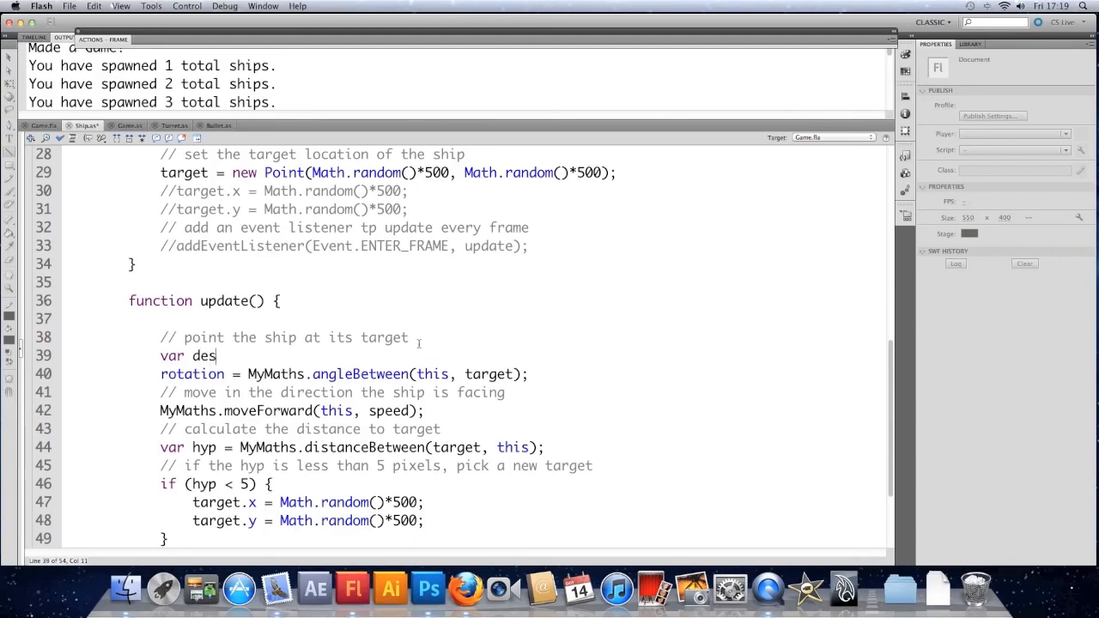
text(iredRotatio)
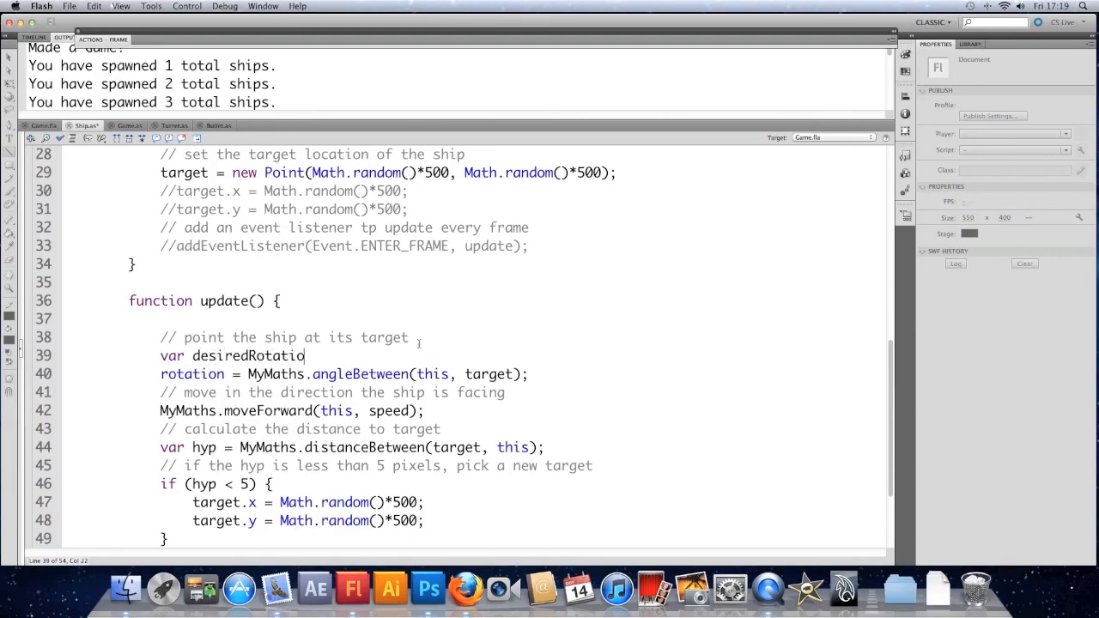
text(n =)
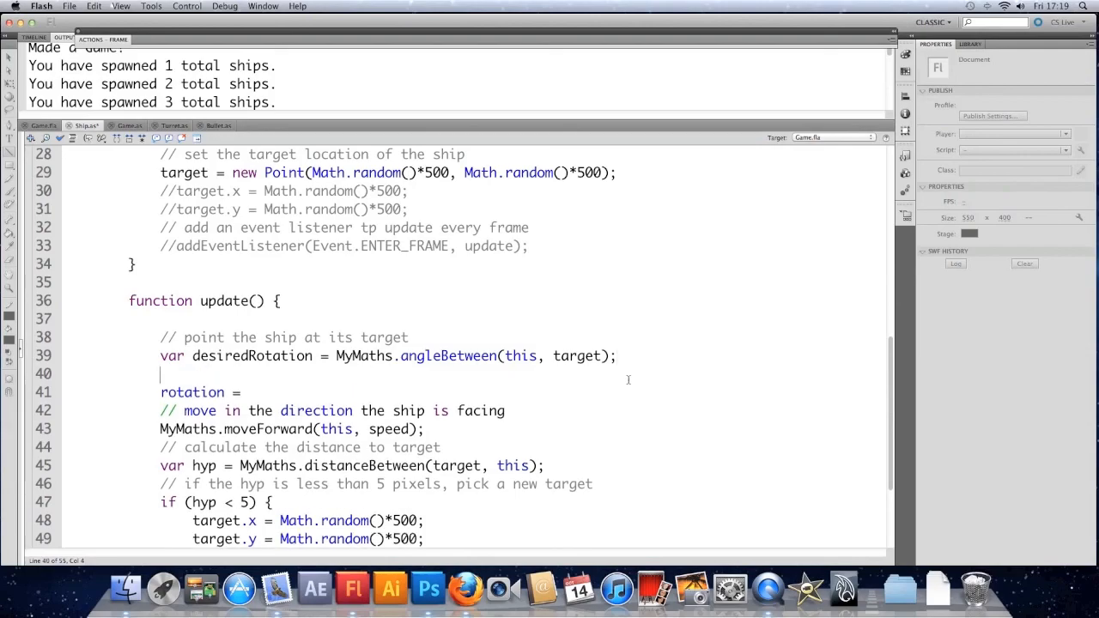
Add var angleDiff = desiredRotation-rotation; below it
text(var)
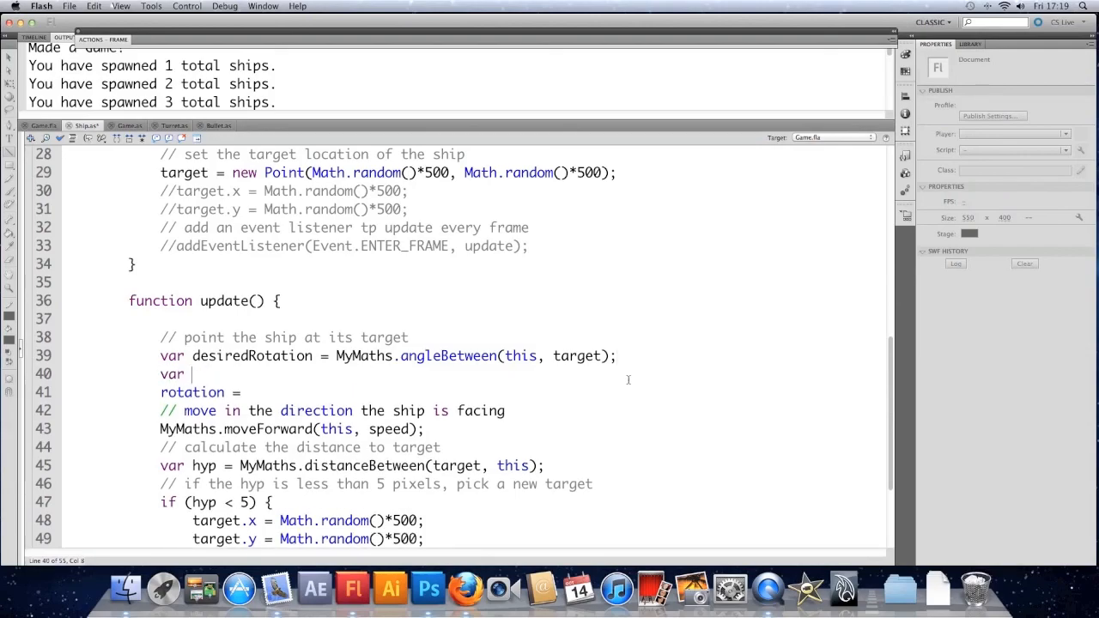
text(angleDiff)
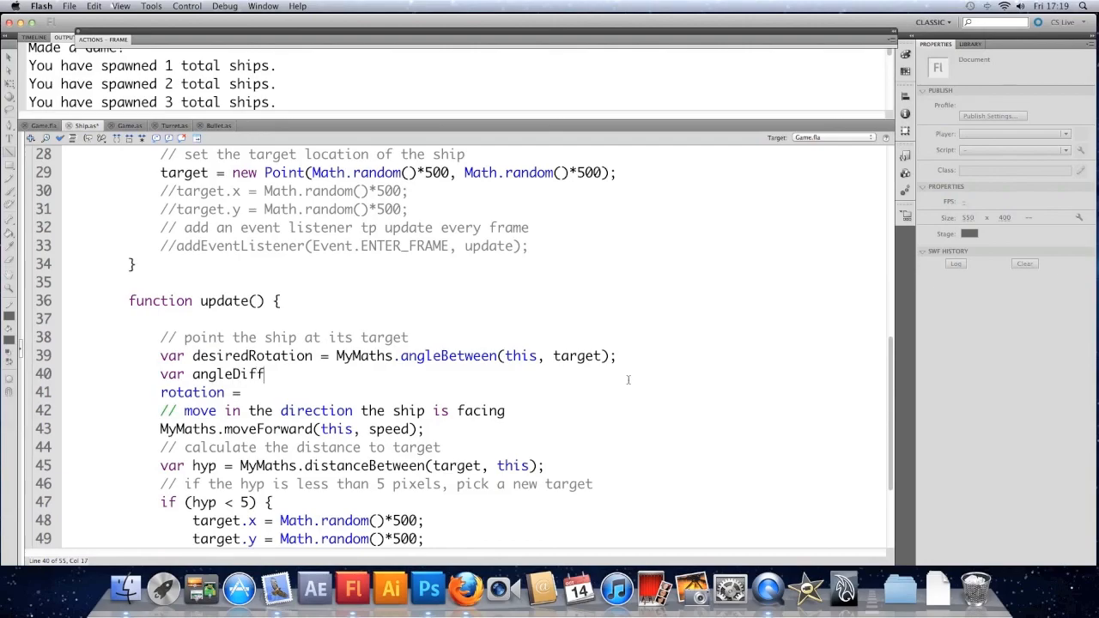
text(= d)
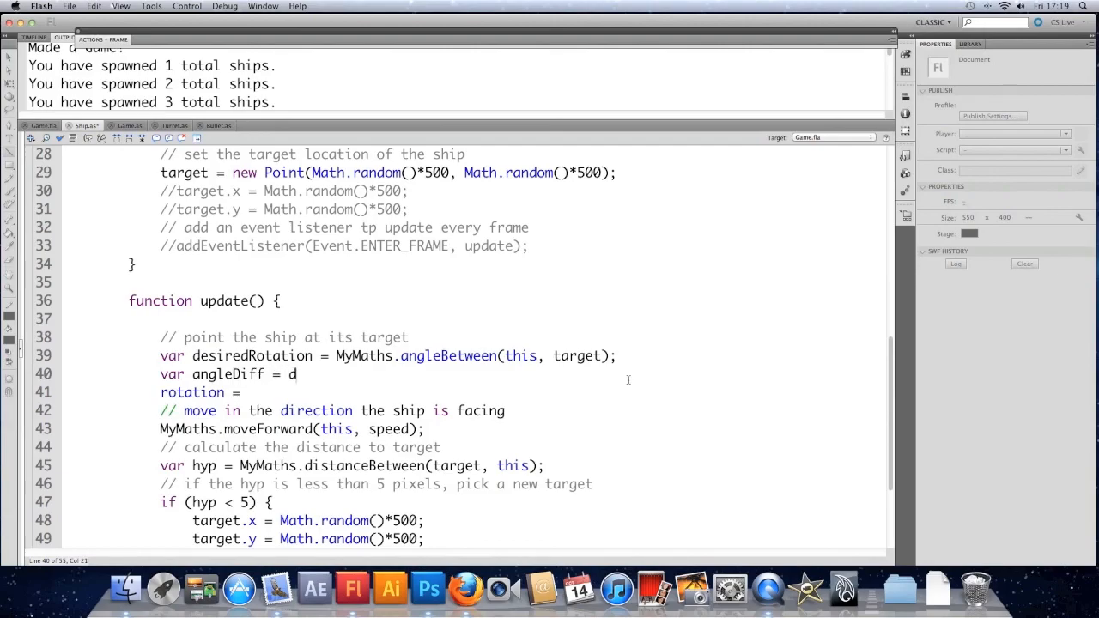
text(esiredRotat)
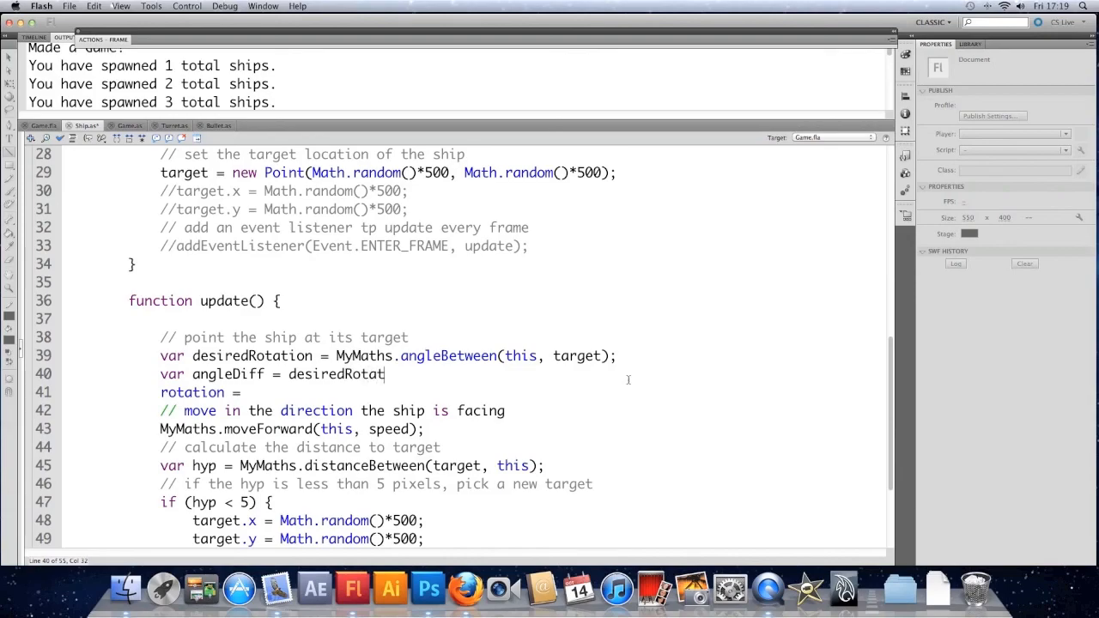
text(ion-)
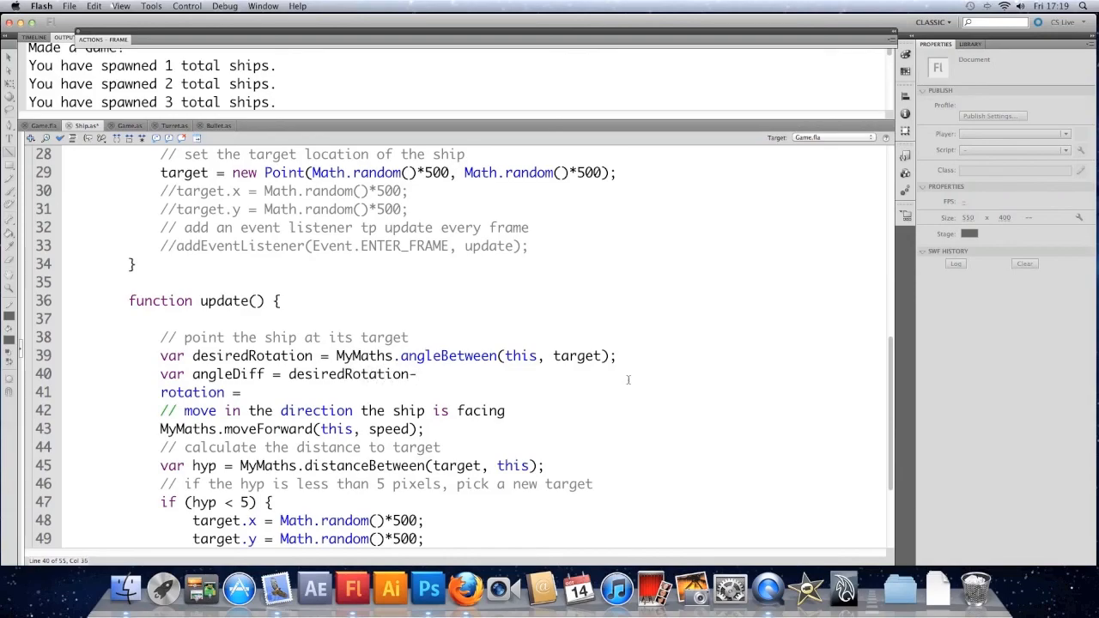
text(rotation)
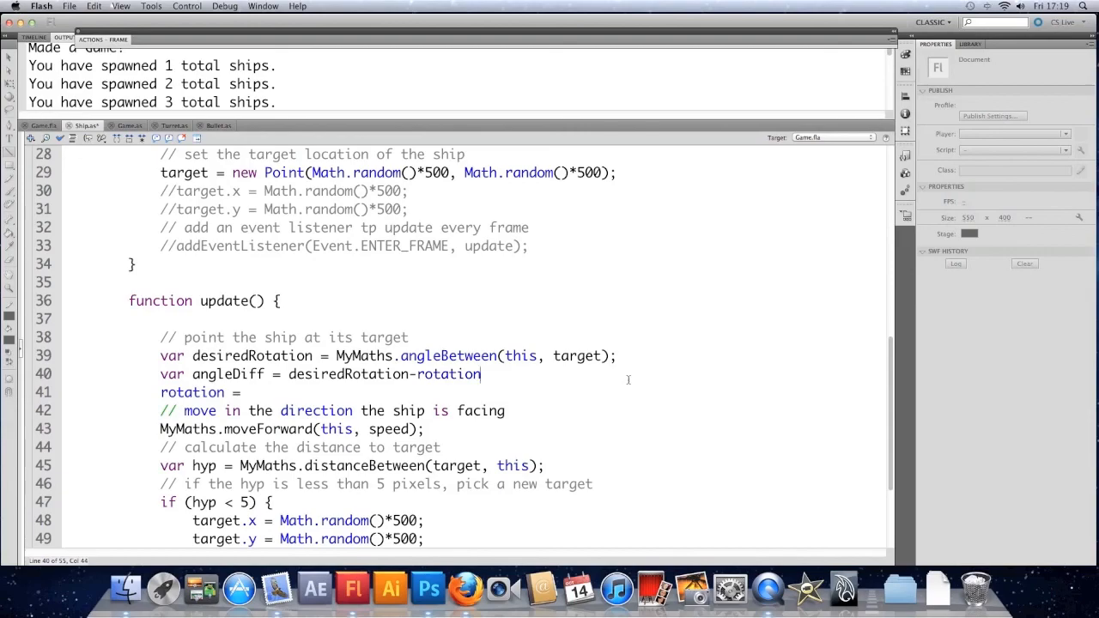
mouse_move(559, 442)
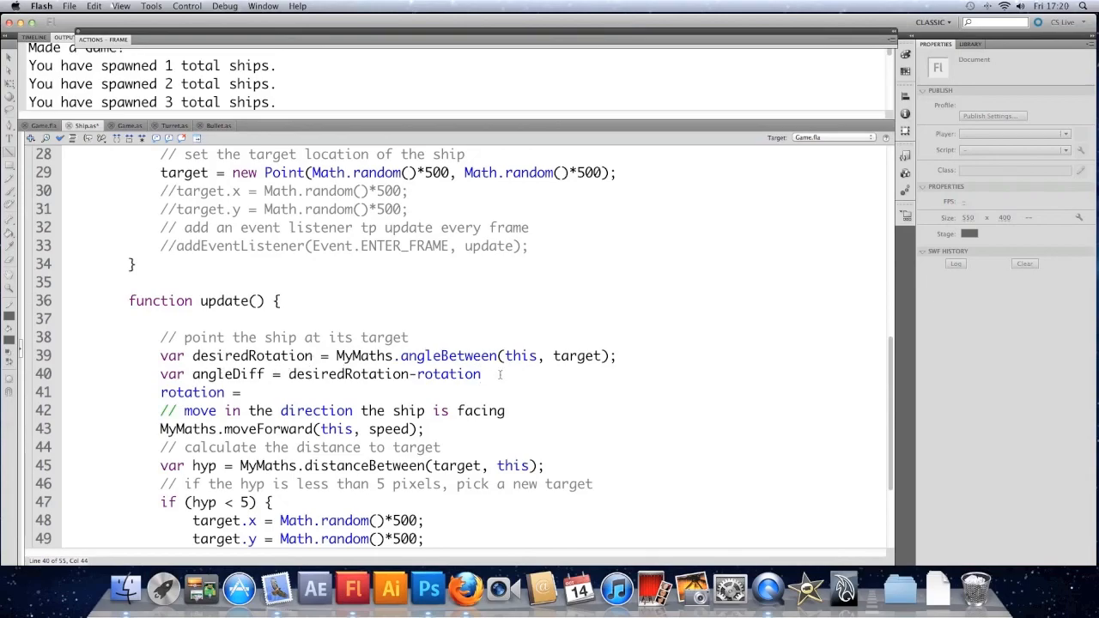
text(;)
text(if)
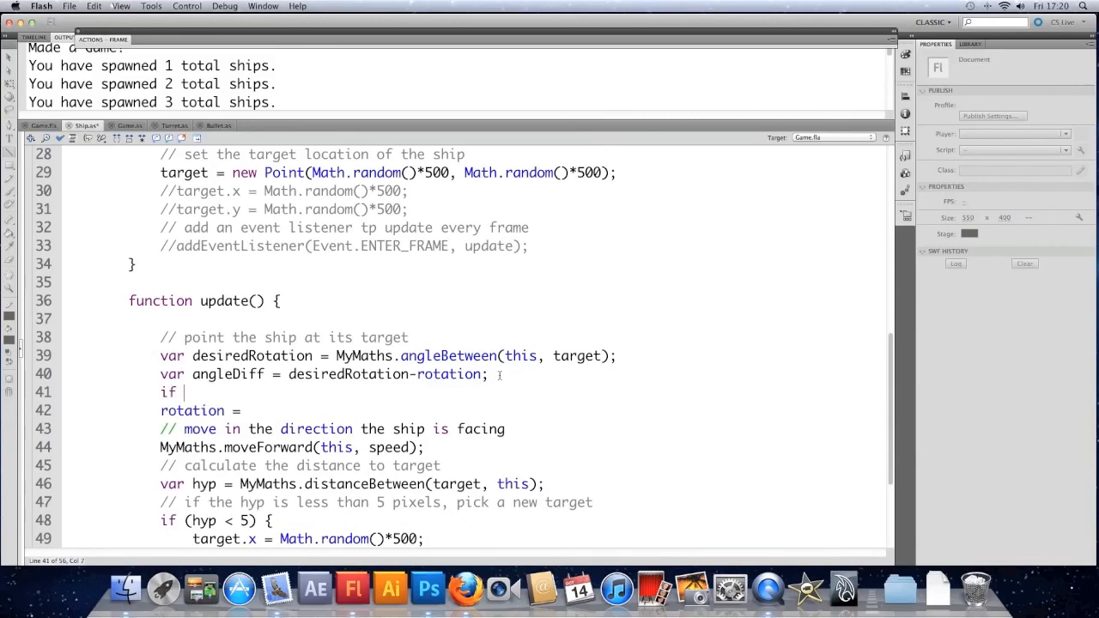
Add an if (angleDiff>2) block that rotates the ship by 2 degrees
text((an)
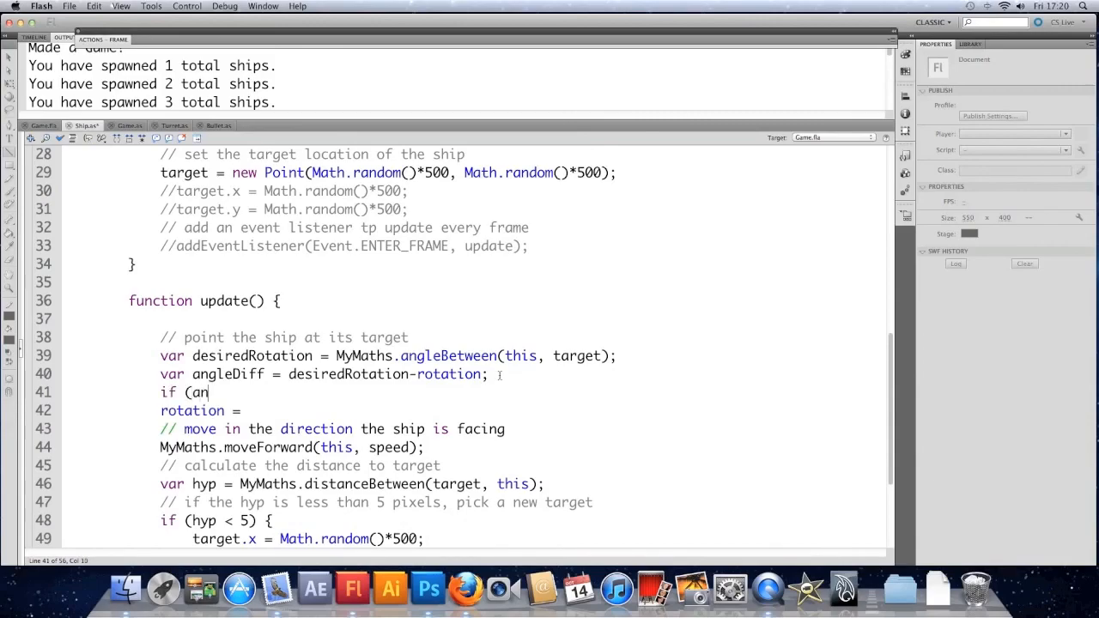
text(gleDiff)
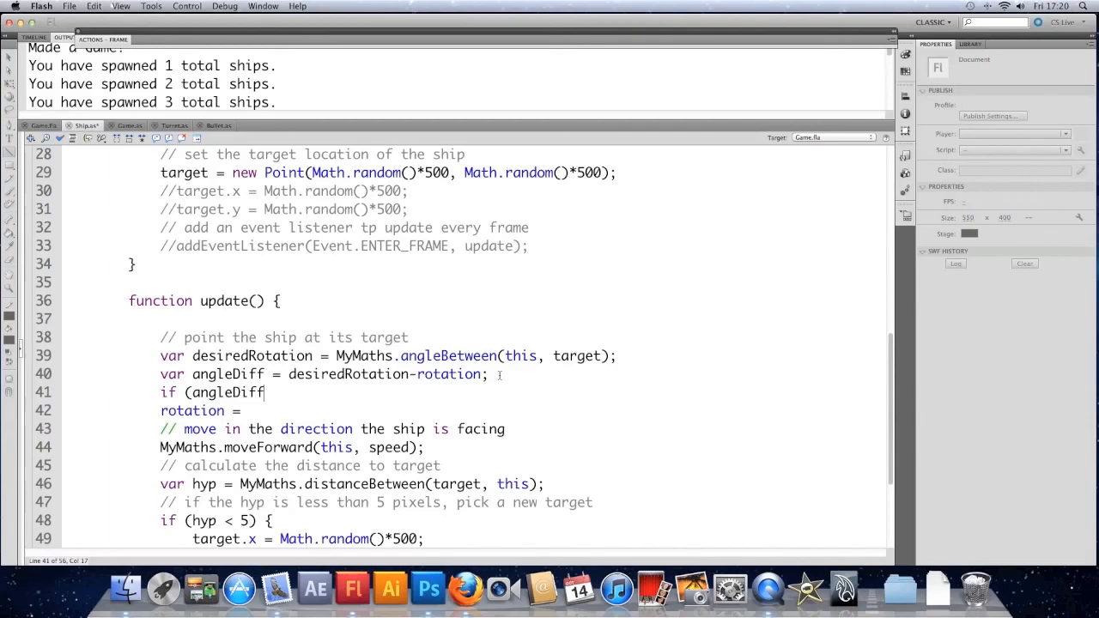
text(>2) {)
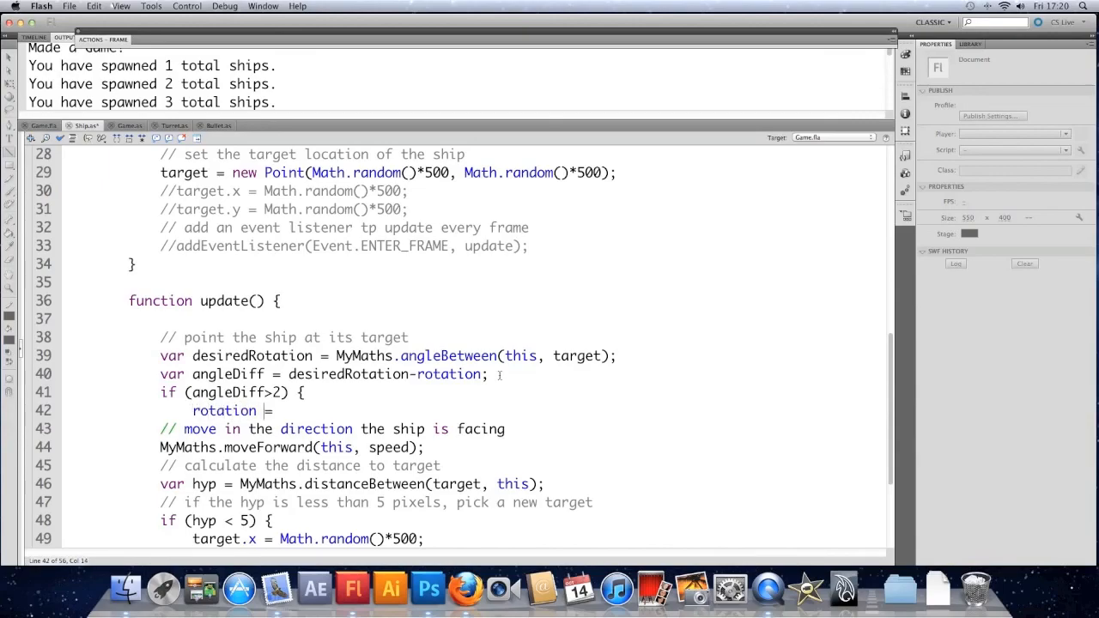
text(rota)
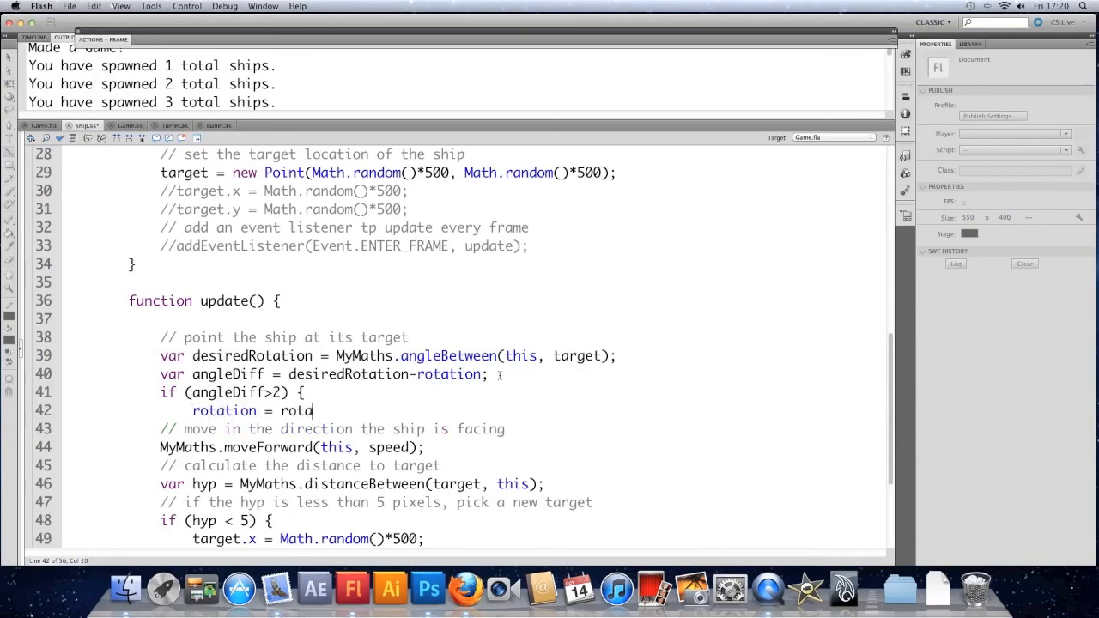
text(ation-2)
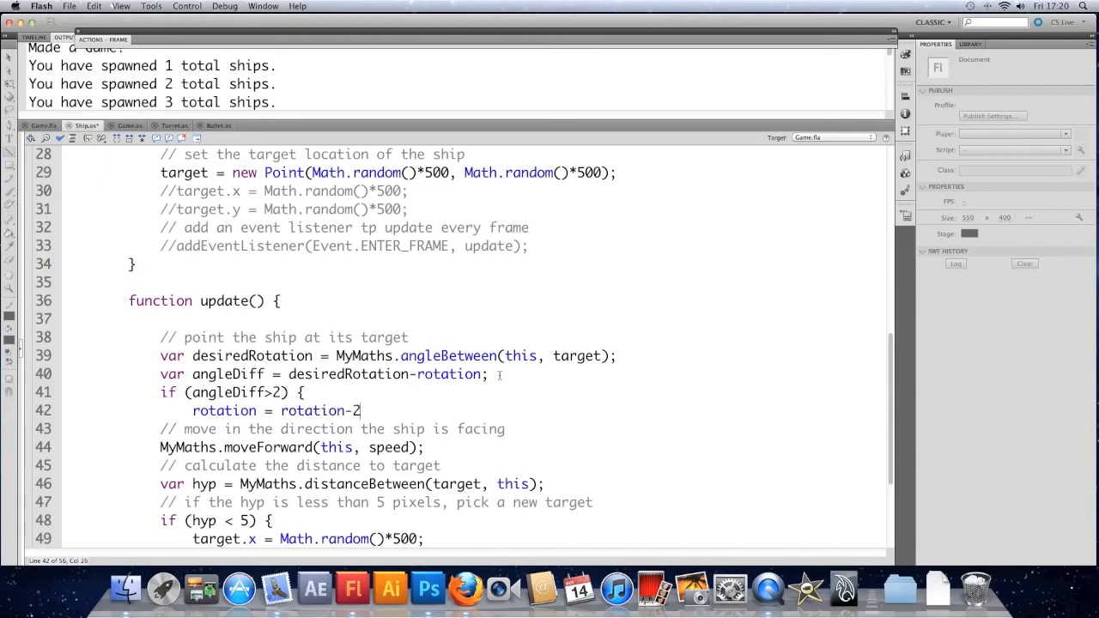
text(;)
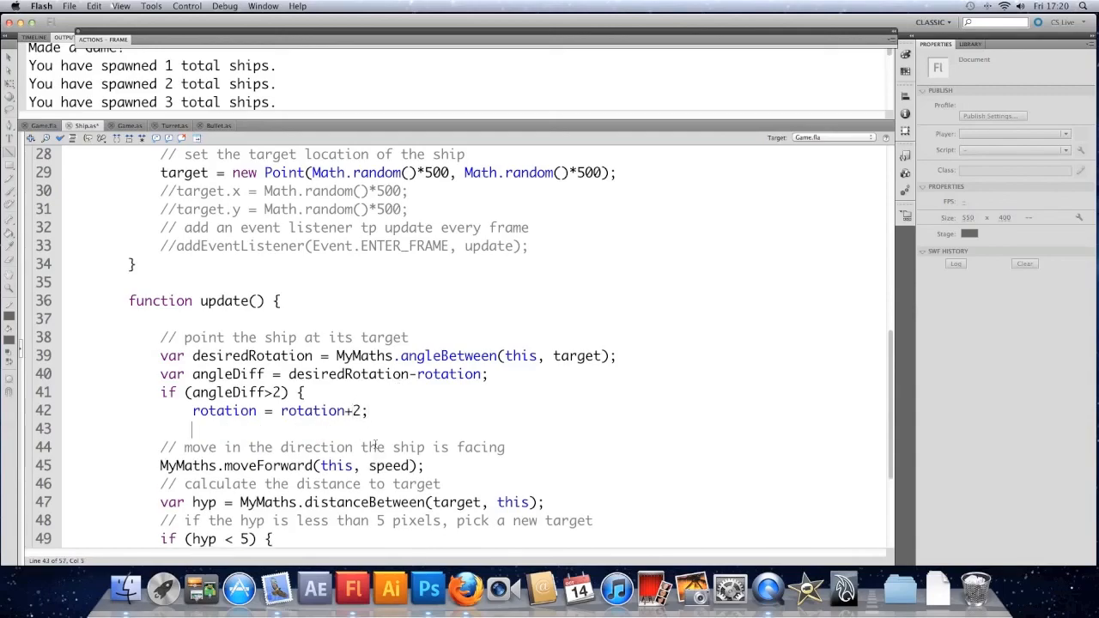
text(})
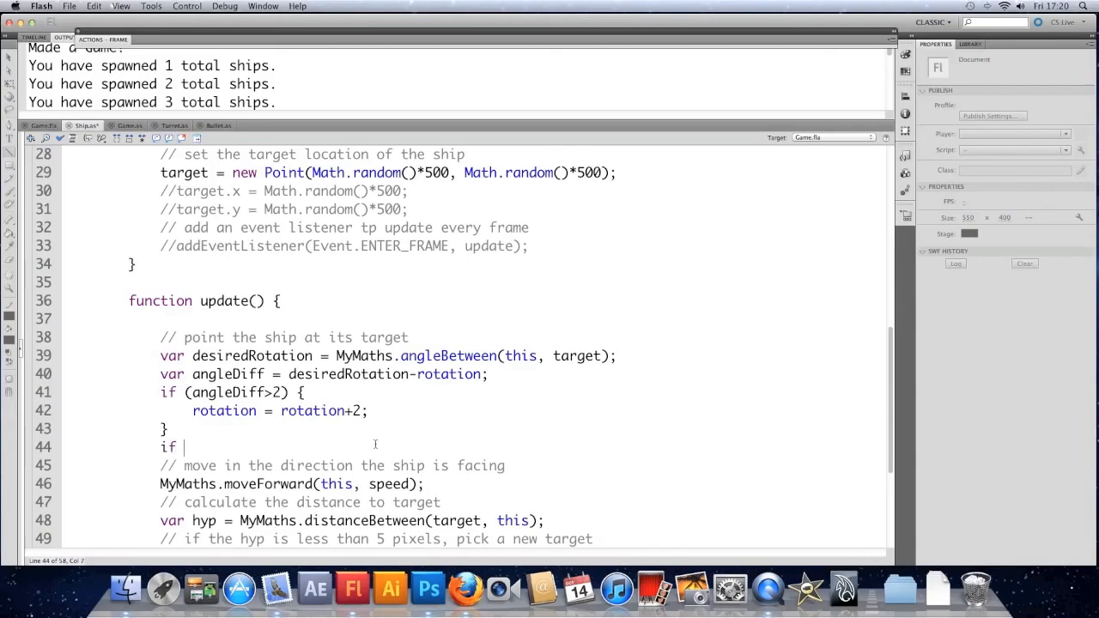
Add an if (angleDiff<-2) block with rotation=rotation-2;
text(angle)
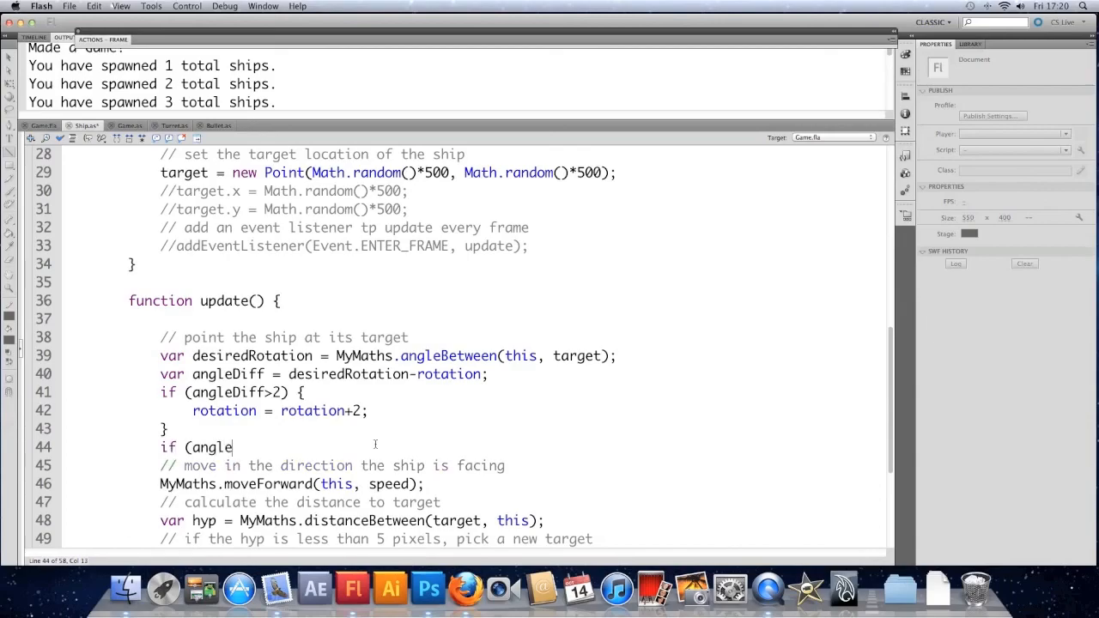
text(Diff<-2) {)
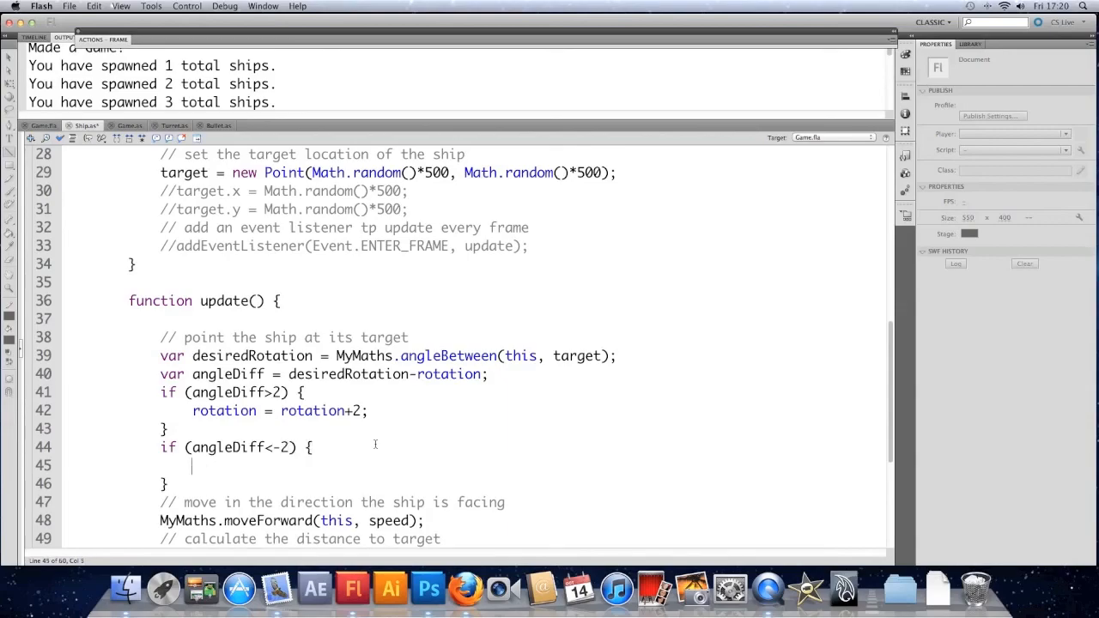
text(rotation=)
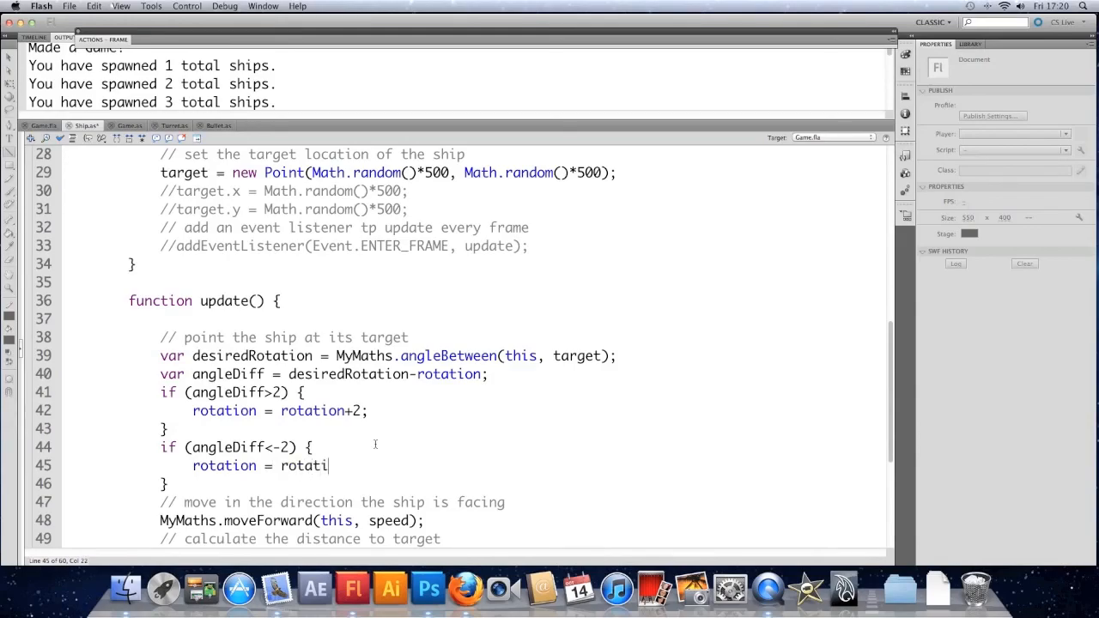
text(on)
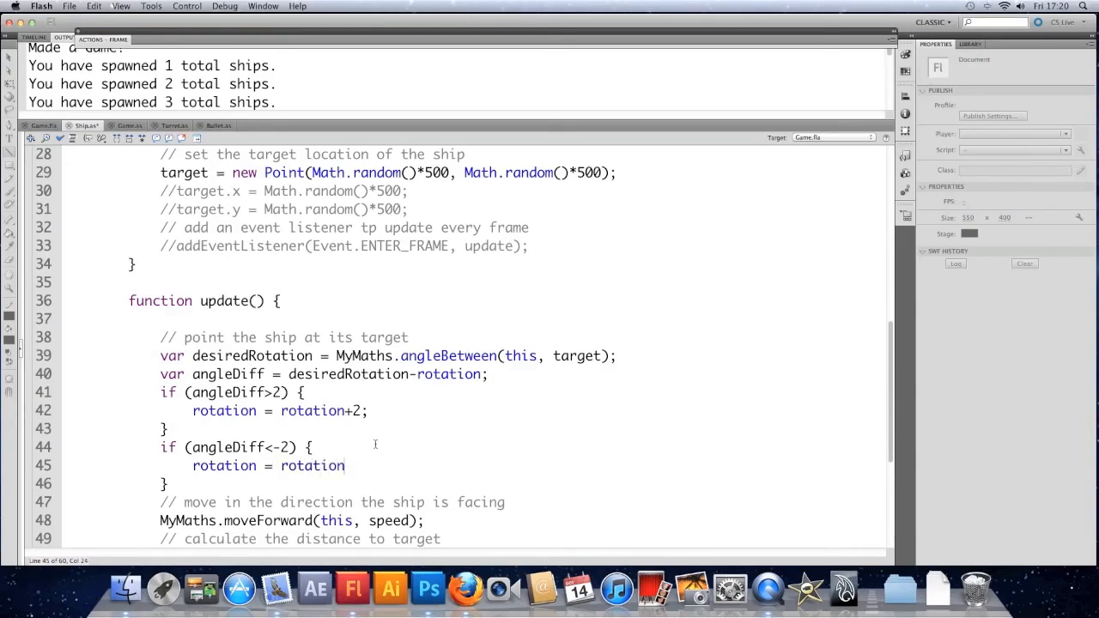
text(-2;)
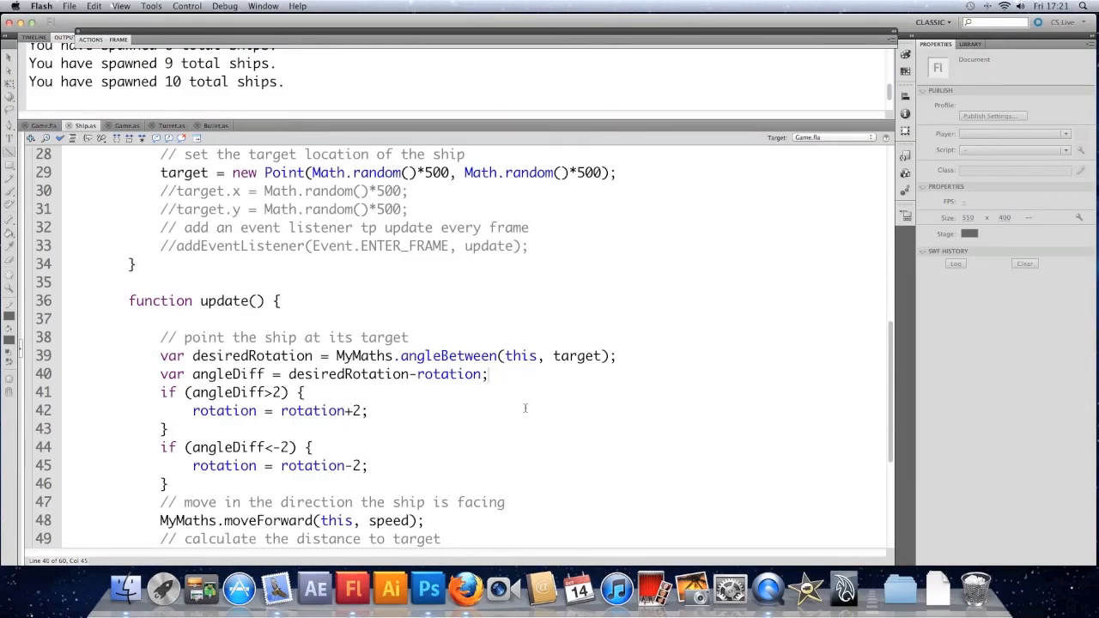
Add while (angleDiff>180) angleDiff-=360; after the angleDiff line
key(Return)
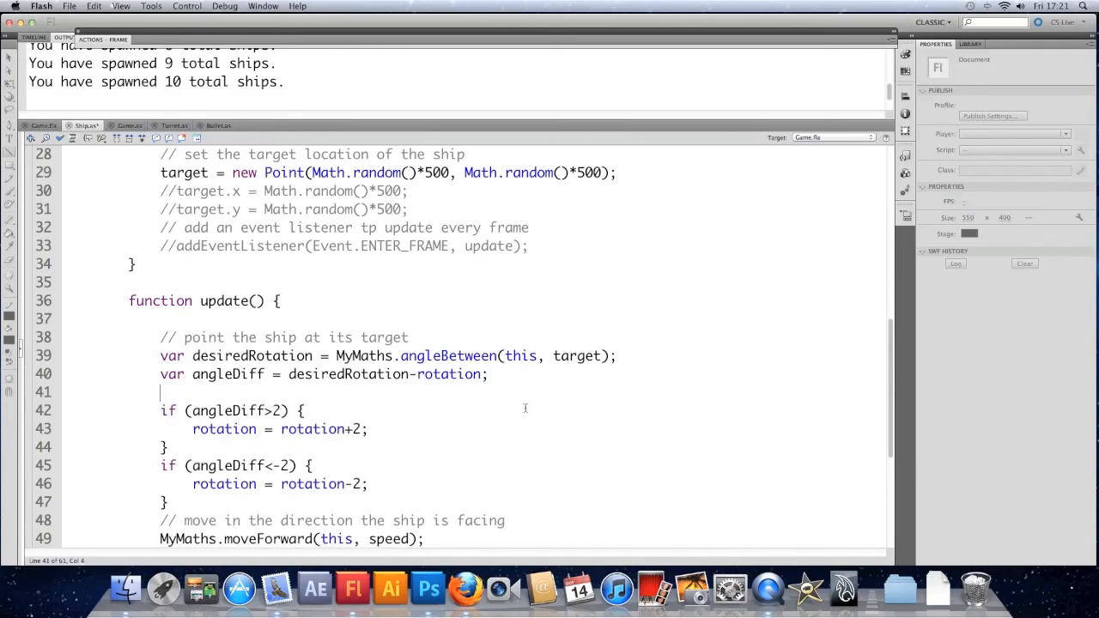
text(while ()
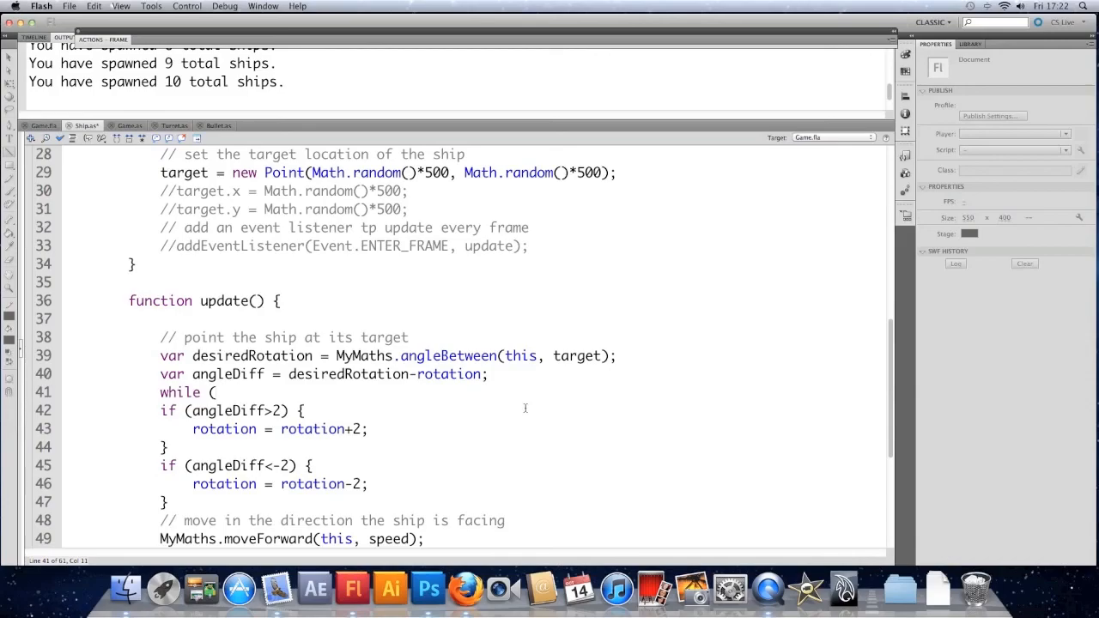
text(angleD)
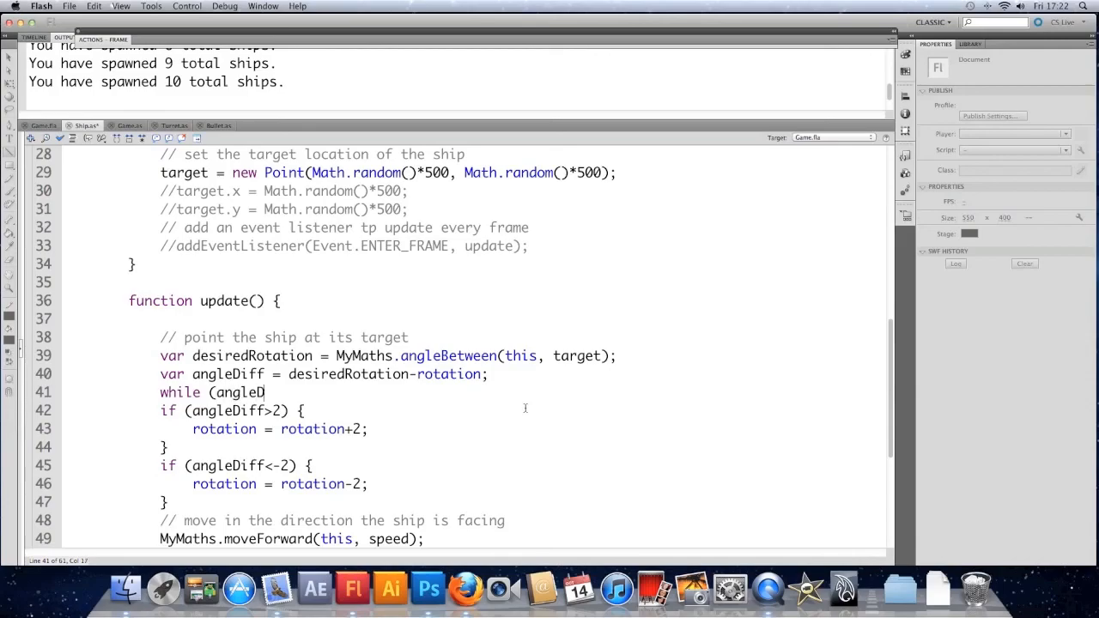
text(>)
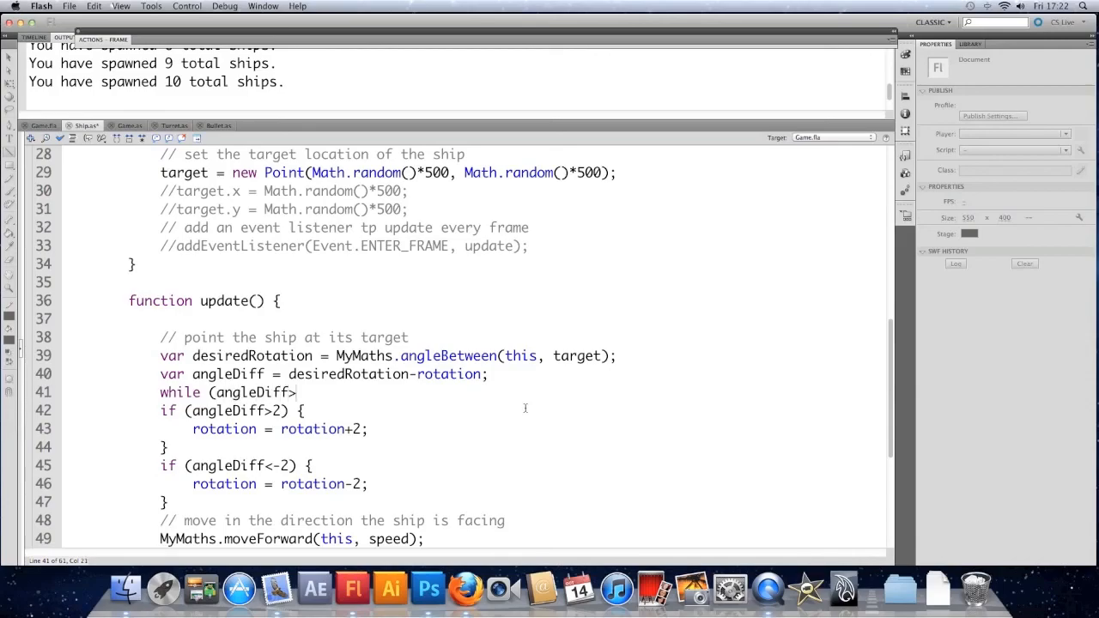
text(180))
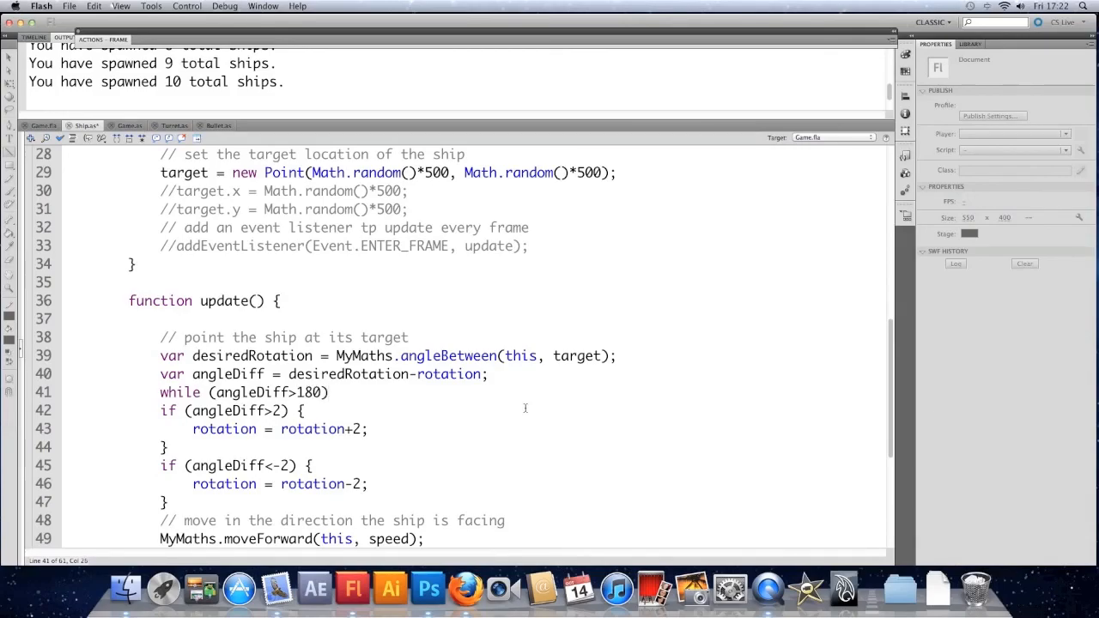
text(angleDoff)
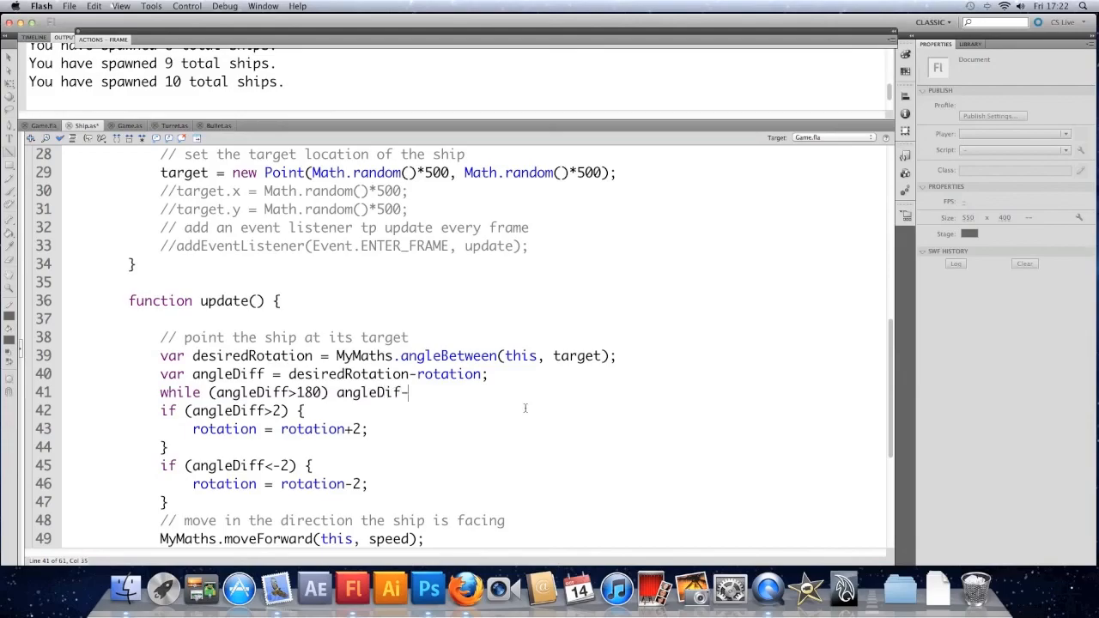
text(=360;)
text(while)
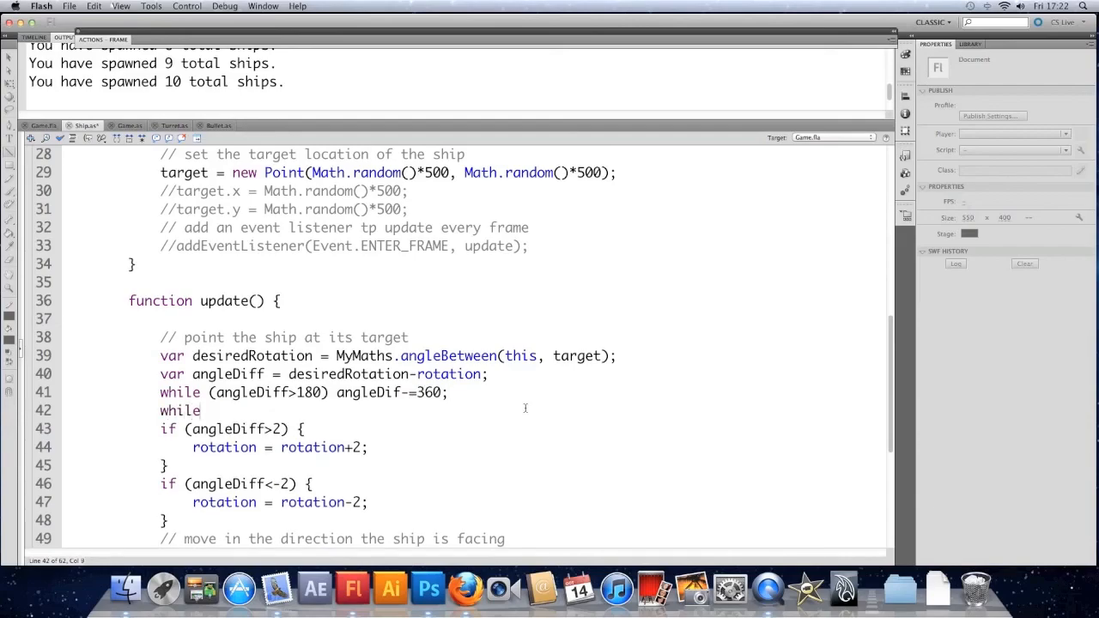
Add while (angleDiff<-180) angleDiff+=360; and fix the angleDoff typo
text((angle)
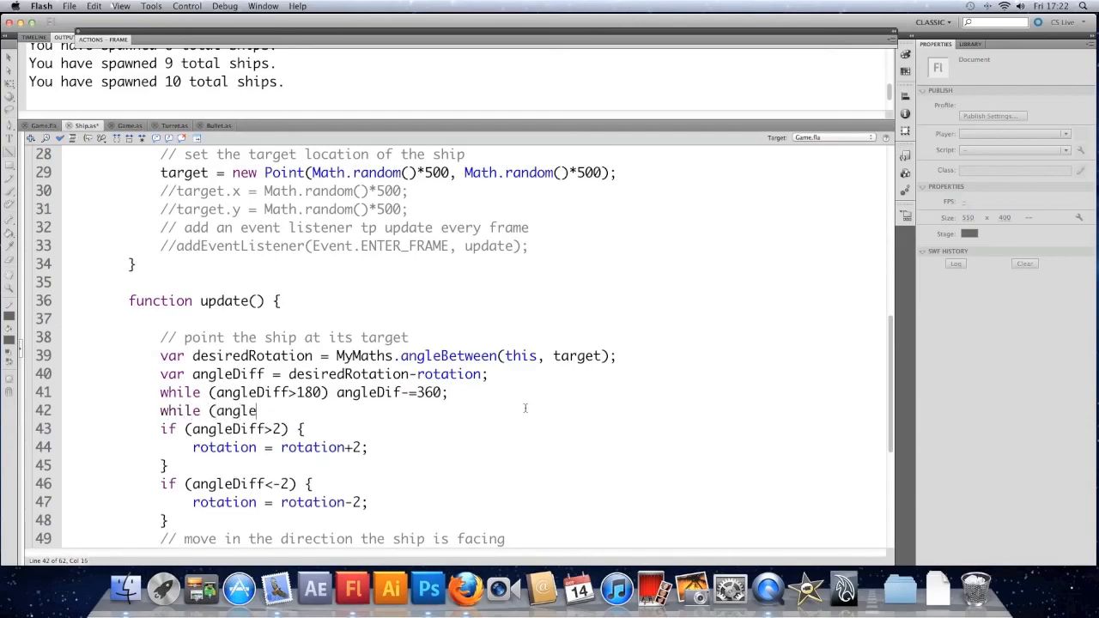
text(Diff<-180) angleDiff+=)
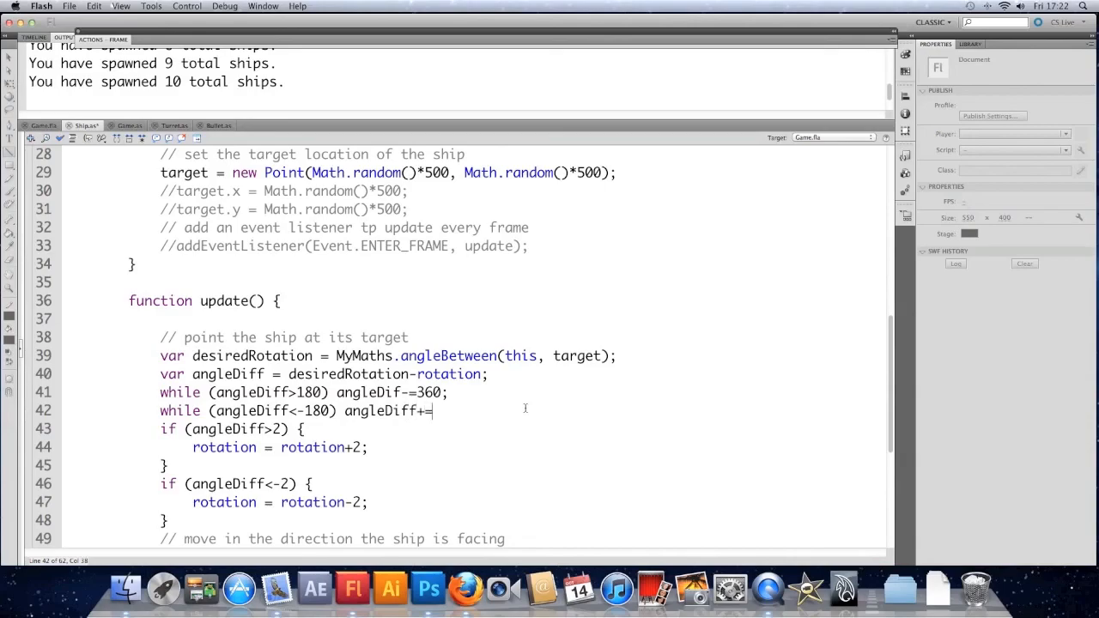
text(360)
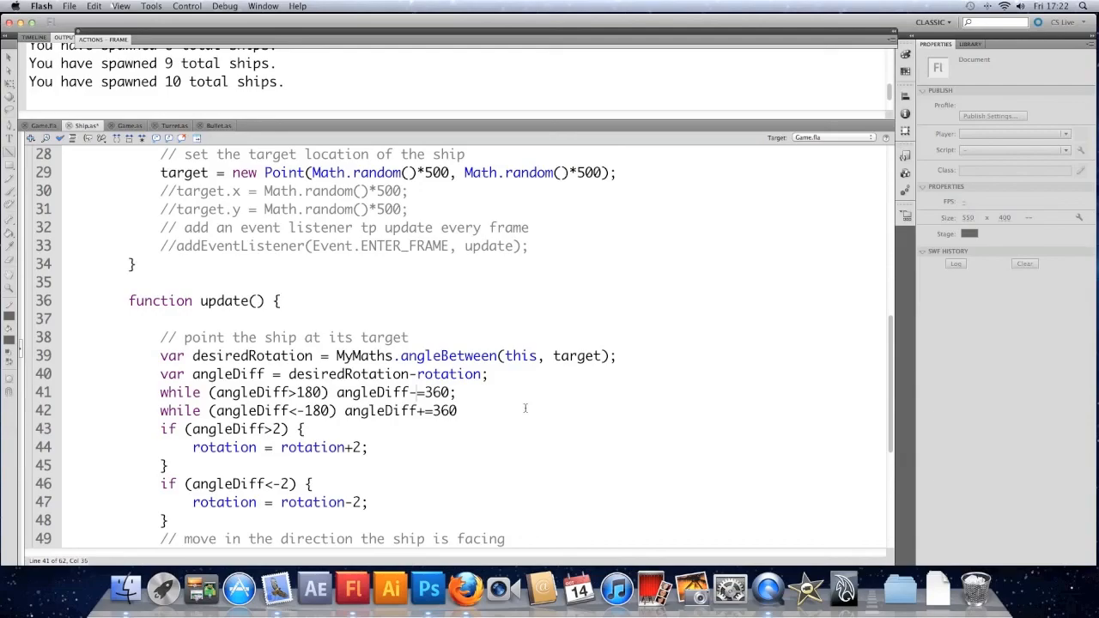
click(465, 410)
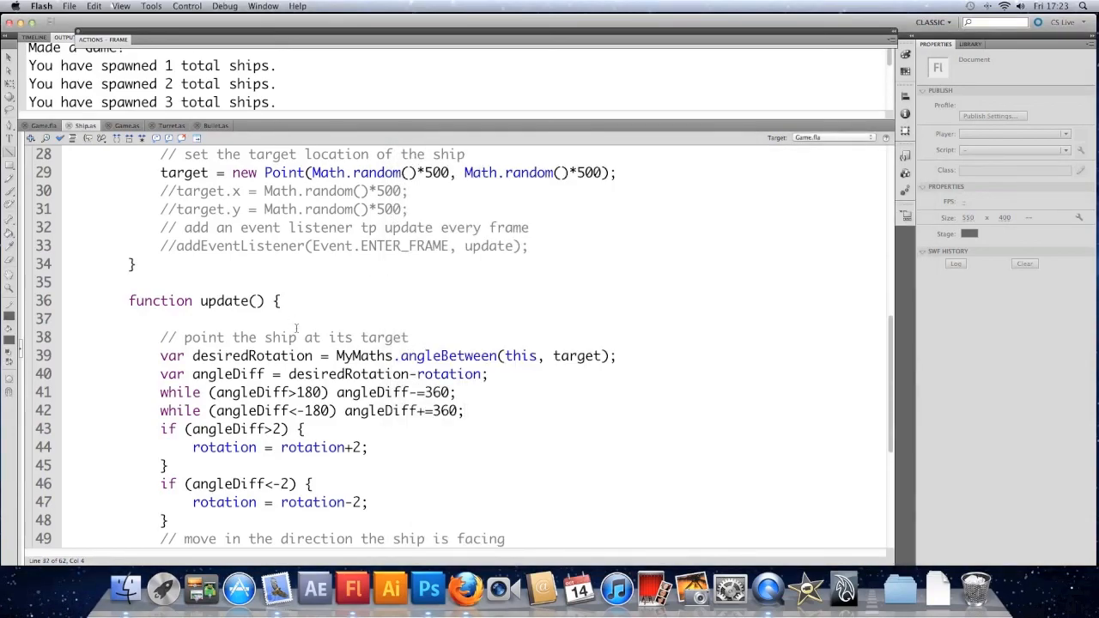
scroll(down, 3)
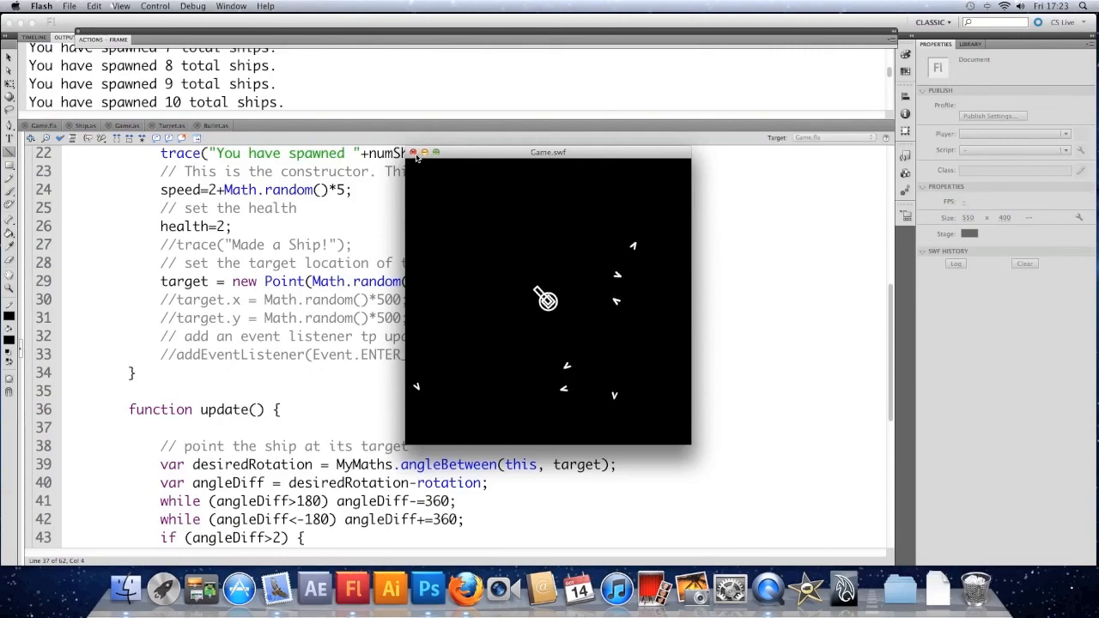
click(413, 153)
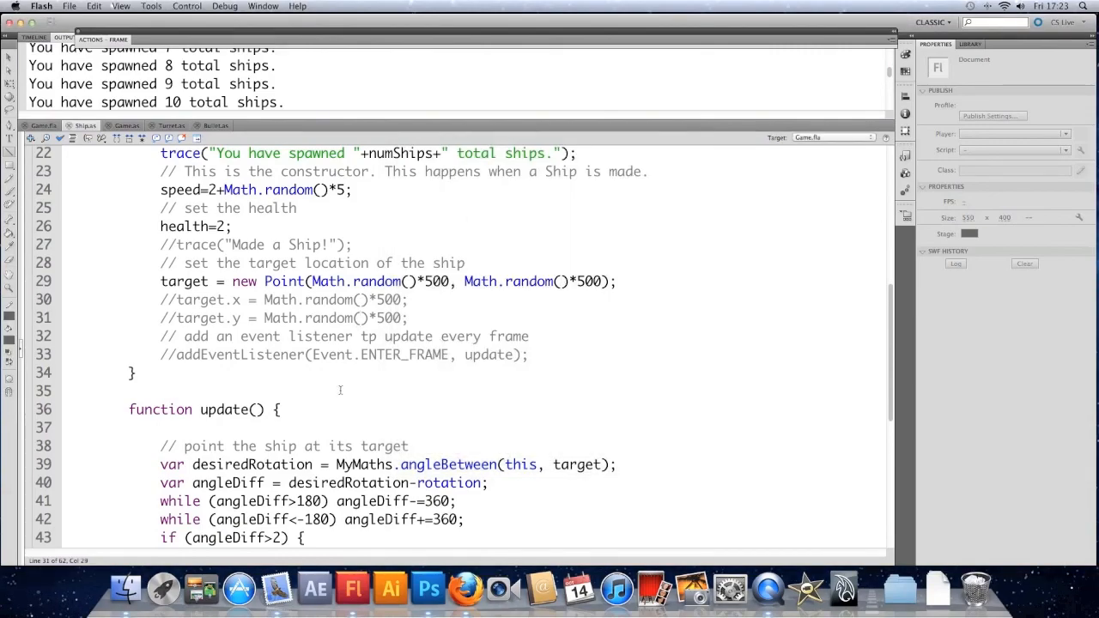